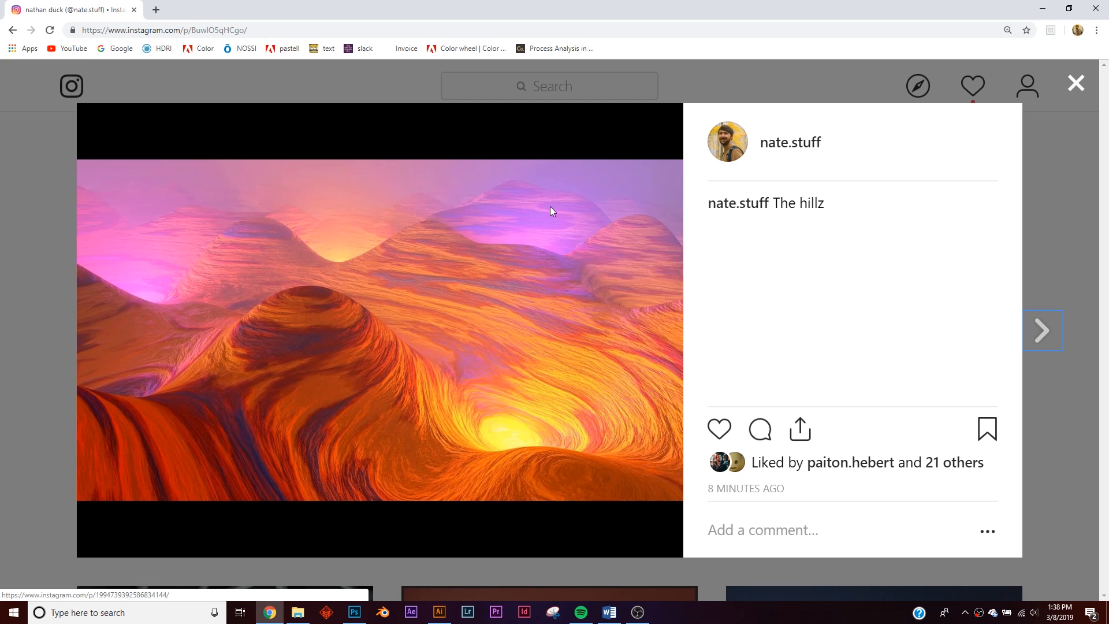
{"action": "mouse_move", "coordinate": [1075, 82]}
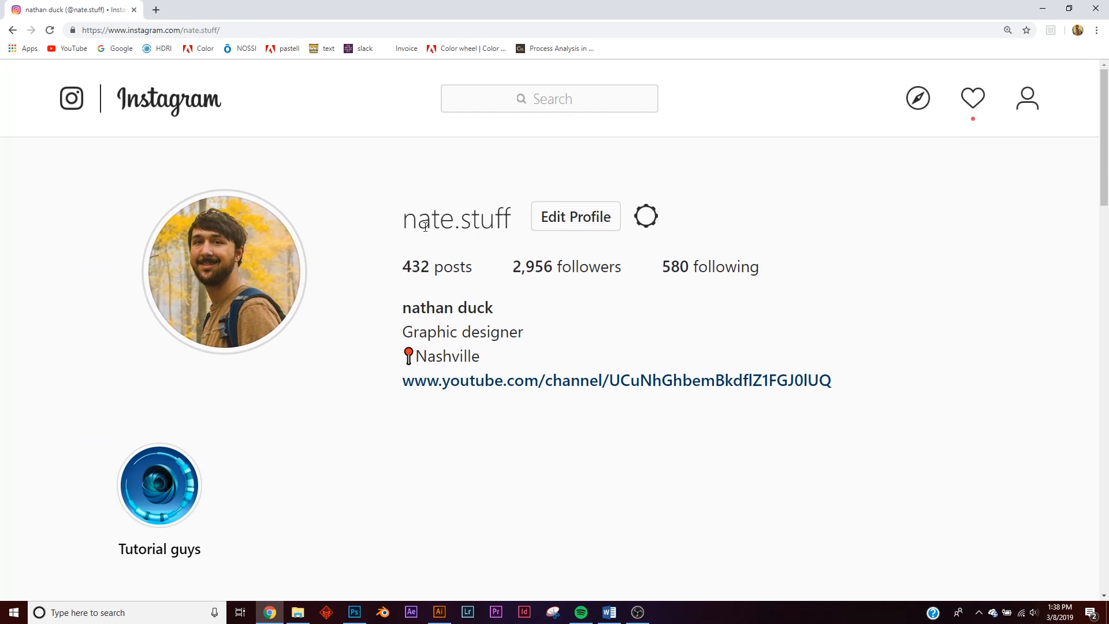
{"action": "mouse_move", "coordinate": [648, 387]}
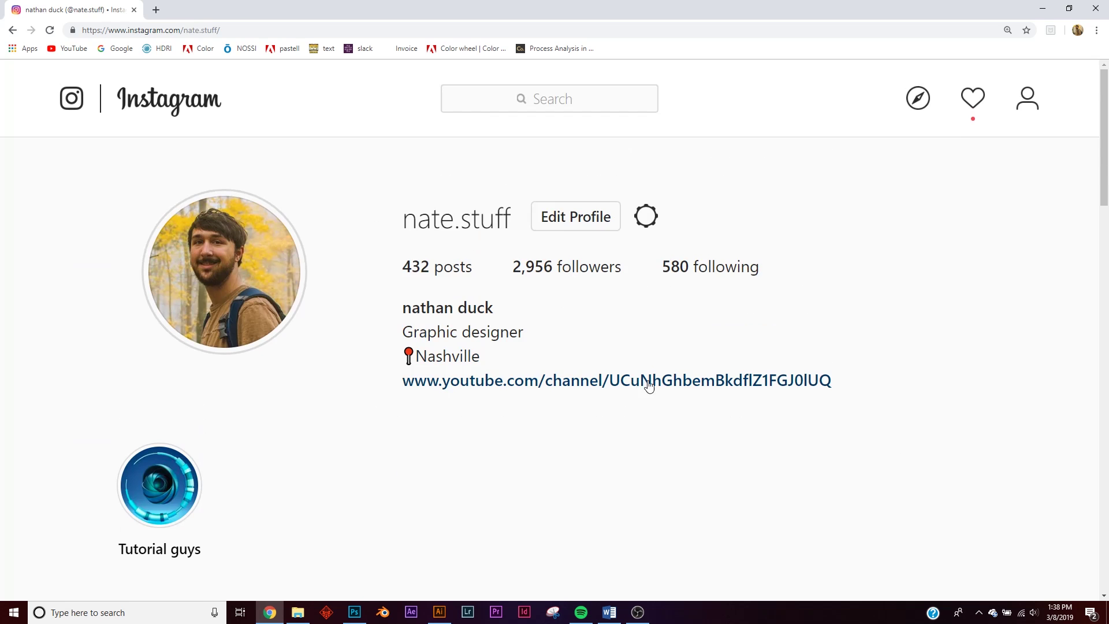
Step: Scroll down to the profile's post grid showing the 22-like sunset hills post
{"action": "scroll", "scroll_direction": "down", "scroll_amount": 3}
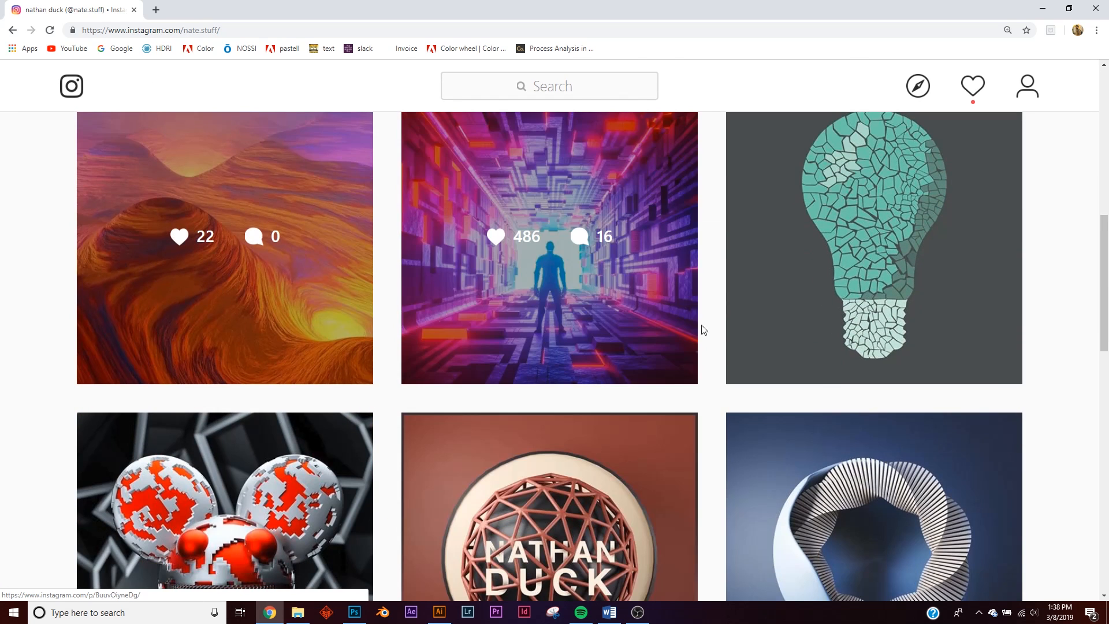
Step: In Blender, switch the render engine to Eevee and enable screen space reflections and ambient occlusion
{"action": "left_click", "coordinate": [663, 612]}
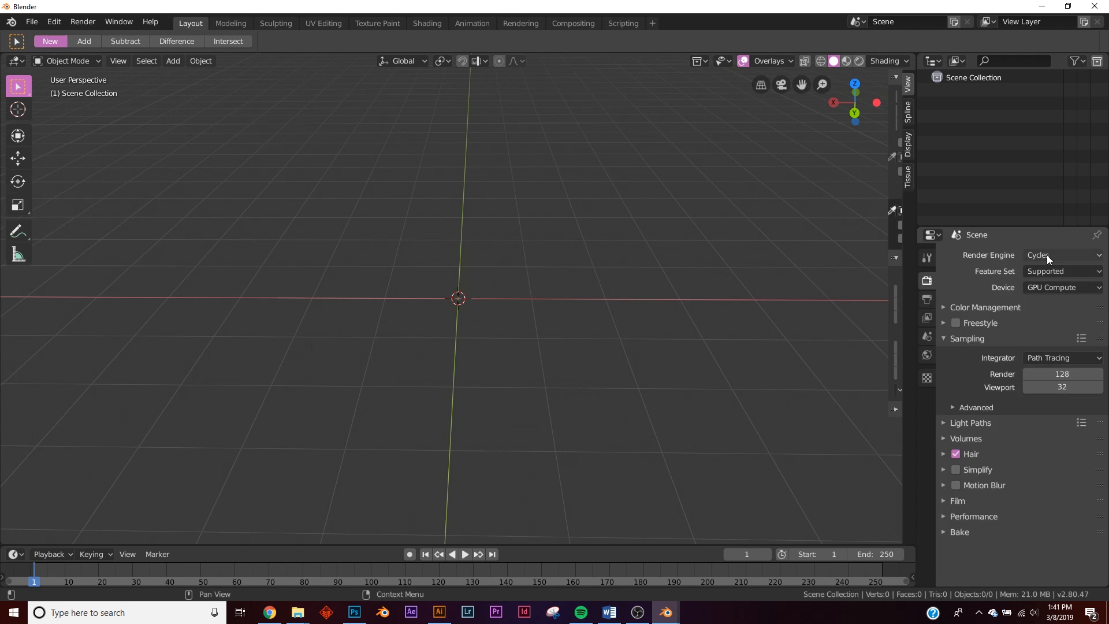
{"action": "left_click", "coordinate": [1060, 255]}
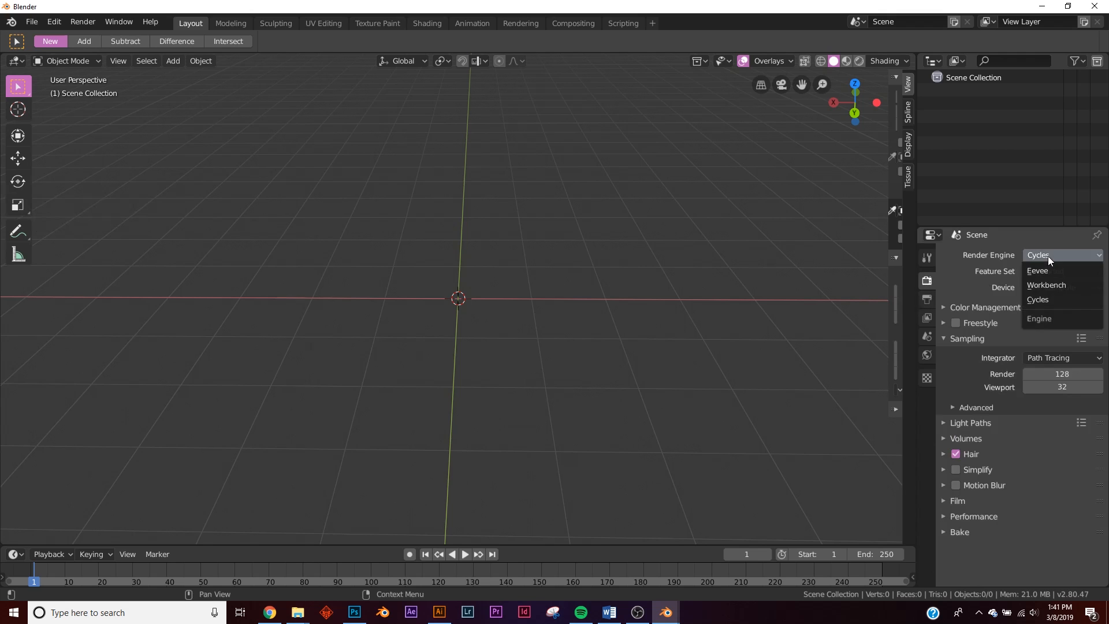
{"action": "left_click", "coordinate": [1036, 270]}
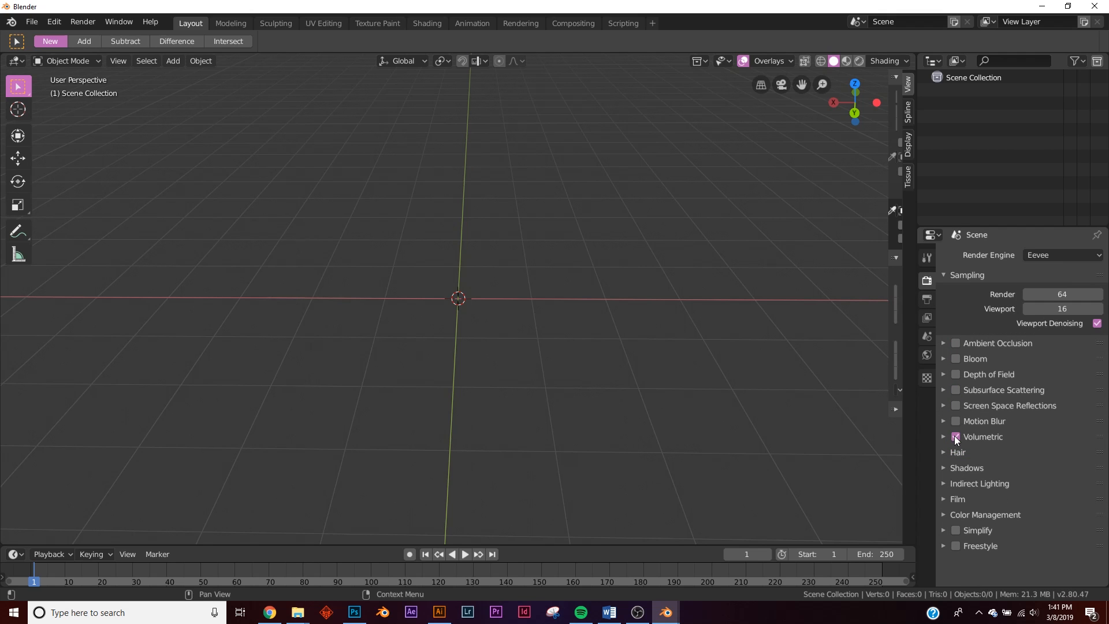
{"action": "left_click", "coordinate": [955, 405]}
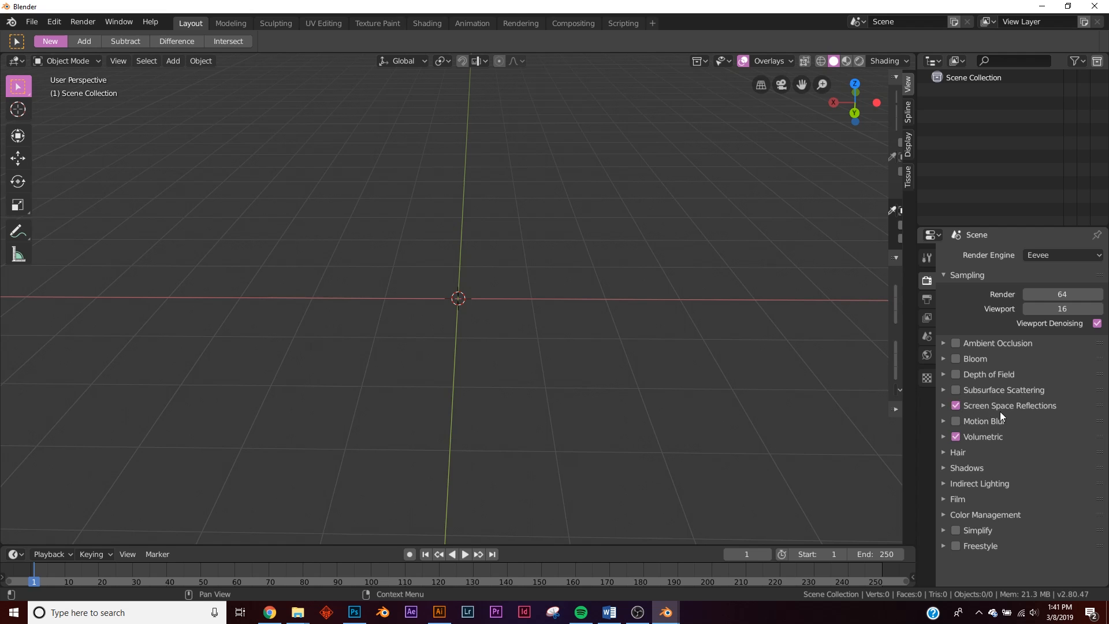
{"action": "left_click", "coordinate": [955, 343]}
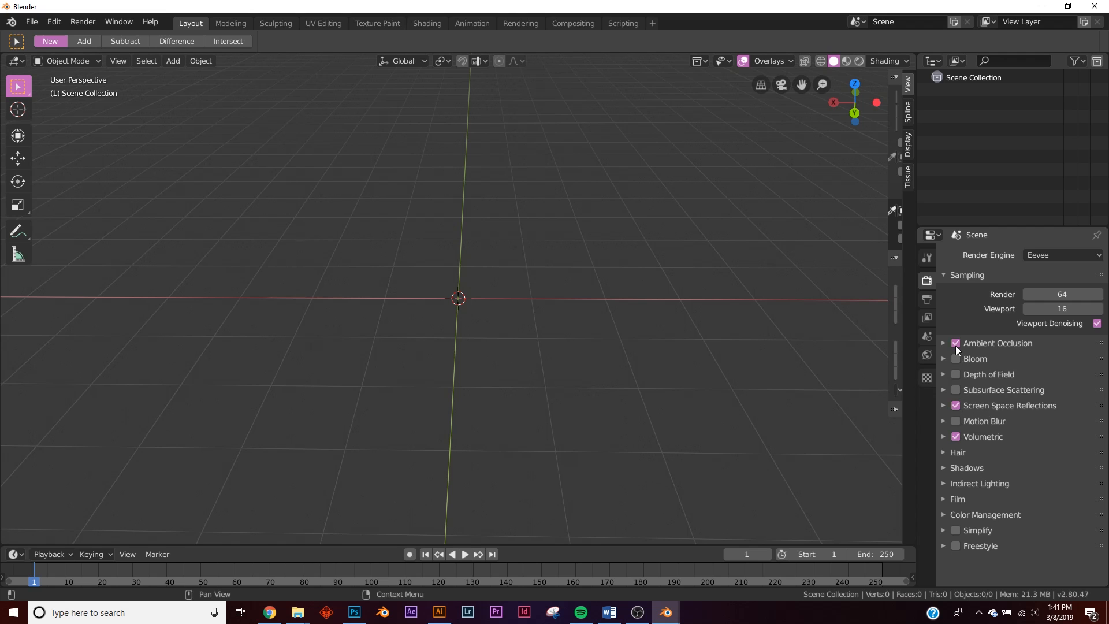
{"action": "key", "text": "shift+a"}
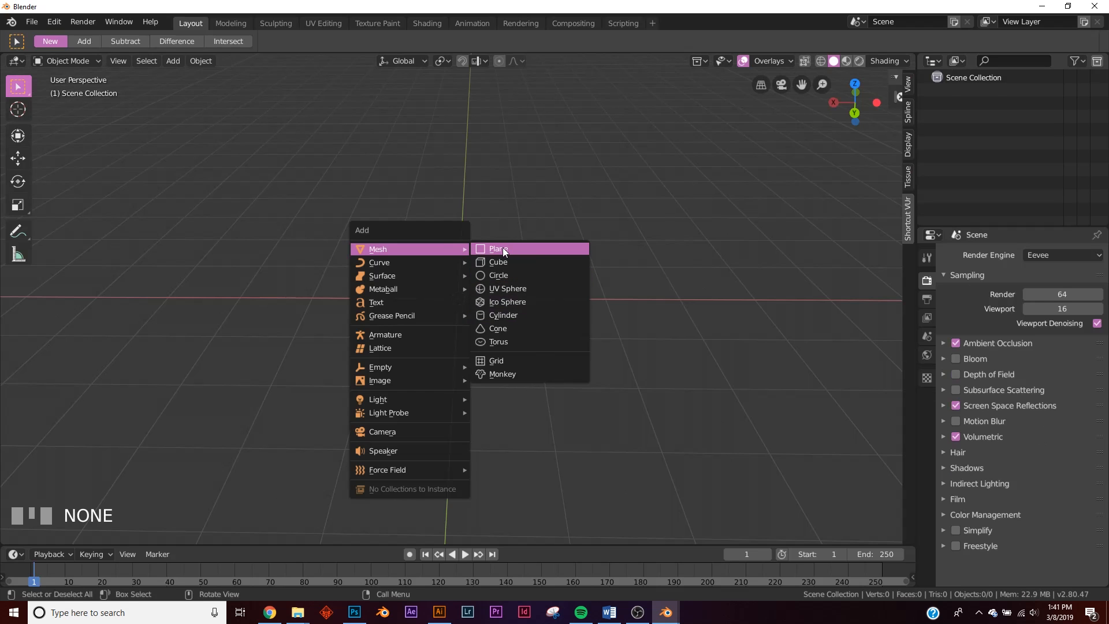
Step: Add a plane and subdivide its mesh with extra cuts
{"action": "left_click", "coordinate": [497, 249]}
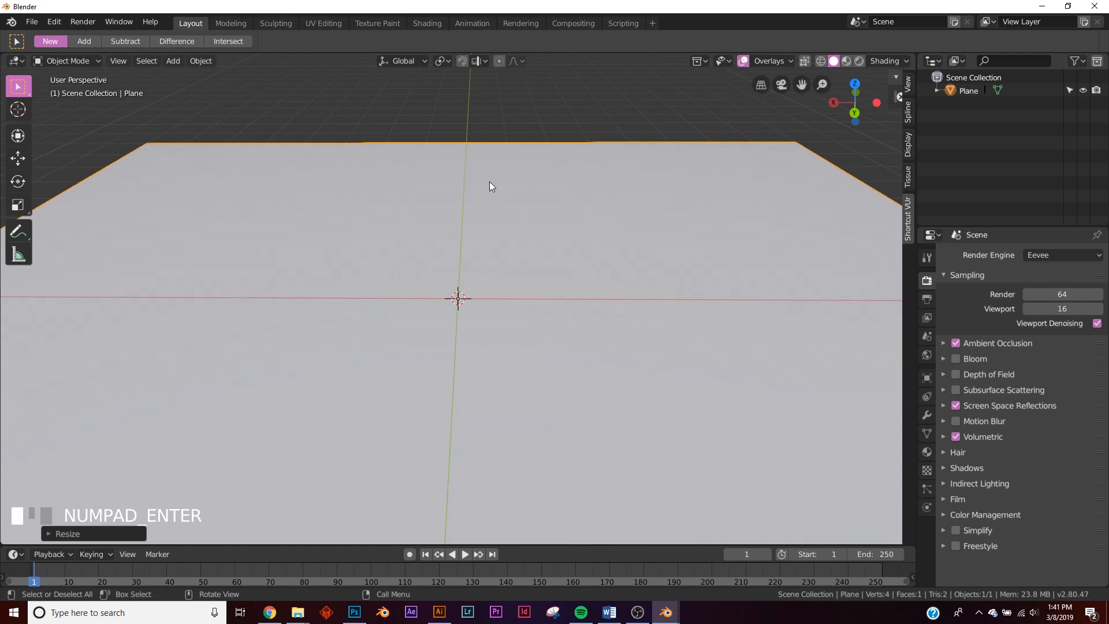
{"action": "right_click", "coordinate": [491, 186]}
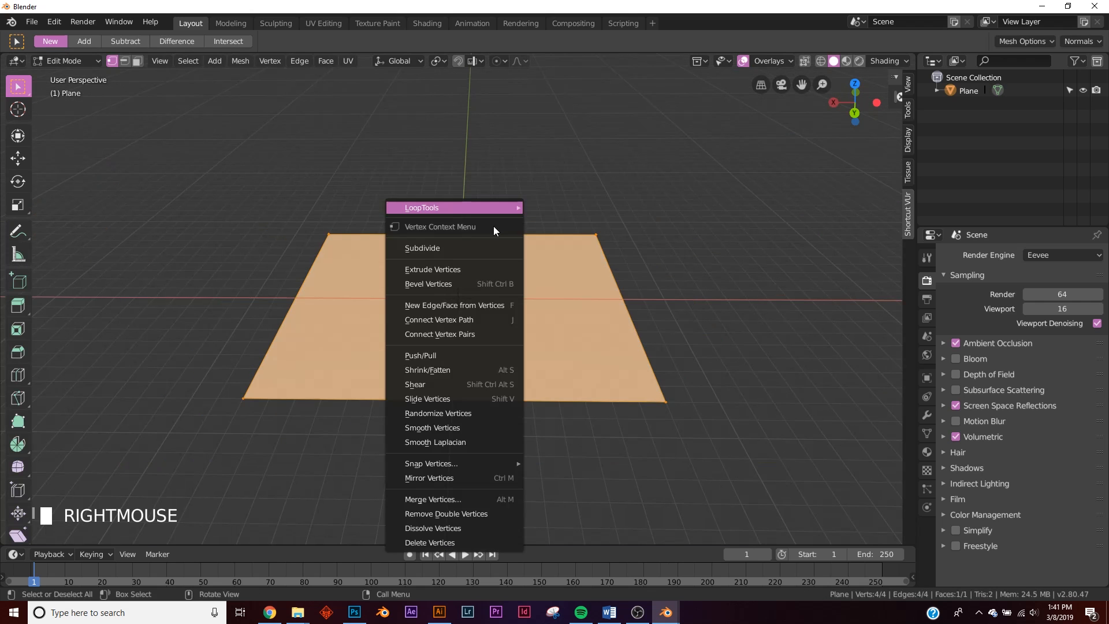
{"action": "left_click", "coordinate": [422, 248]}
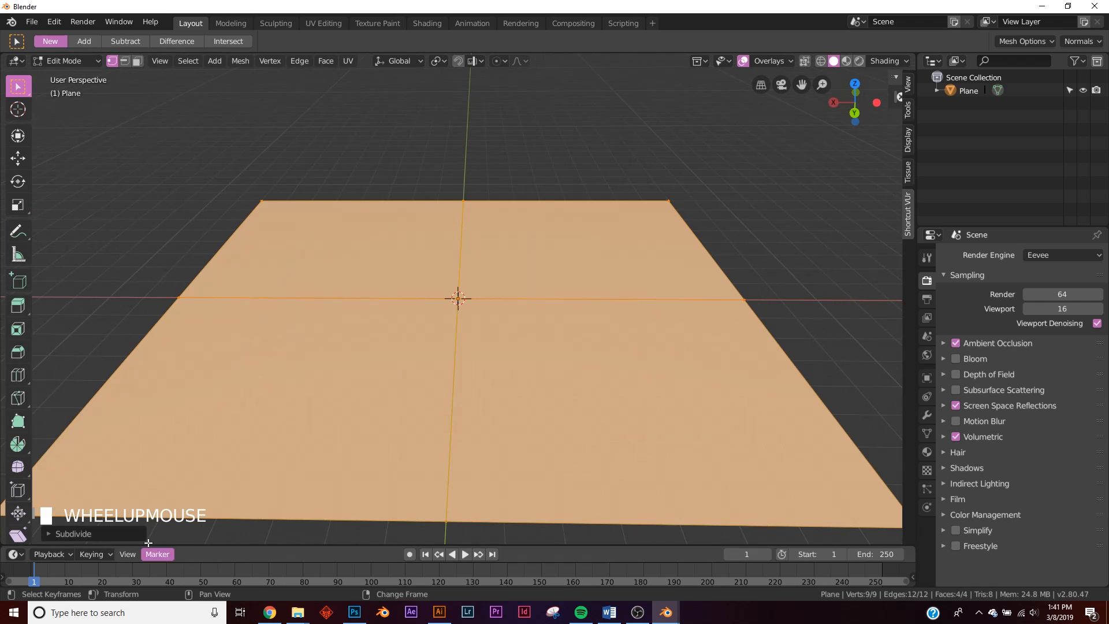
{"action": "left_click", "coordinate": [74, 533]}
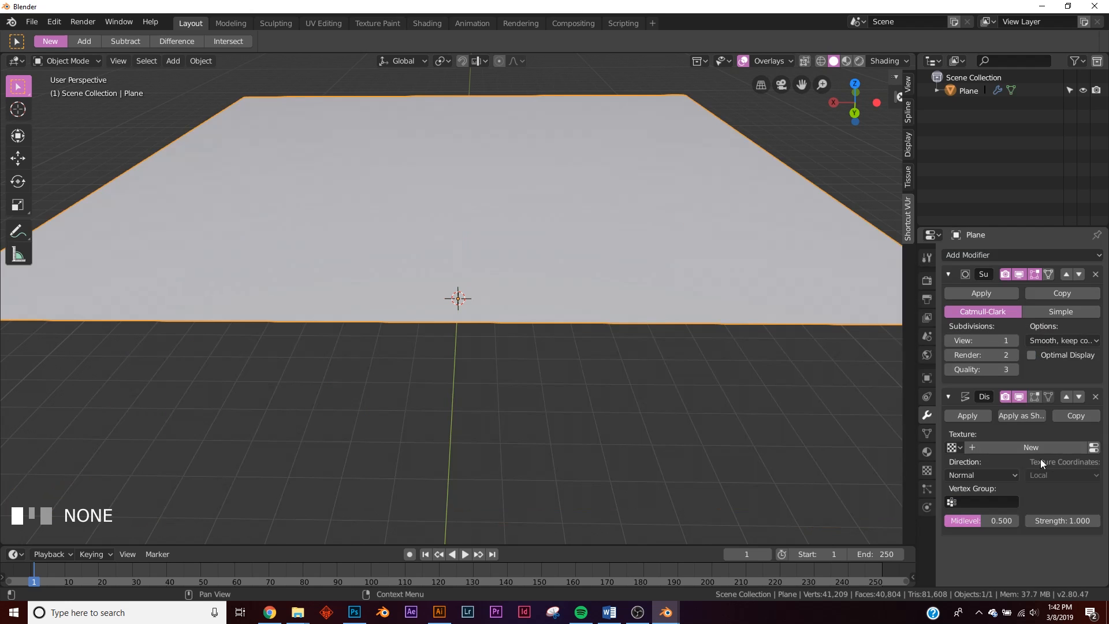
Step: Displace the plane with a new Clouds texture at depth 0 and size 0.15
{"action": "left_click", "coordinate": [1030, 447]}
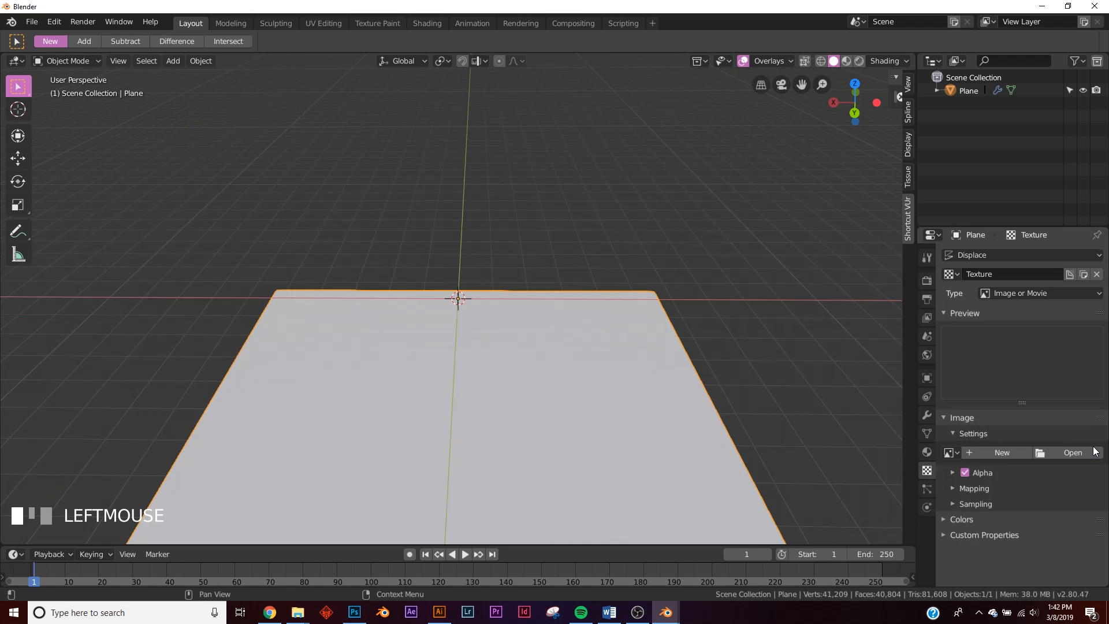
{"action": "left_click", "coordinate": [1036, 293]}
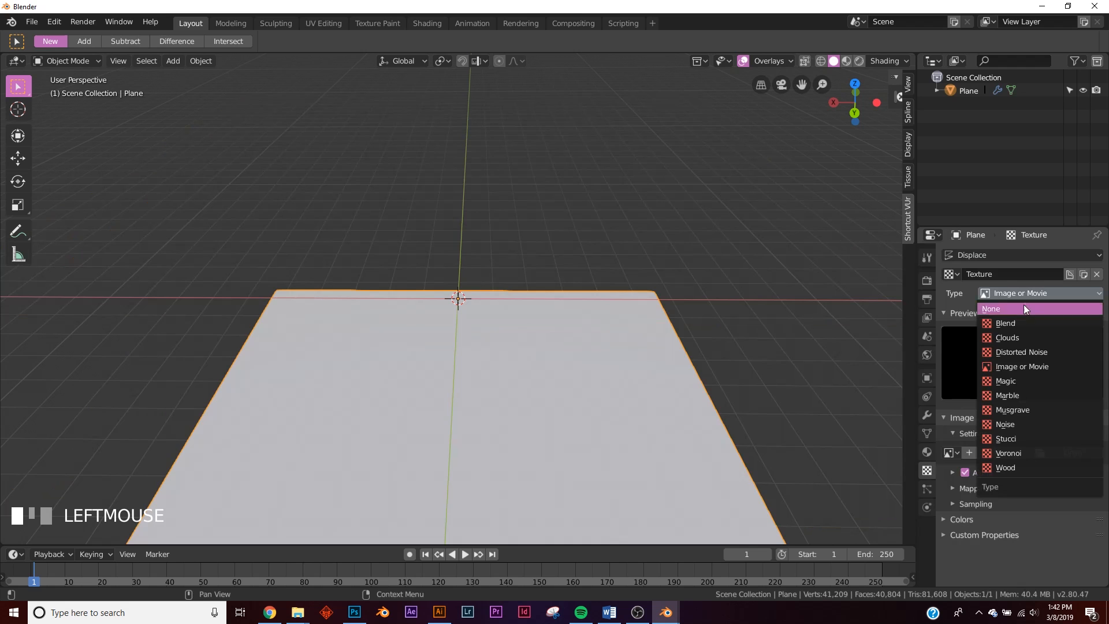
{"action": "left_click", "coordinate": [1006, 337]}
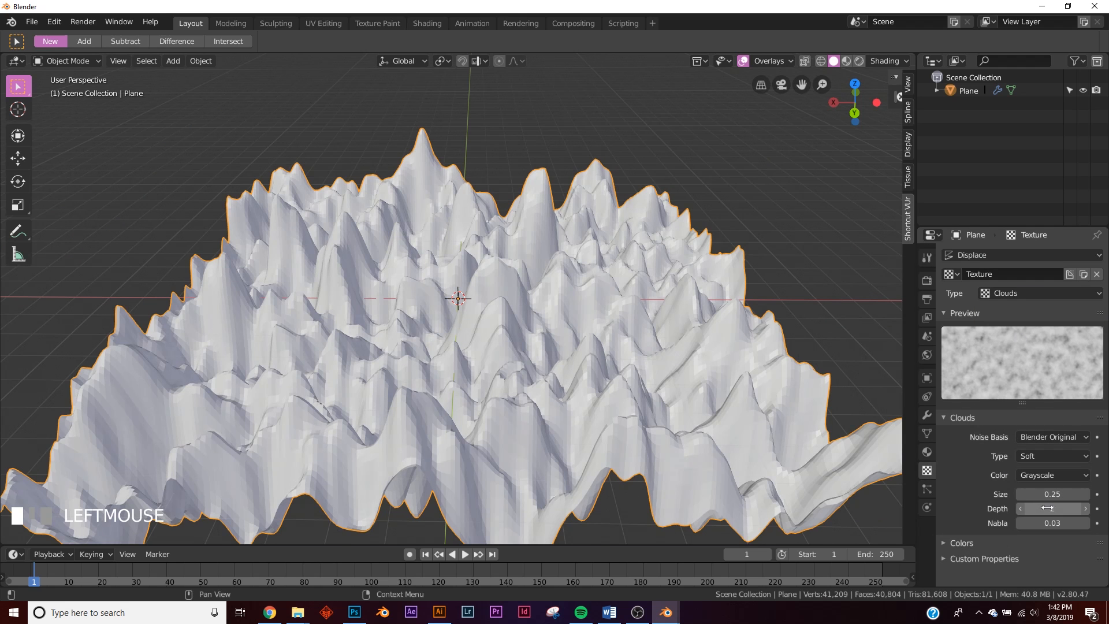
{"action": "left_click", "coordinate": [1021, 507]}
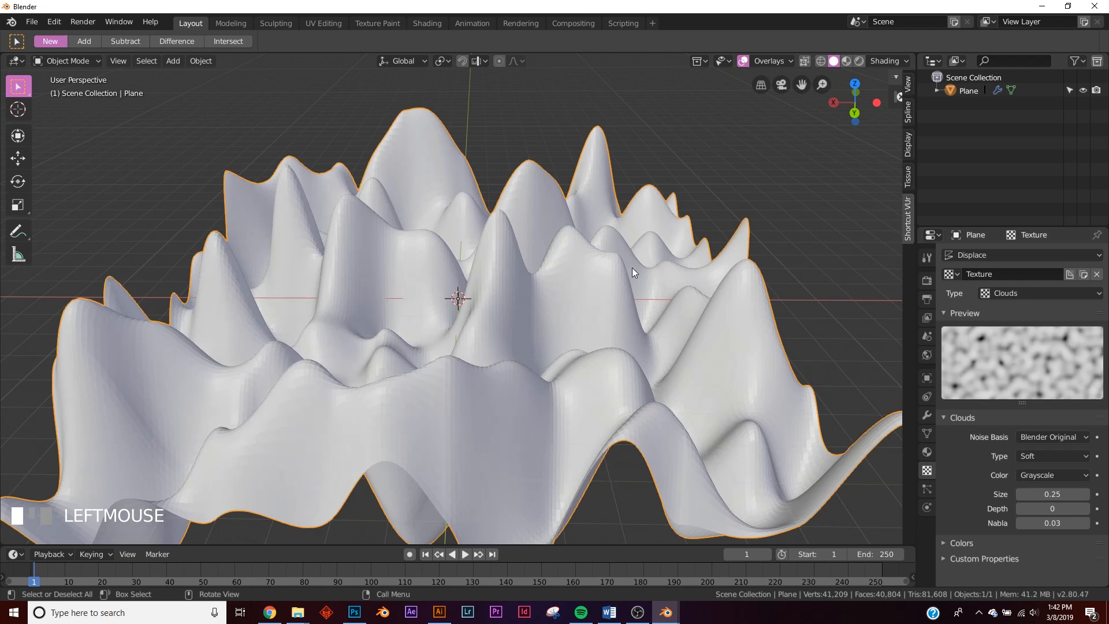
{"action": "left_click", "coordinate": [925, 414]}
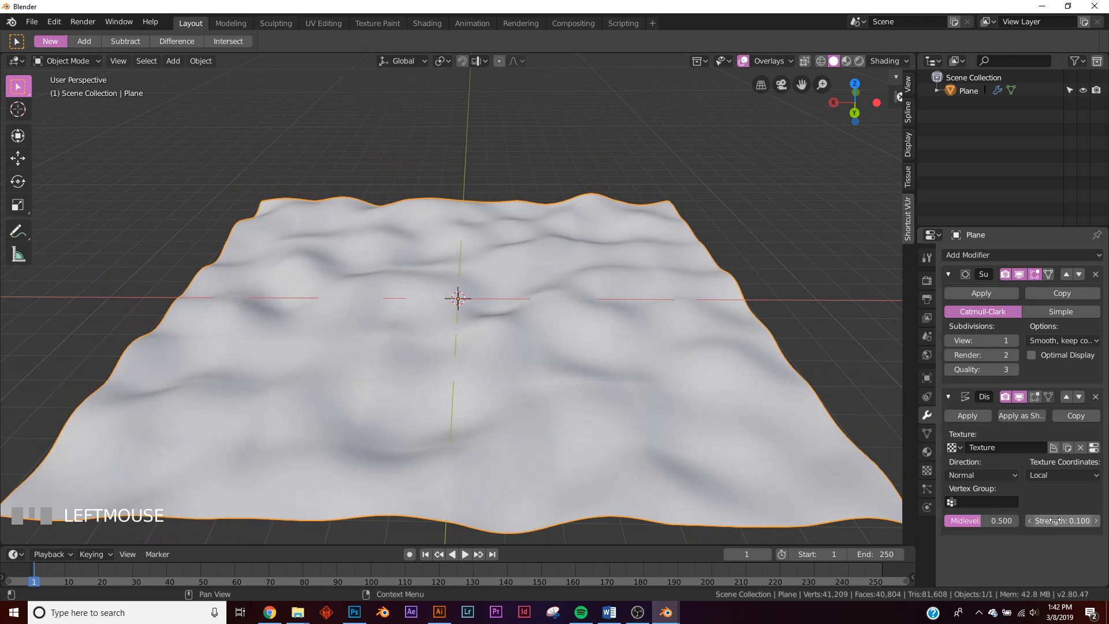
{"action": "left_click", "coordinate": [1060, 520]}
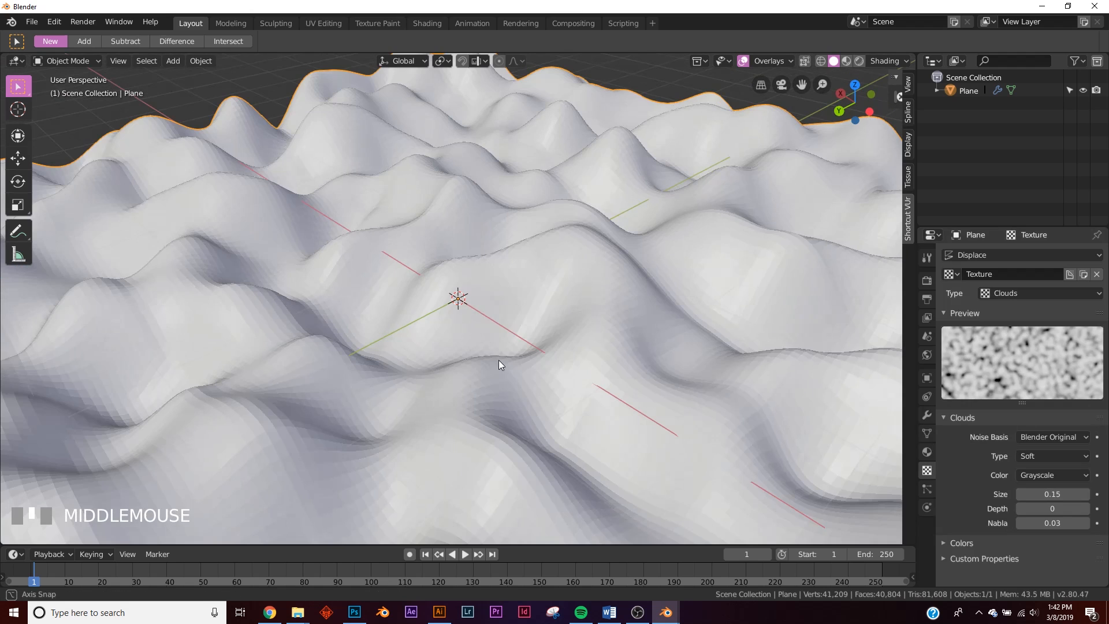
{"action": "scroll", "scroll_direction": "down", "scroll_amount": 3}
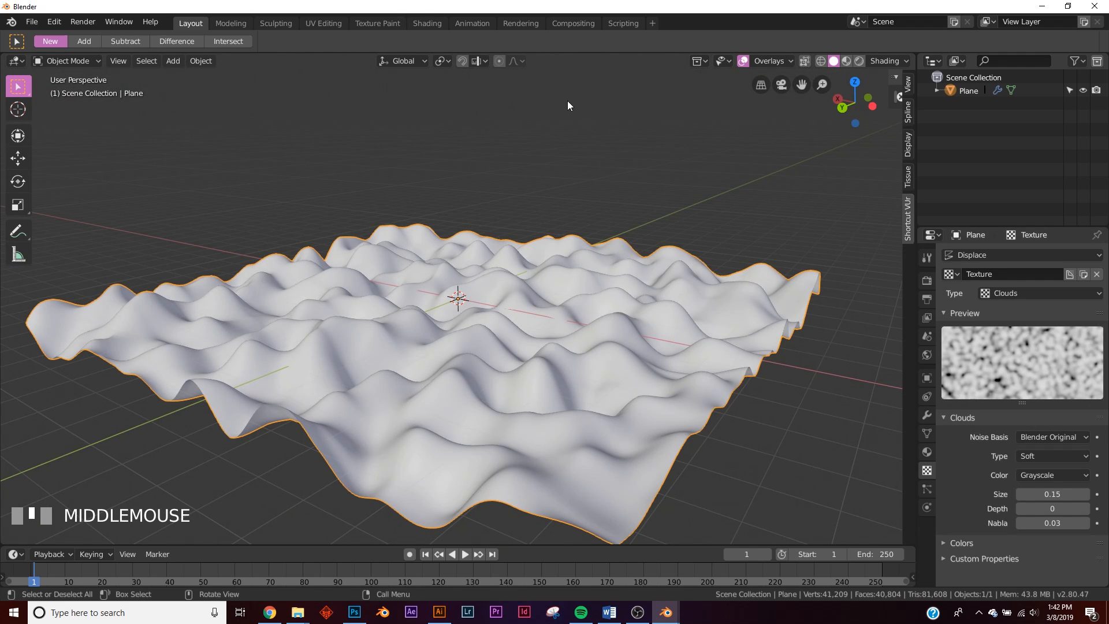
Step: In the Shading workspace, create a new hills material and preview it with materials
{"action": "left_click", "coordinate": [426, 22]}
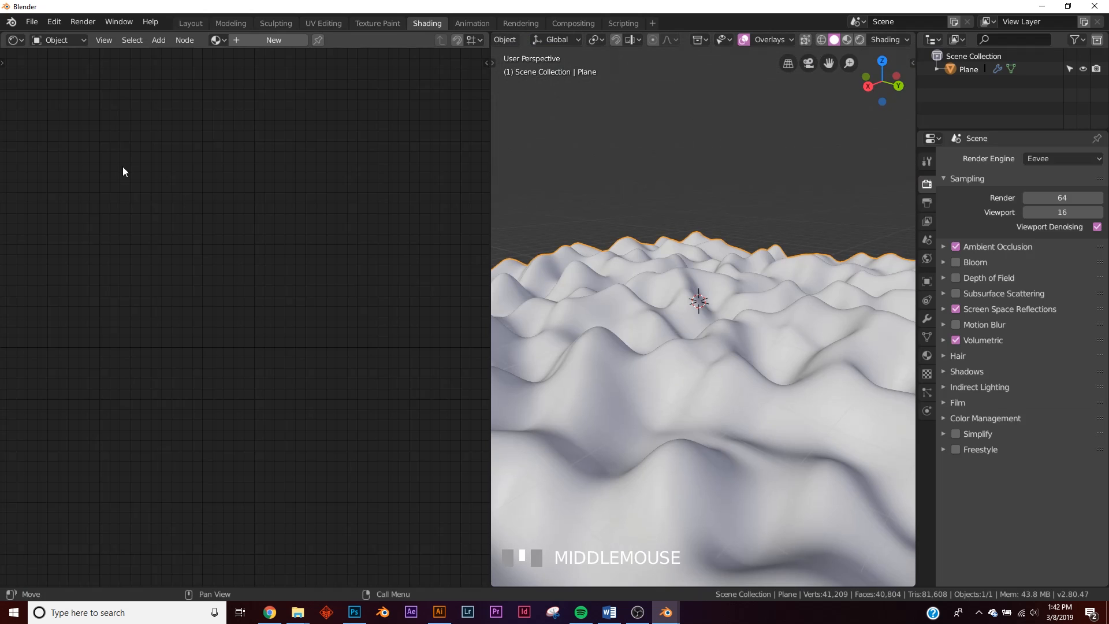
{"action": "mouse_move", "coordinate": [160, 150]}
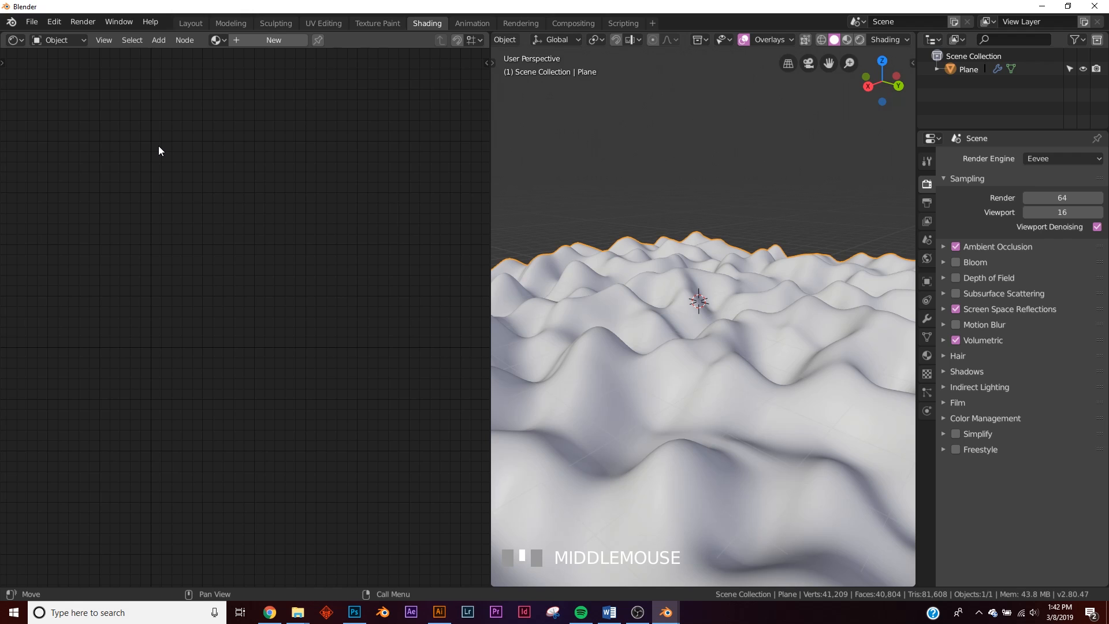
{"action": "mouse_move", "coordinate": [236, 151]}
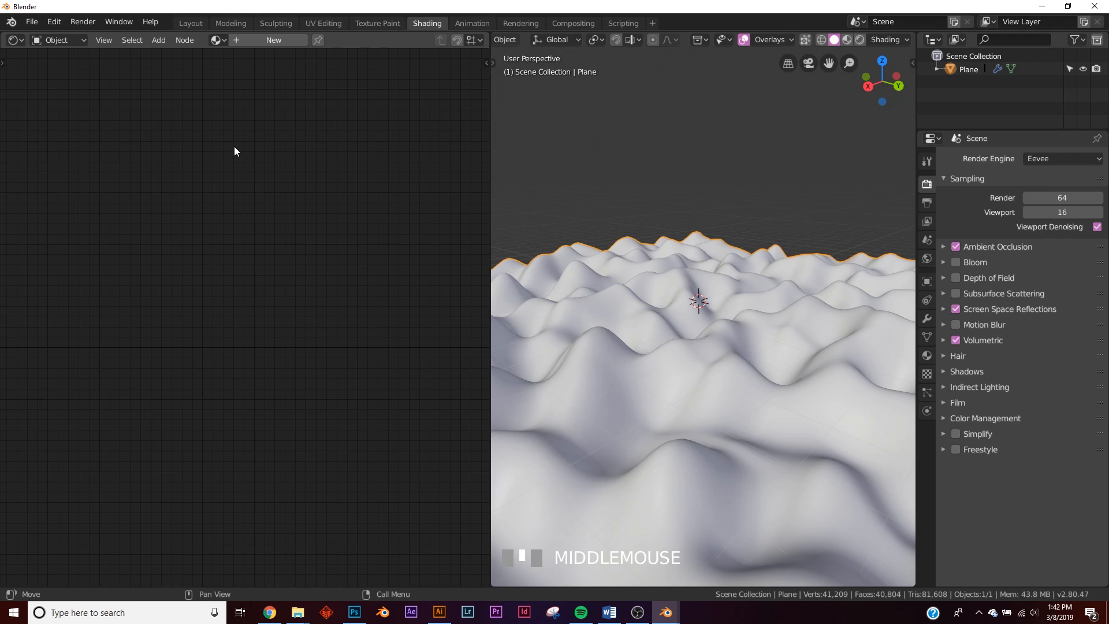
{"action": "mouse_move", "coordinate": [280, 106]}
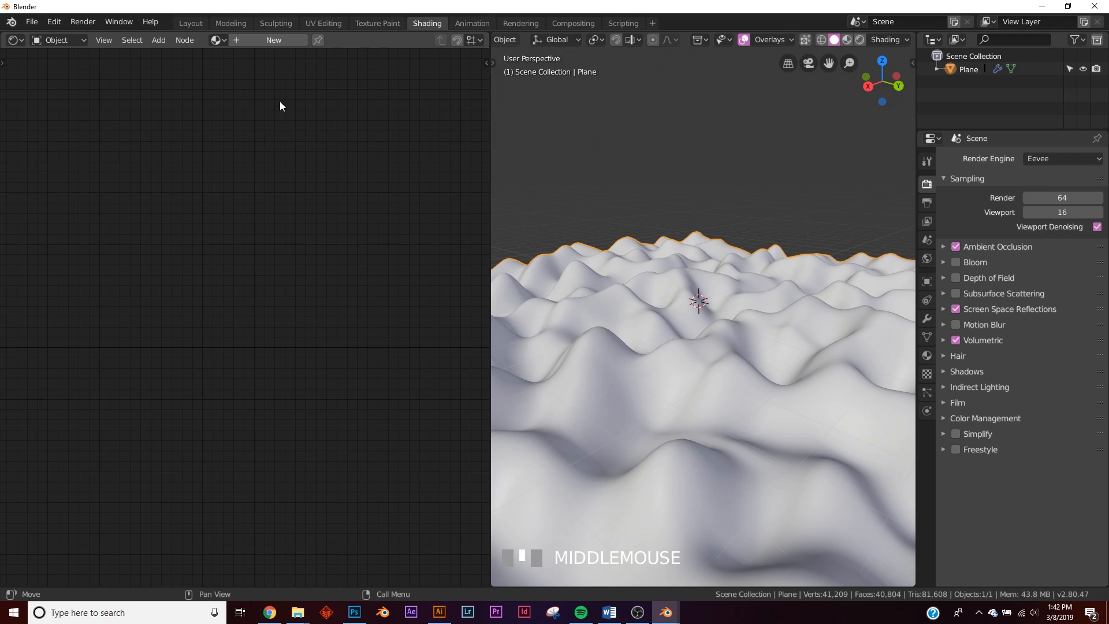
{"action": "left_click", "coordinate": [274, 40]}
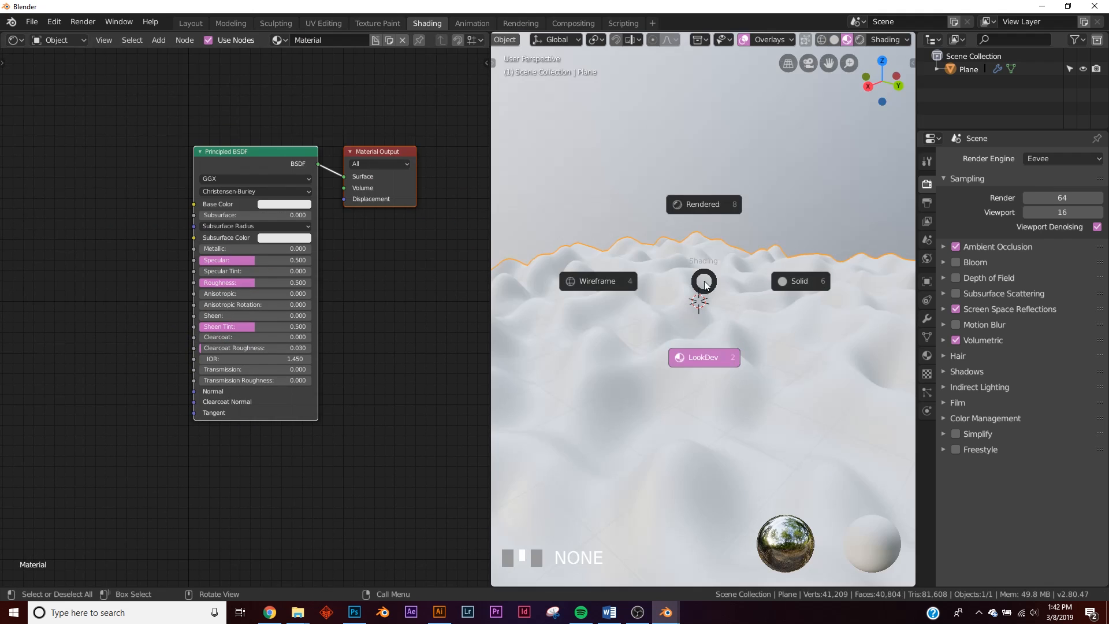
{"action": "left_click", "coordinate": [885, 39]}
{"action": "type", "text": "n"}
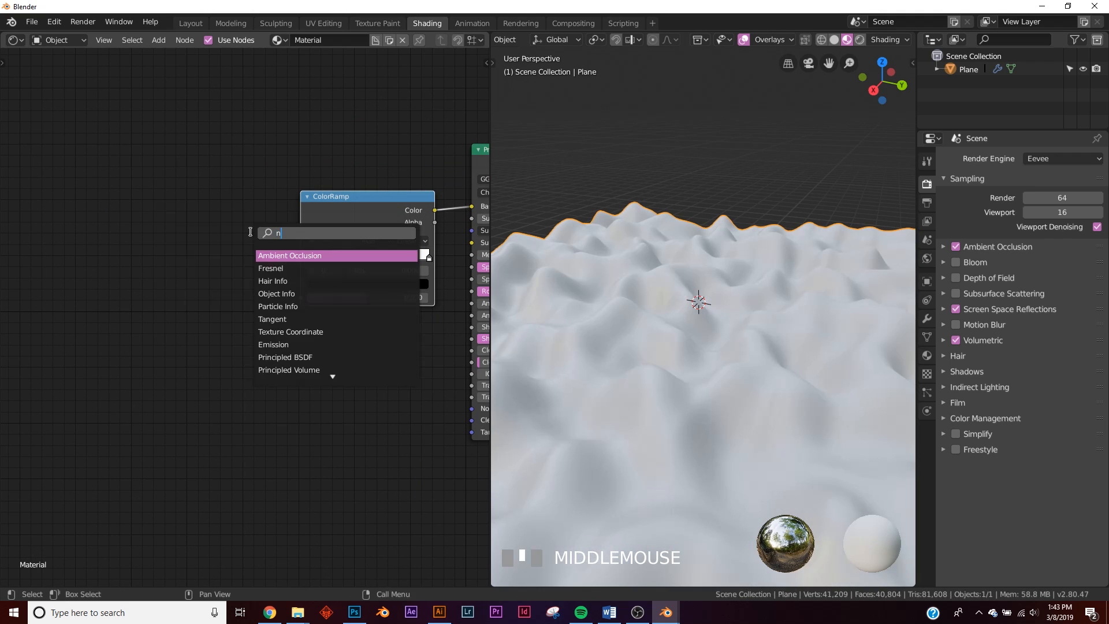
Step: Add a Noise Texture node to drive the terrain's ColorRamp
{"action": "left_click", "coordinate": [290, 255]}
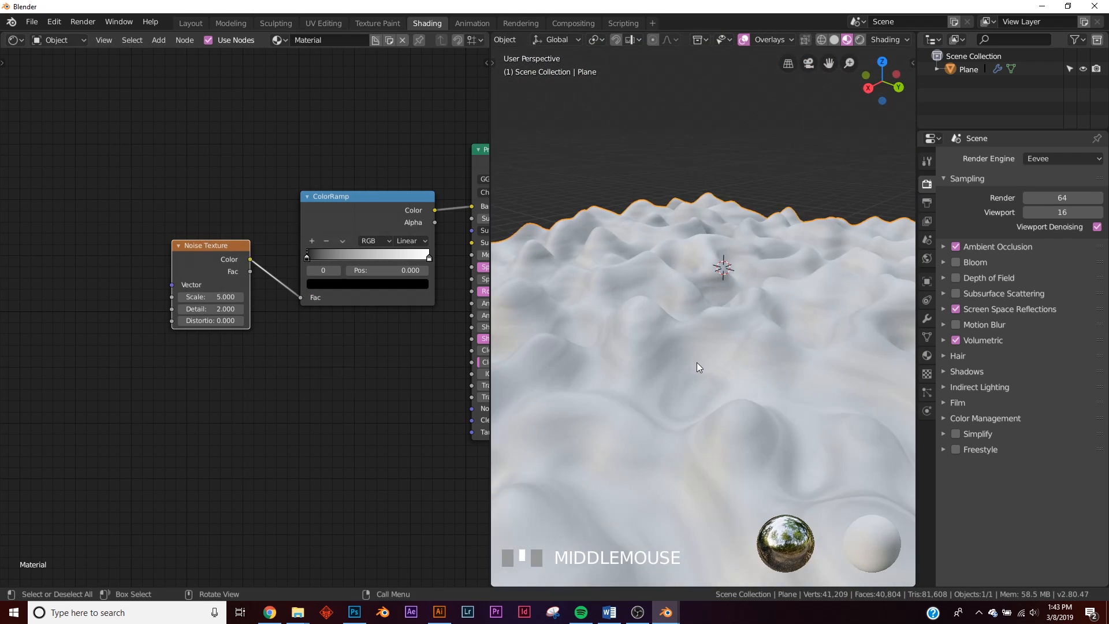
{"action": "scroll", "scroll_direction": "down", "scroll_amount": 3}
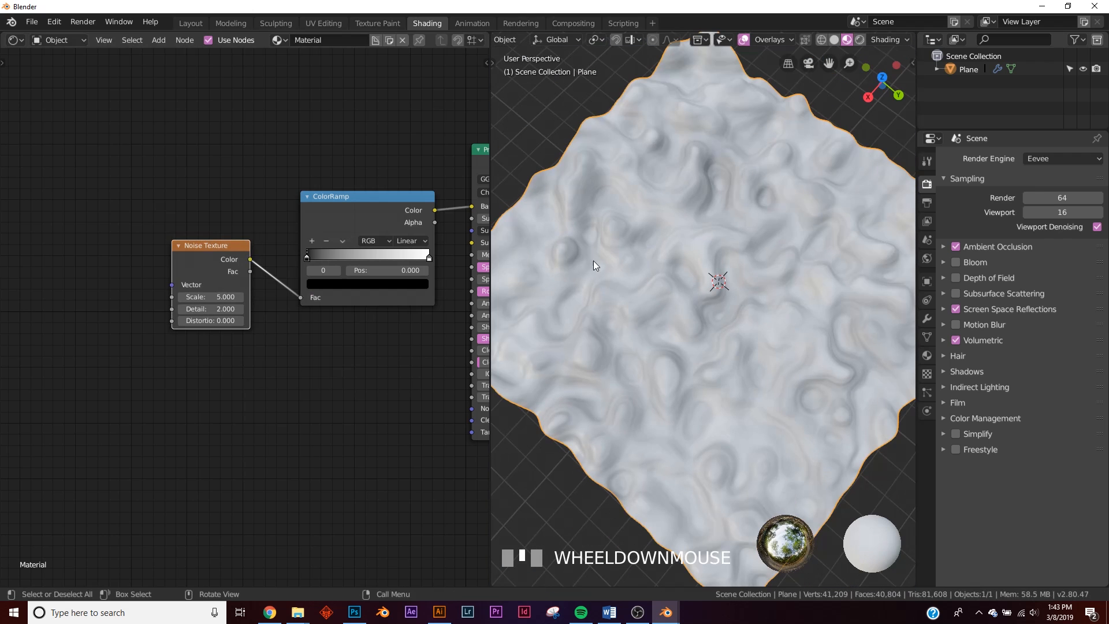
{"action": "scroll", "scroll_direction": "down", "scroll_amount": 3}
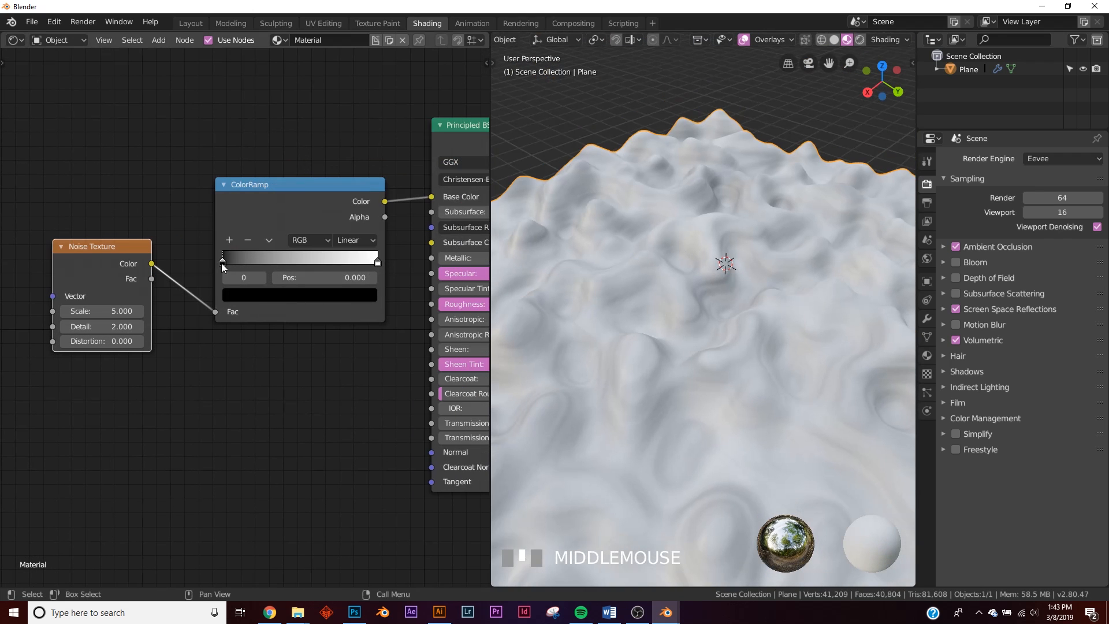
Step: Recolor the ColorRamp ends and add a sliding purple stop for orange-purple swirls
{"action": "left_click", "coordinate": [299, 293]}
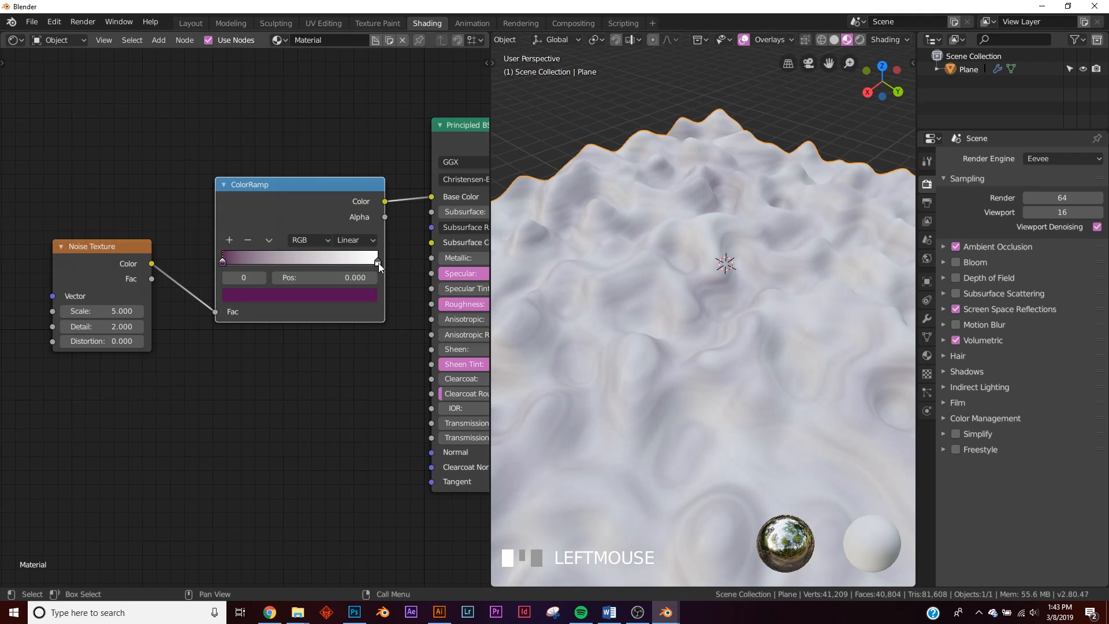
{"action": "left_click", "coordinate": [299, 295]}
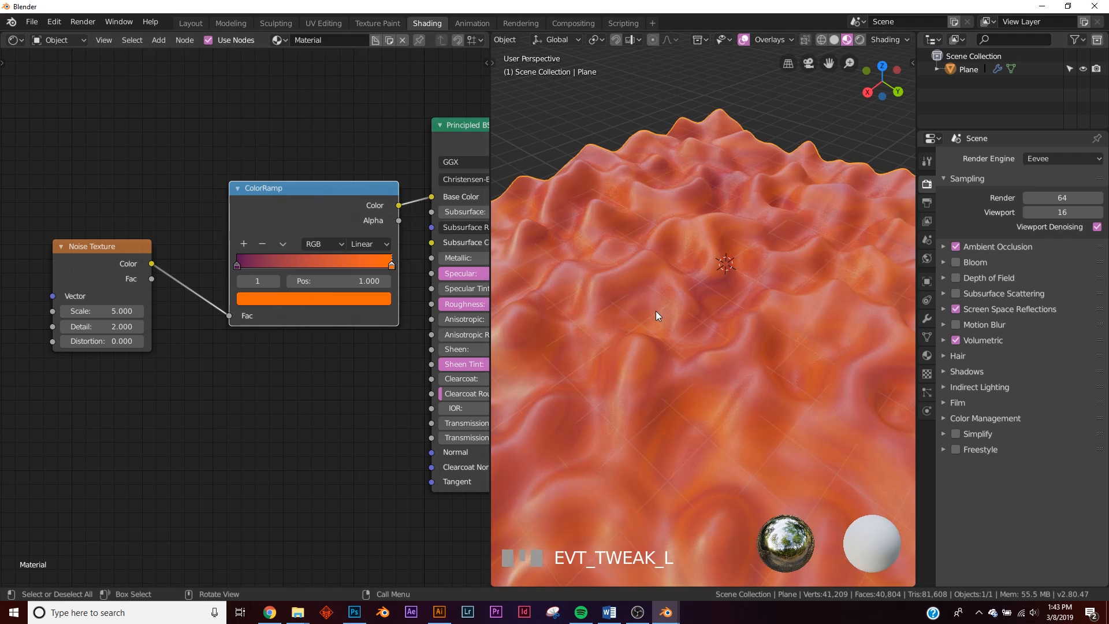
{"action": "scroll", "scroll_direction": "up", "scroll_amount": 3}
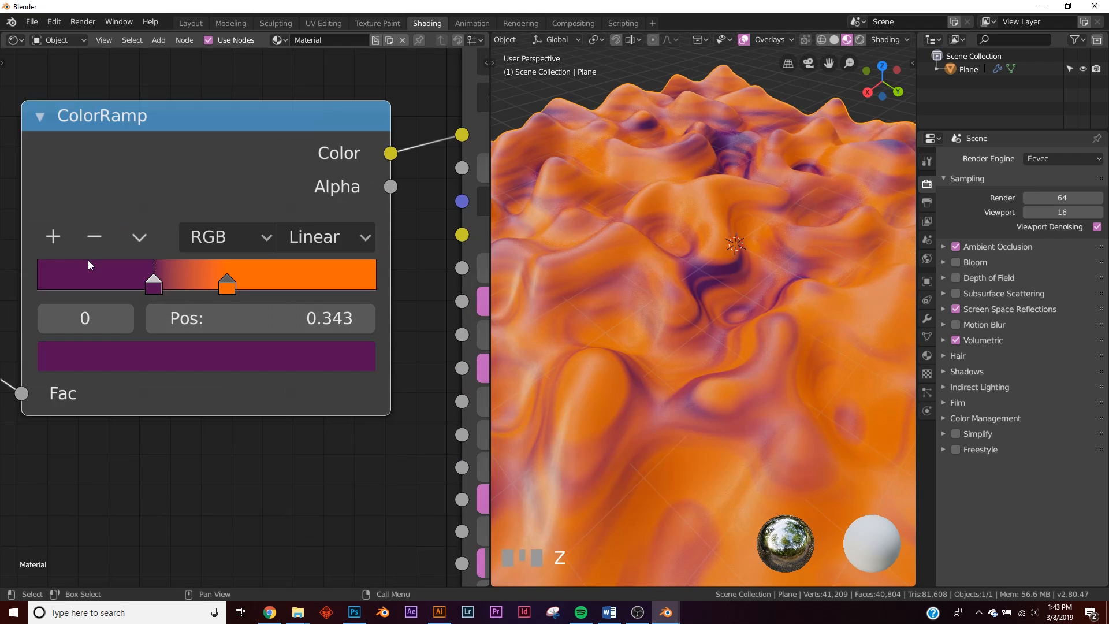
{"action": "left_click", "coordinate": [206, 356]}
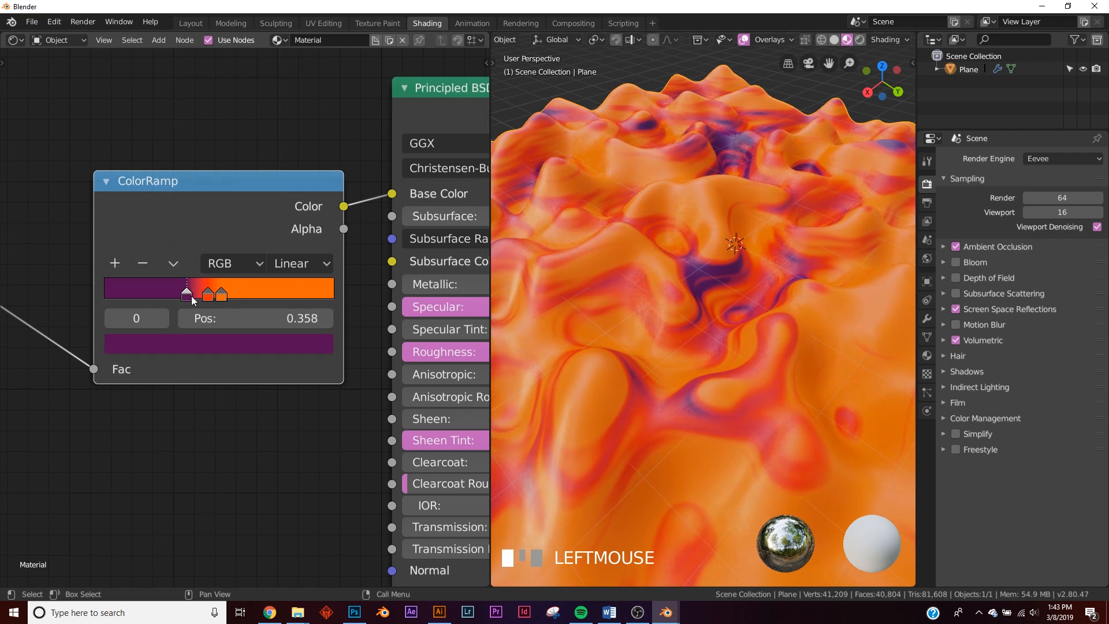
{"action": "left_click_drag", "start_coordinate": [187, 291], "coordinate": [204, 291]}
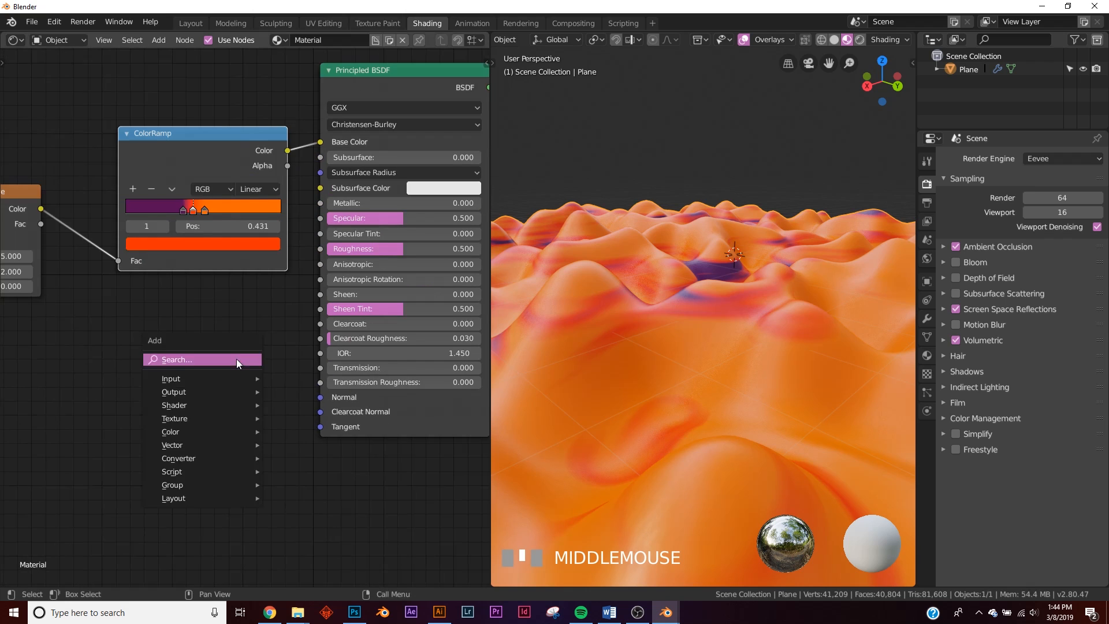
Step: Add a Bump node feeding the noise into the surface normal
{"action": "type", "text": "bum"}
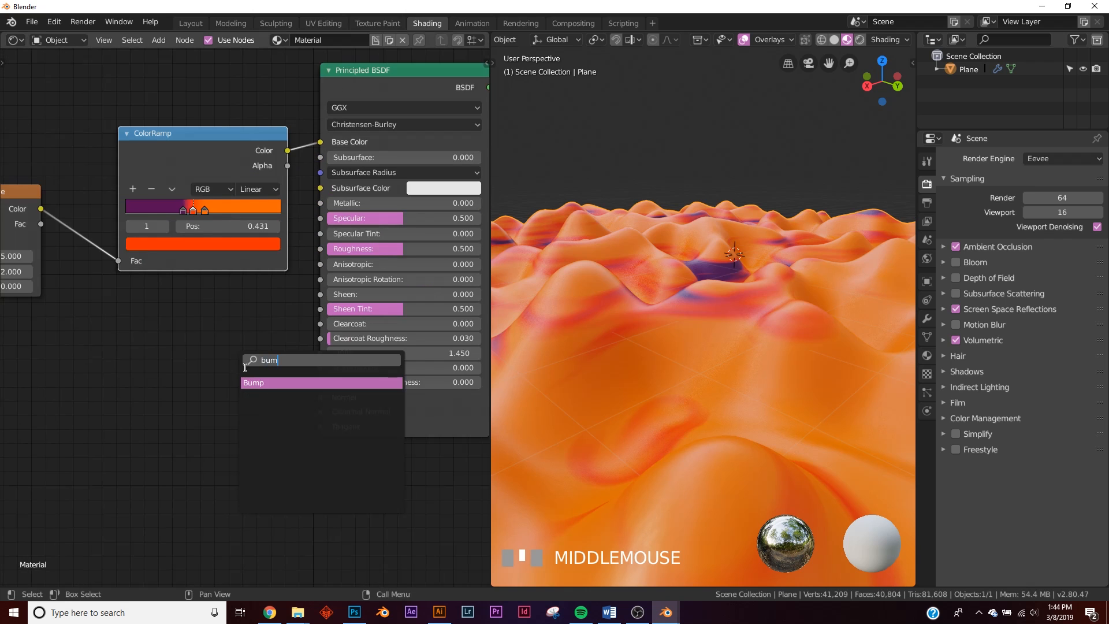
{"action": "left_click", "coordinate": [252, 382]}
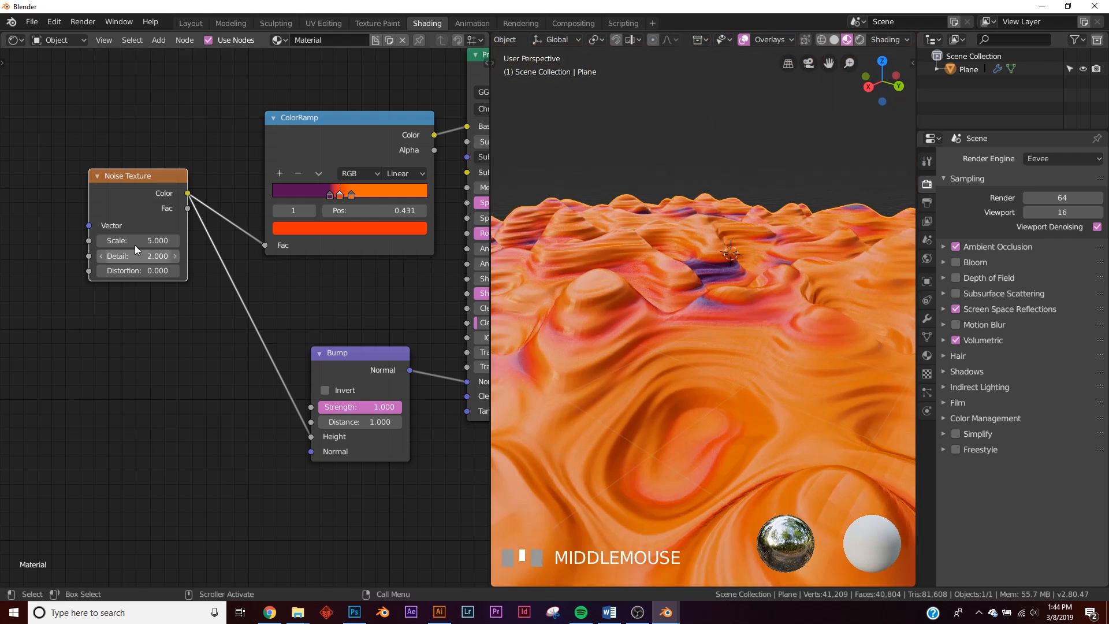
{"action": "mouse_move", "coordinate": [137, 256]}
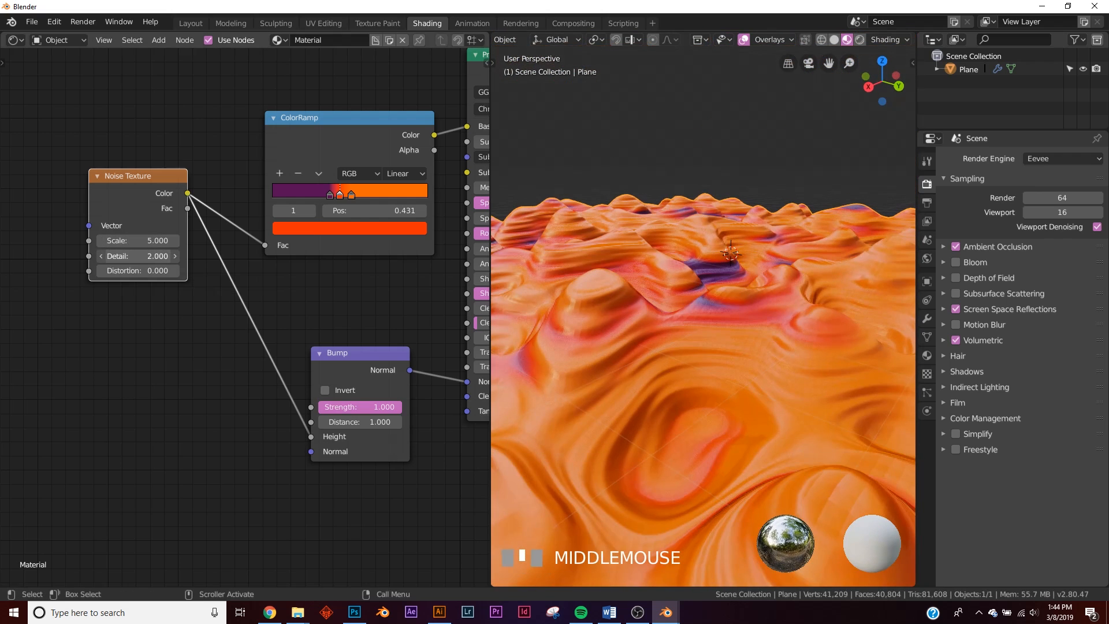
{"action": "scroll", "scroll_direction": "up", "scroll_amount": 3}
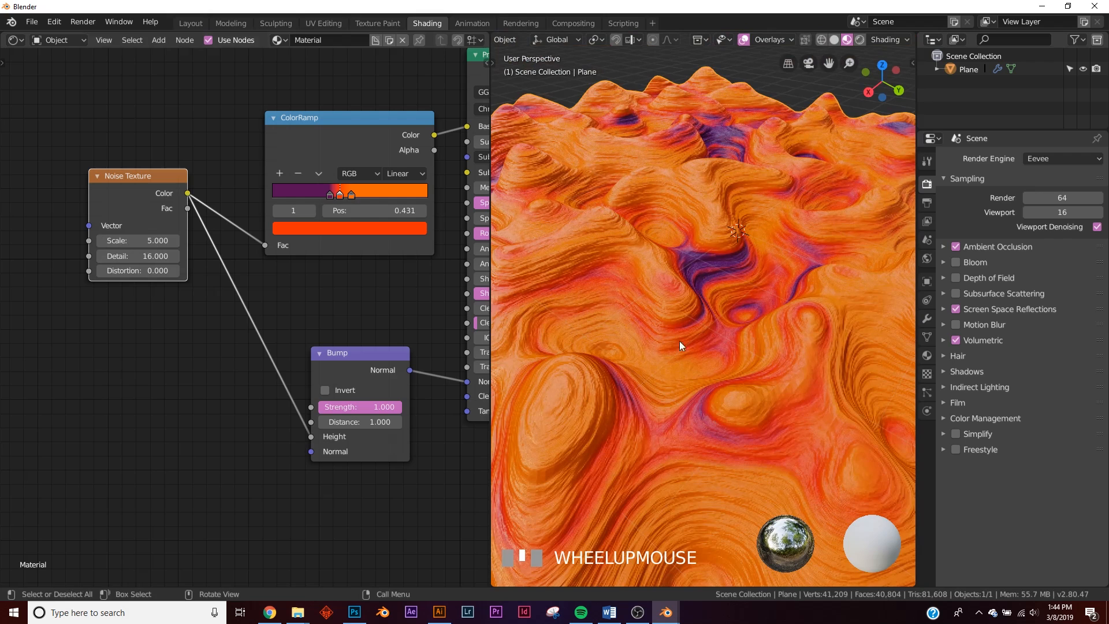
Step: Bunch the purple, red and orange gradient stops near the middle for sharper veins
{"action": "left_click", "coordinate": [352, 192]}
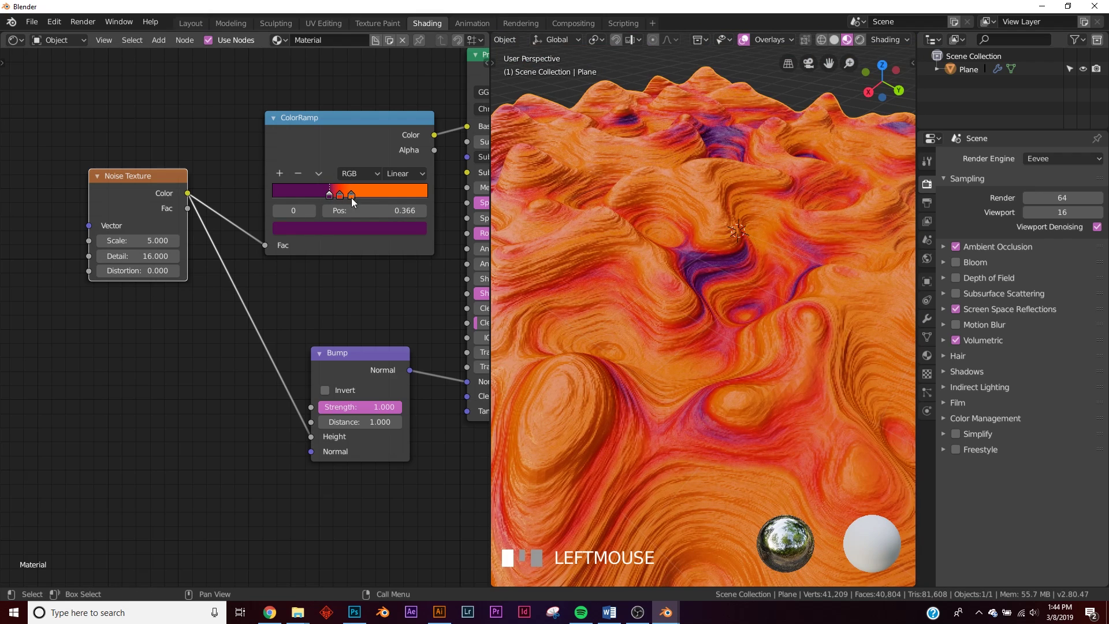
{"action": "left_click_drag", "start_coordinate": [338, 193], "coordinate": [364, 193]}
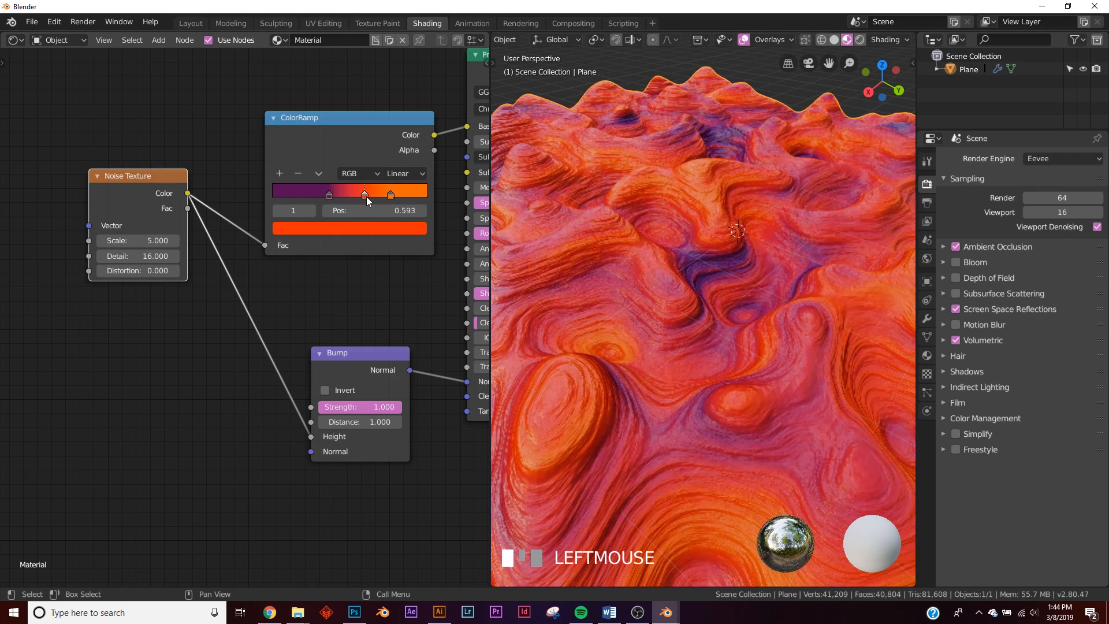
{"action": "left_click_drag", "start_coordinate": [364, 194], "coordinate": [346, 194]}
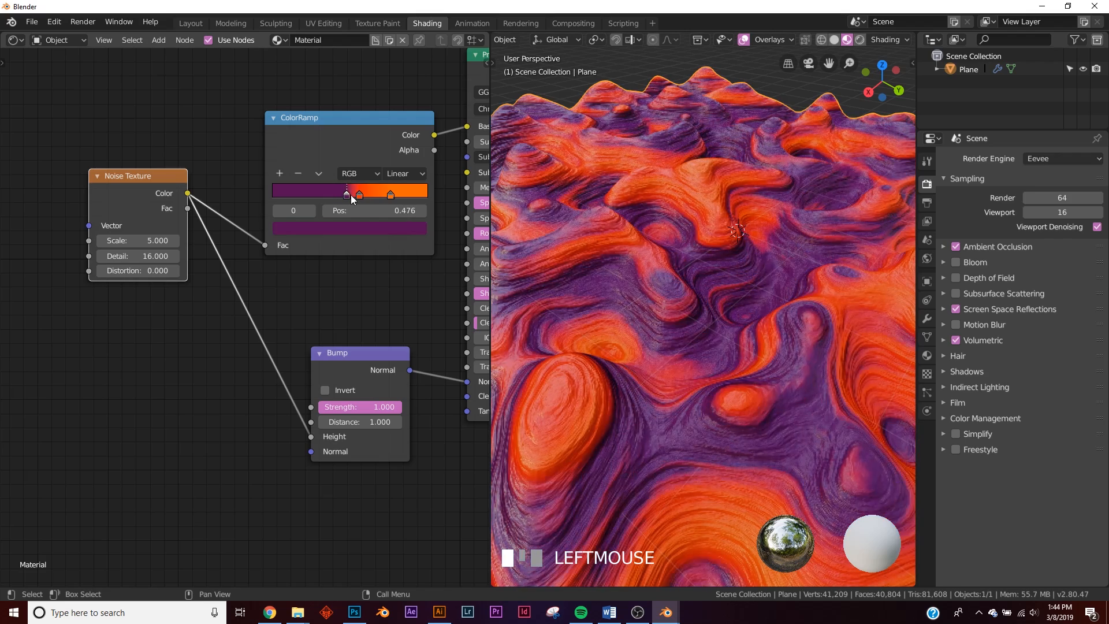
{"action": "left_click_drag", "start_coordinate": [347, 192], "coordinate": [366, 192]}
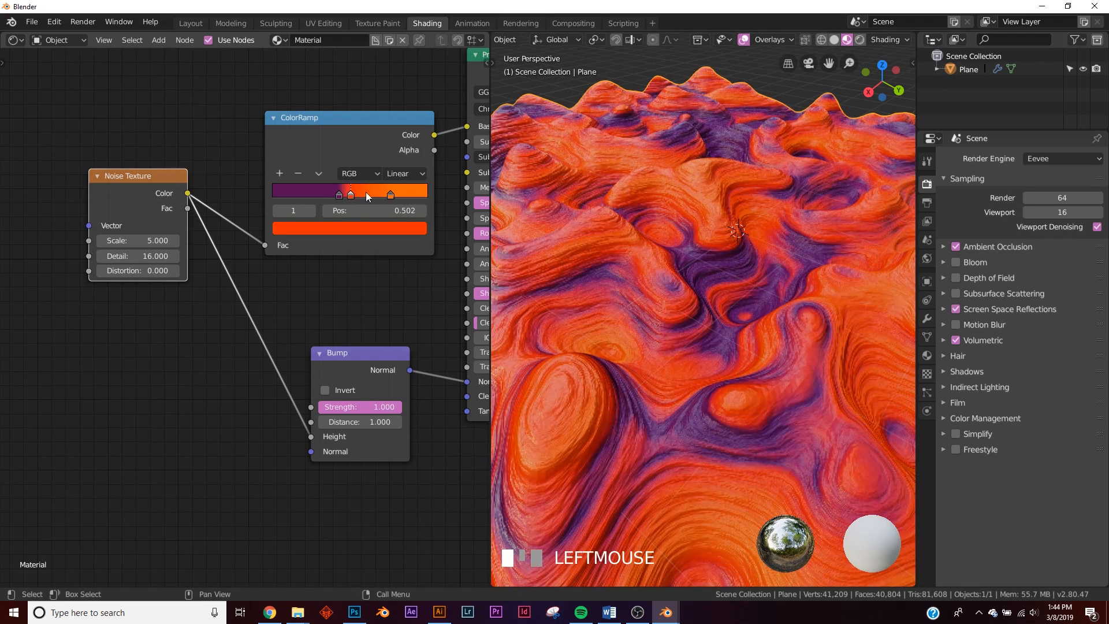
{"action": "left_click_drag", "start_coordinate": [351, 192], "coordinate": [354, 192]}
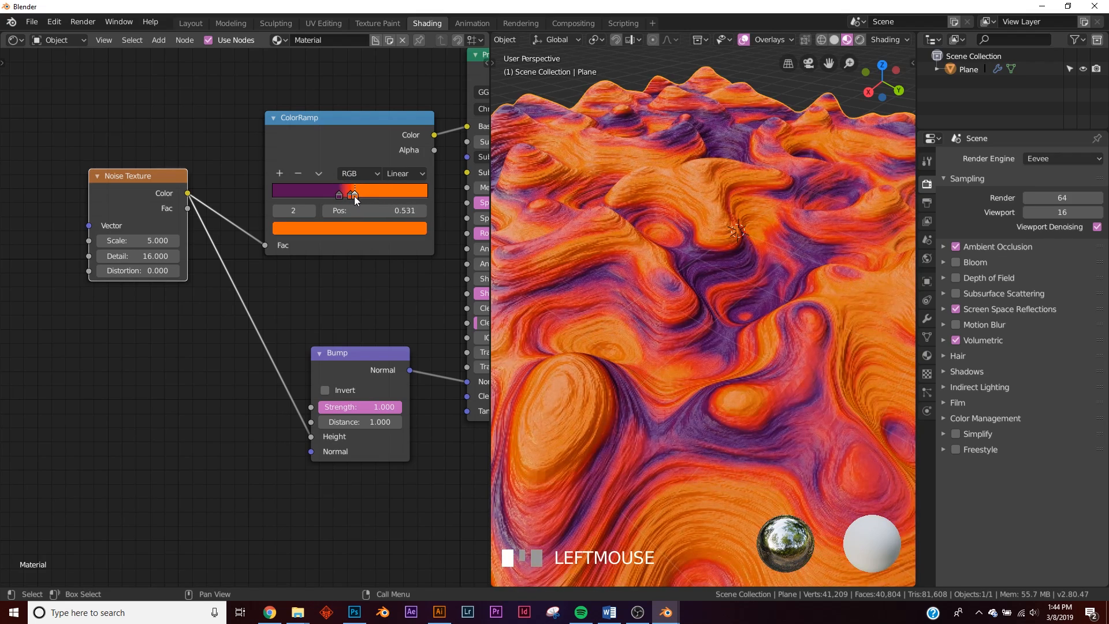
{"action": "left_click_drag", "start_coordinate": [353, 192], "coordinate": [346, 192]}
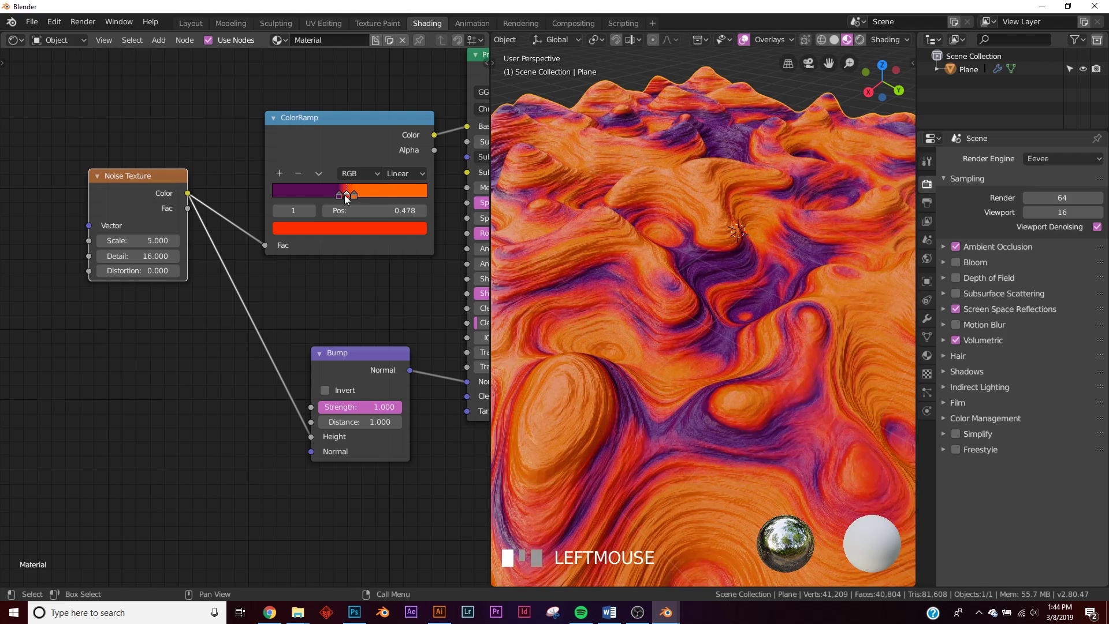
{"action": "scroll", "scroll_direction": "down", "scroll_amount": 3}
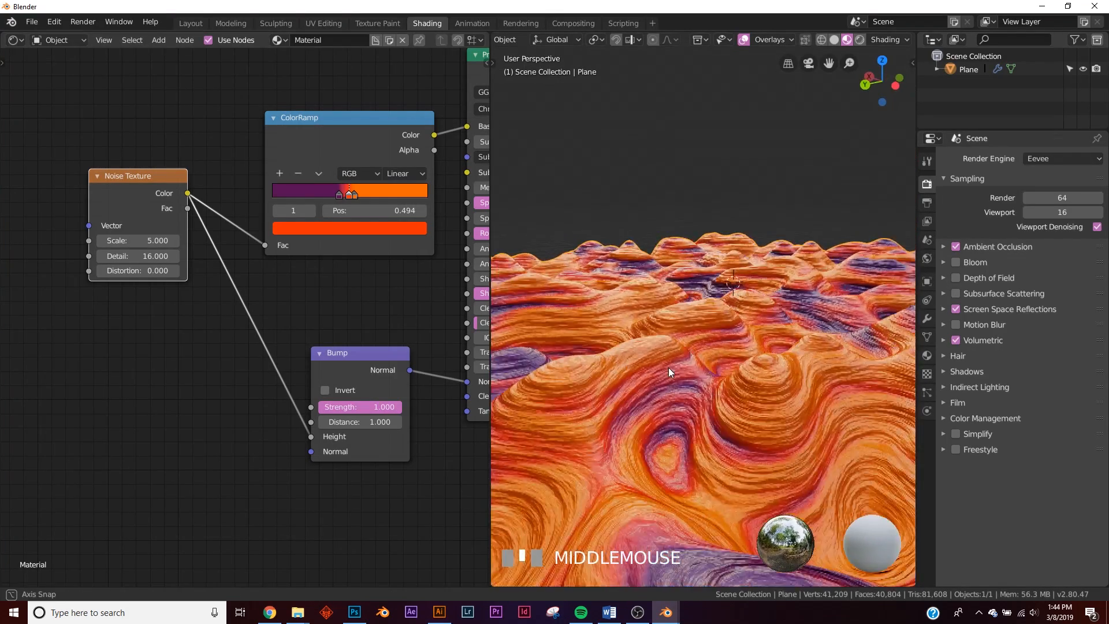
{"action": "scroll", "scroll_direction": "up", "scroll_amount": 3}
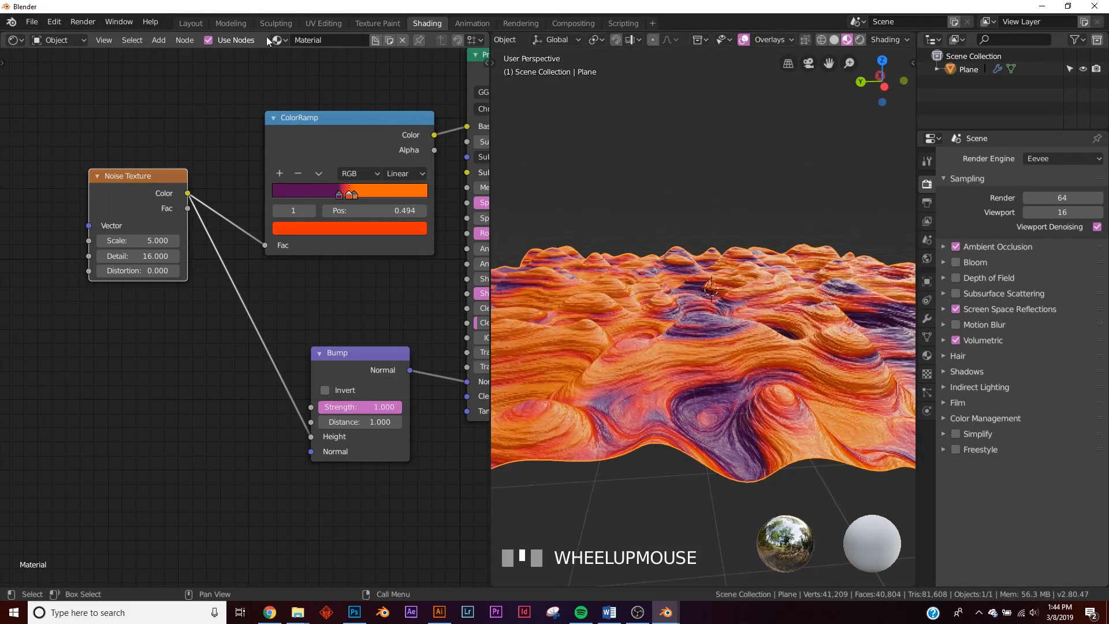
Step: Return to the Layout workspace to view the bumped purple-and-orange terrain
{"action": "left_click", "coordinate": [189, 22]}
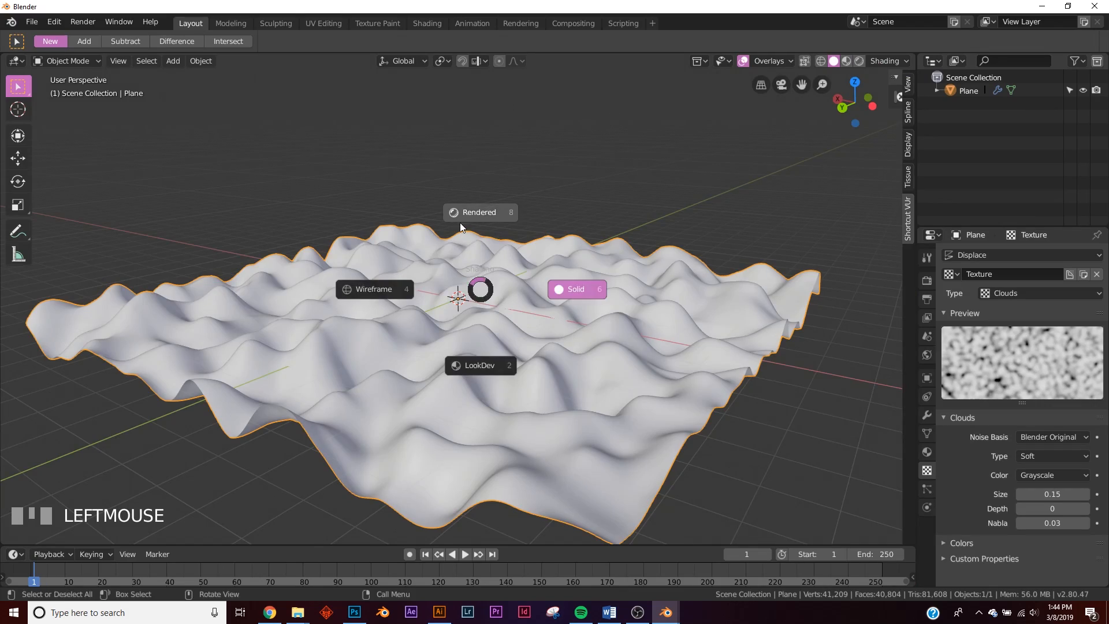
{"action": "scroll", "scroll_direction": "up", "scroll_amount": 3}
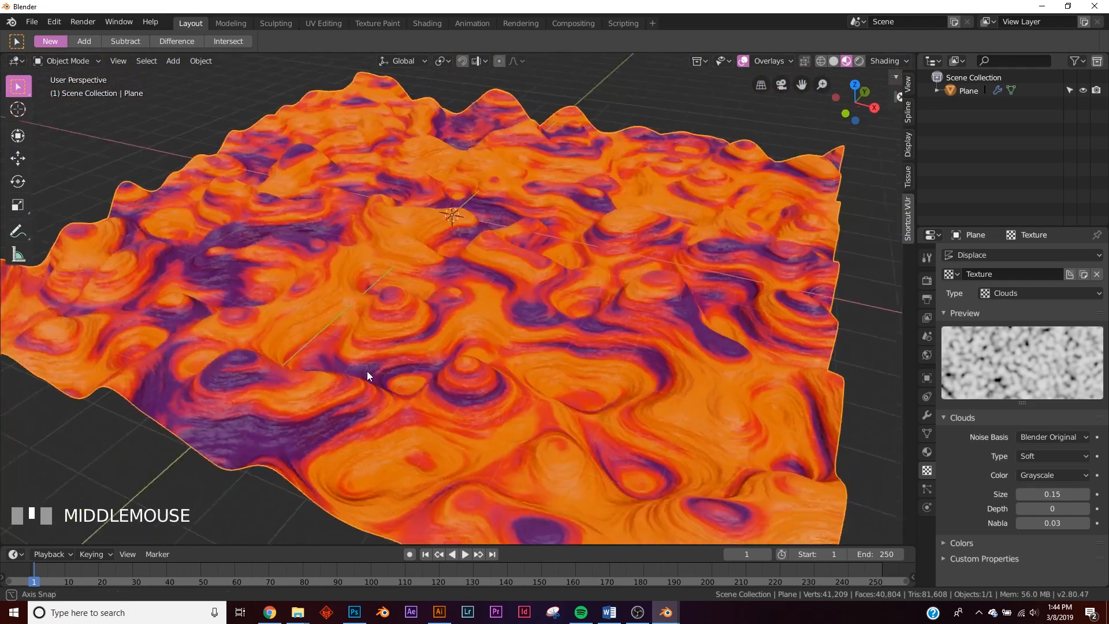
{"action": "scroll", "scroll_direction": "up", "scroll_amount": 3}
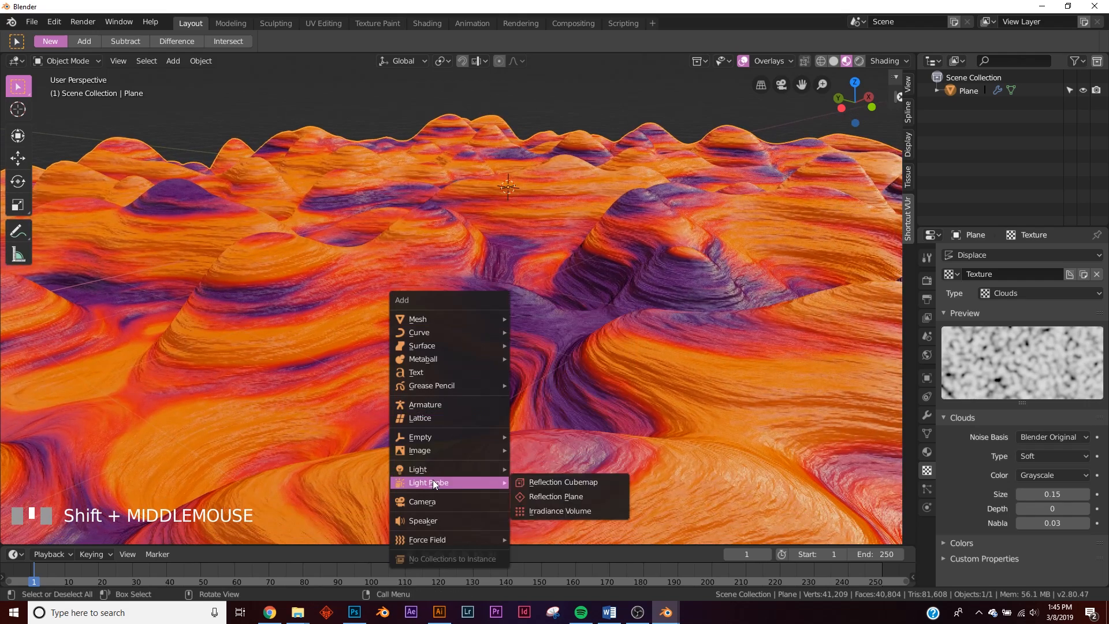
Step: Add a camera aligned to the current view and move it along its viewing axis
{"action": "left_click", "coordinate": [422, 500]}
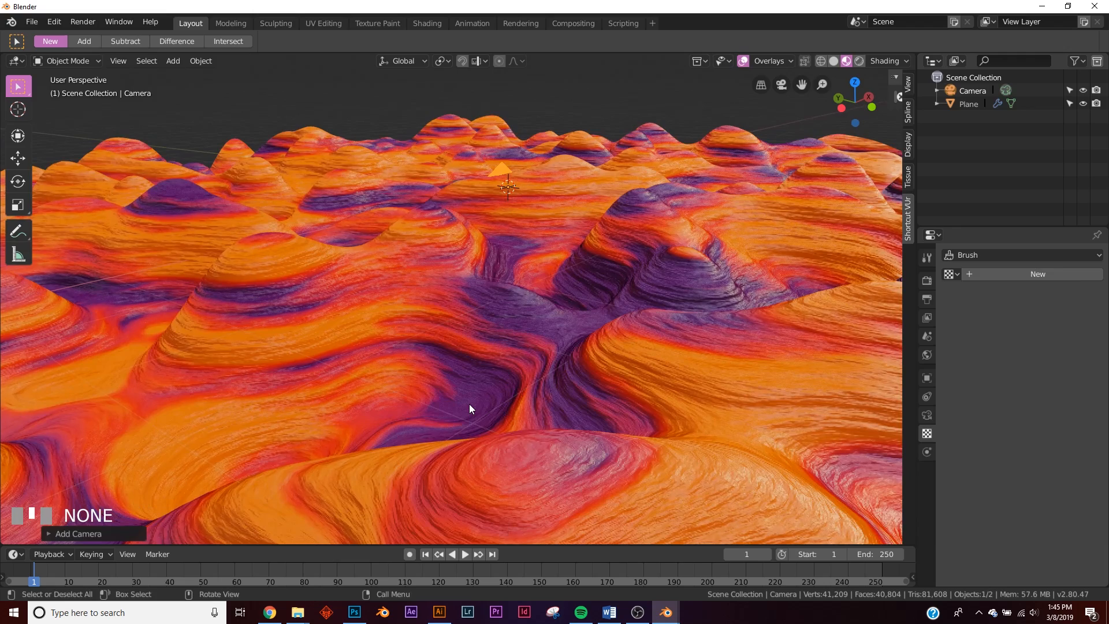
{"action": "key", "text": "numpad_0"}
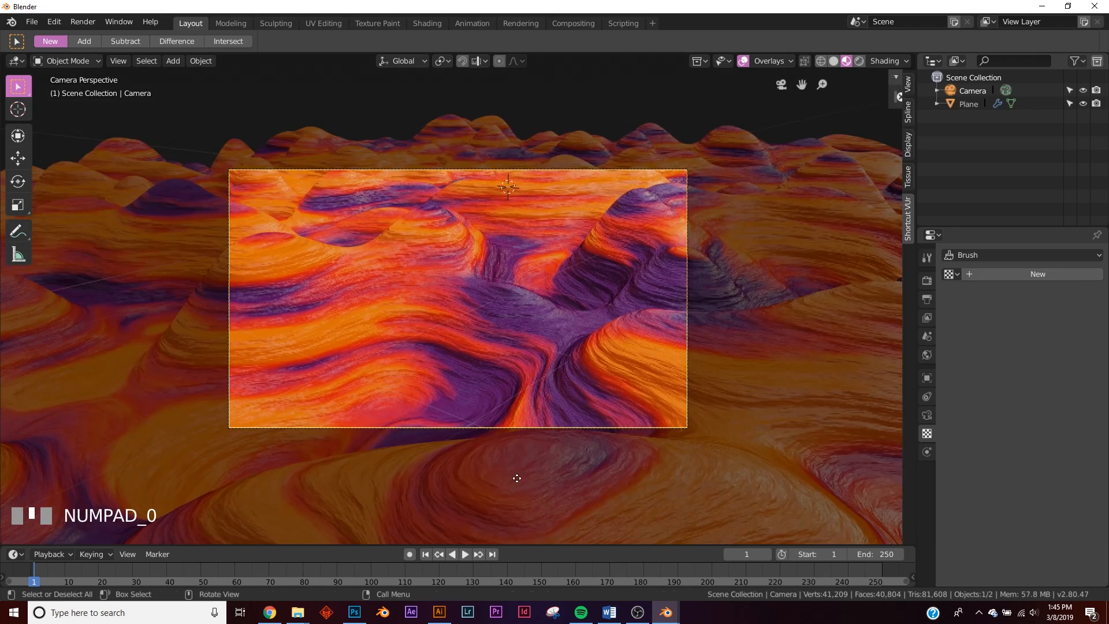
{"action": "key", "text": "g"}
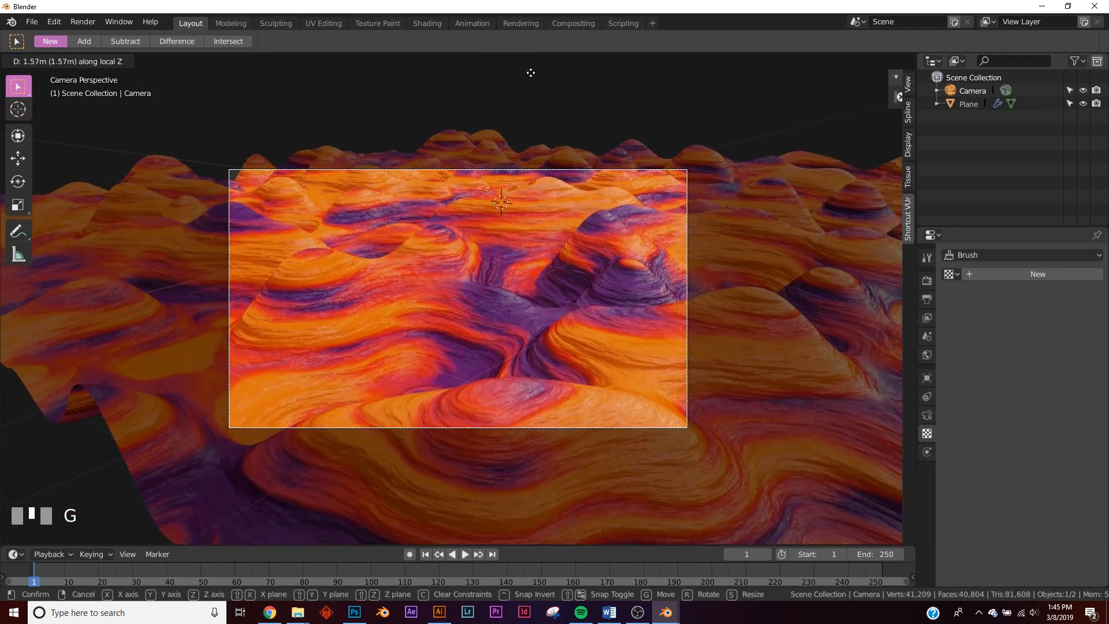
{"action": "left_click", "coordinate": [558, 265]}
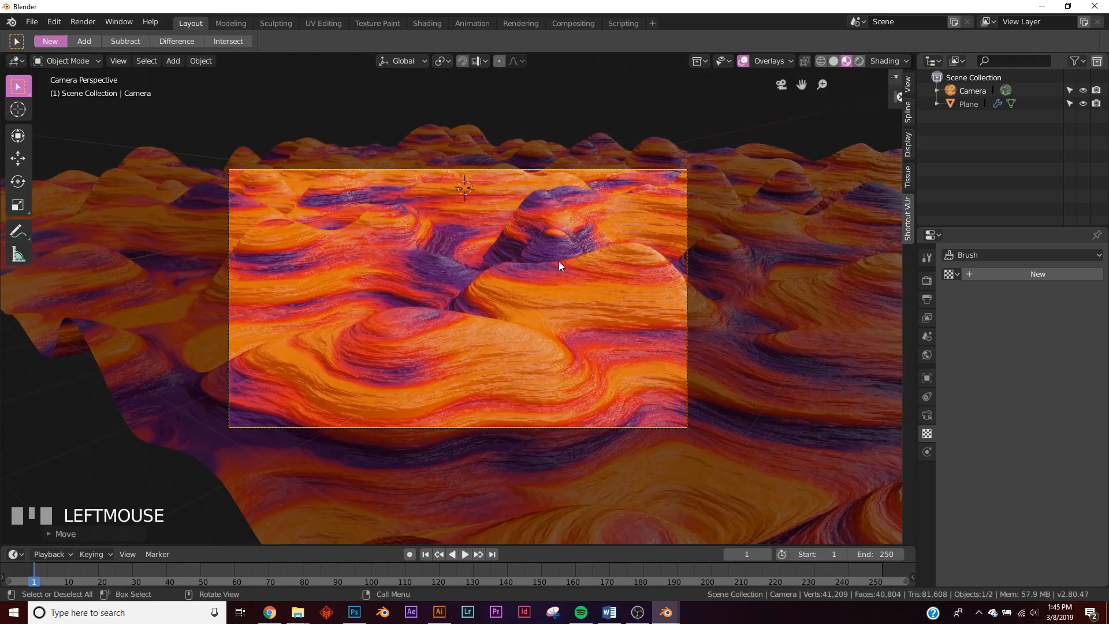
{"action": "key", "text": "g"}
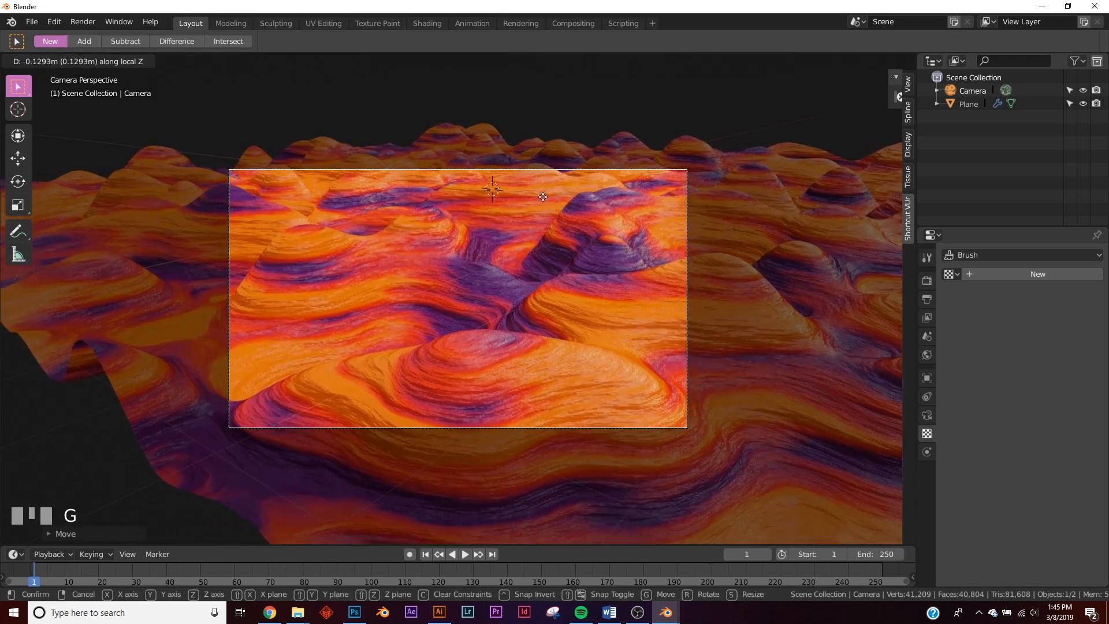
{"action": "mouse_move", "coordinate": [576, 194]}
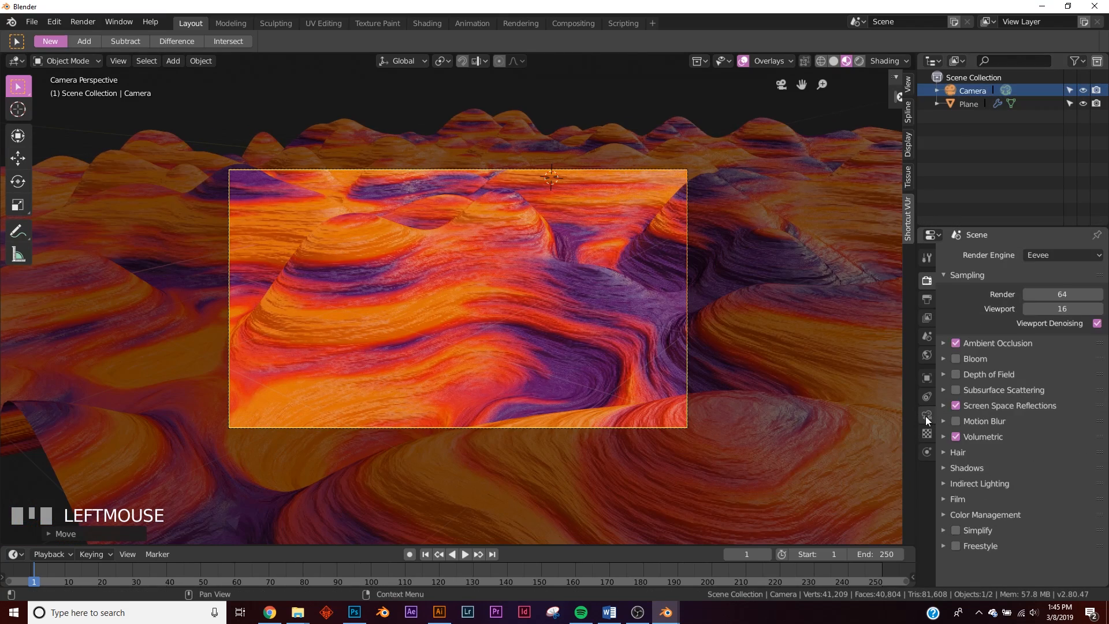
Step: Give the camera a 38mm lens, then rotate and move it to frame the hills
{"action": "scroll", "scroll_direction": "down", "scroll_amount": 3}
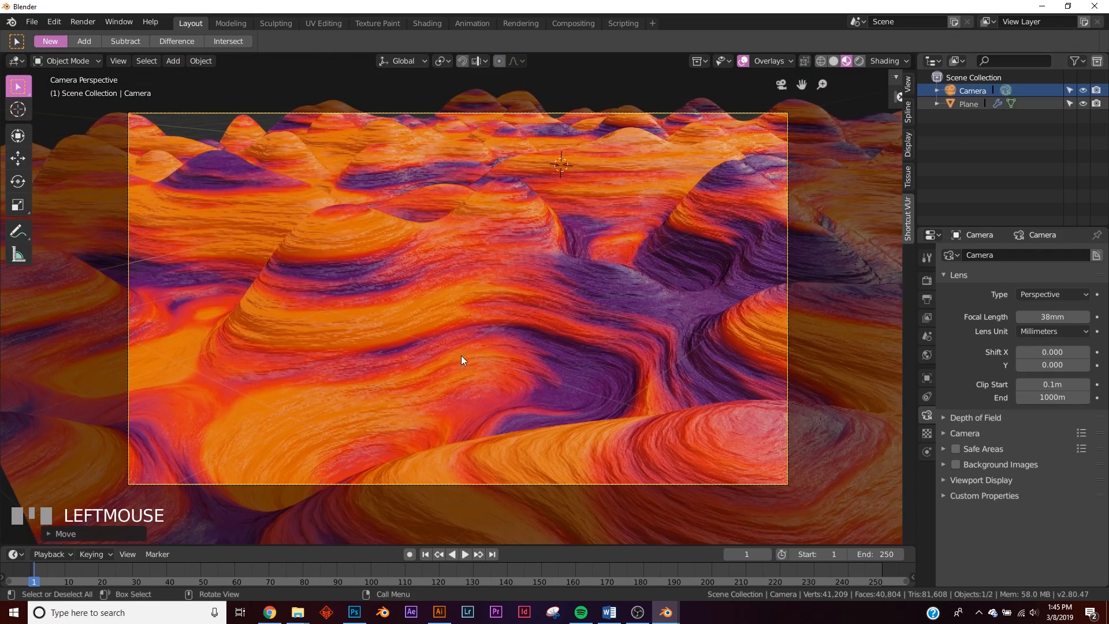
{"action": "key", "text": "g"}
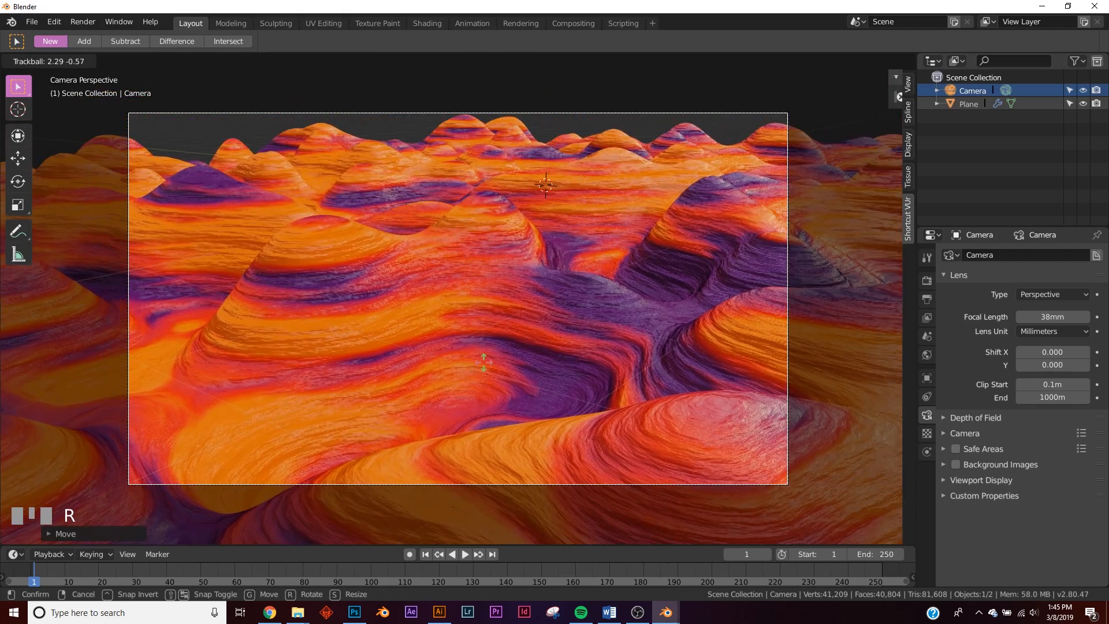
{"action": "key", "text": "g"}
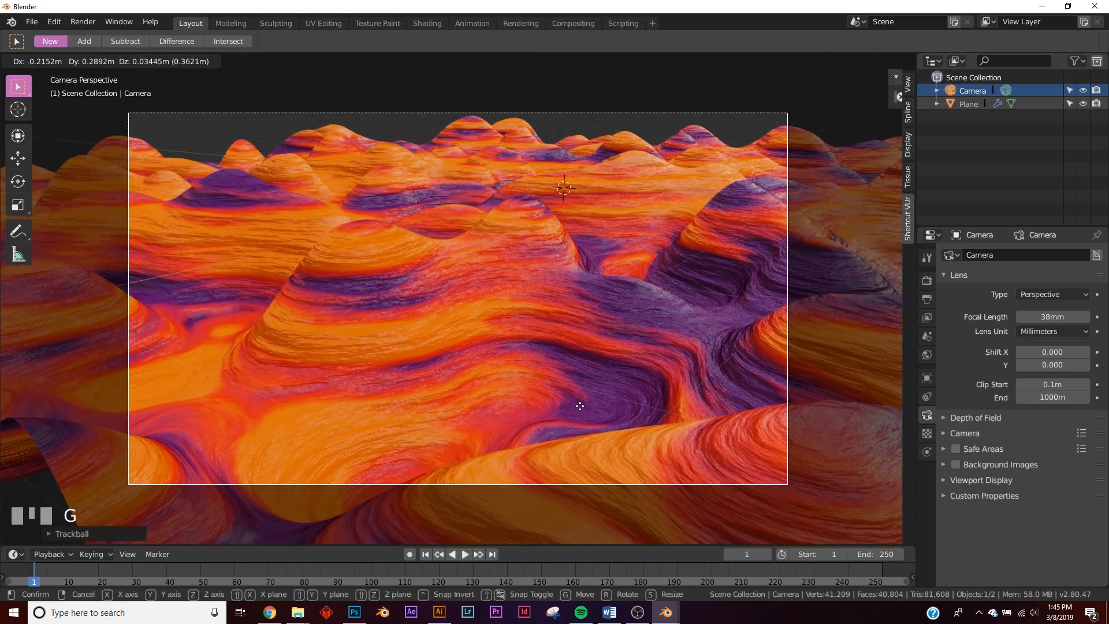
{"action": "mouse_move", "coordinate": [795, 416]}
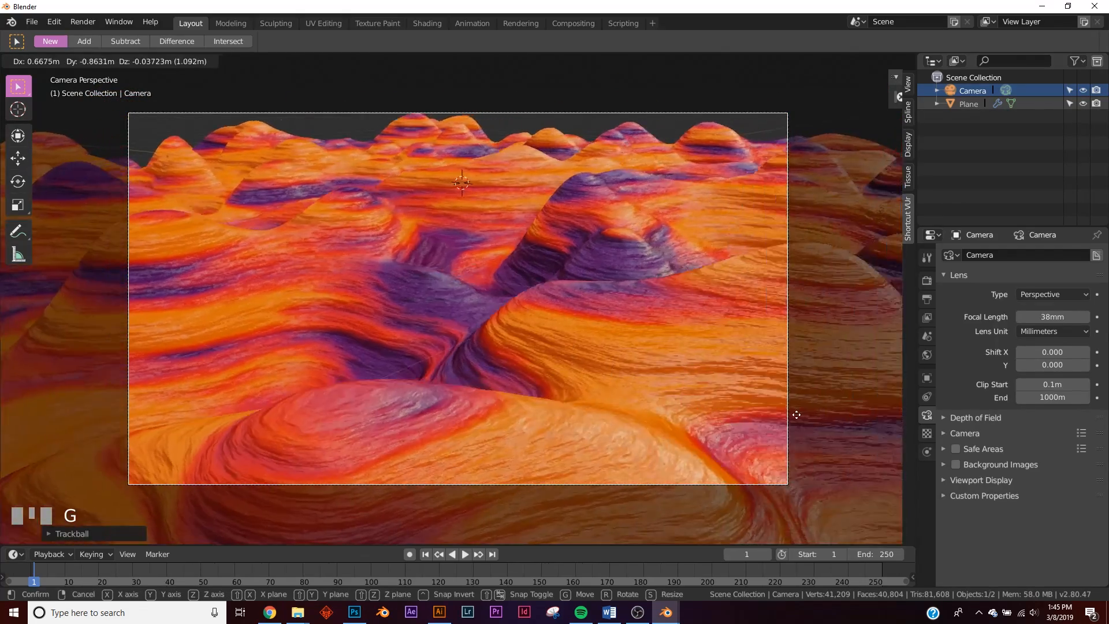
{"action": "scroll", "scroll_direction": "down", "scroll_amount": 3}
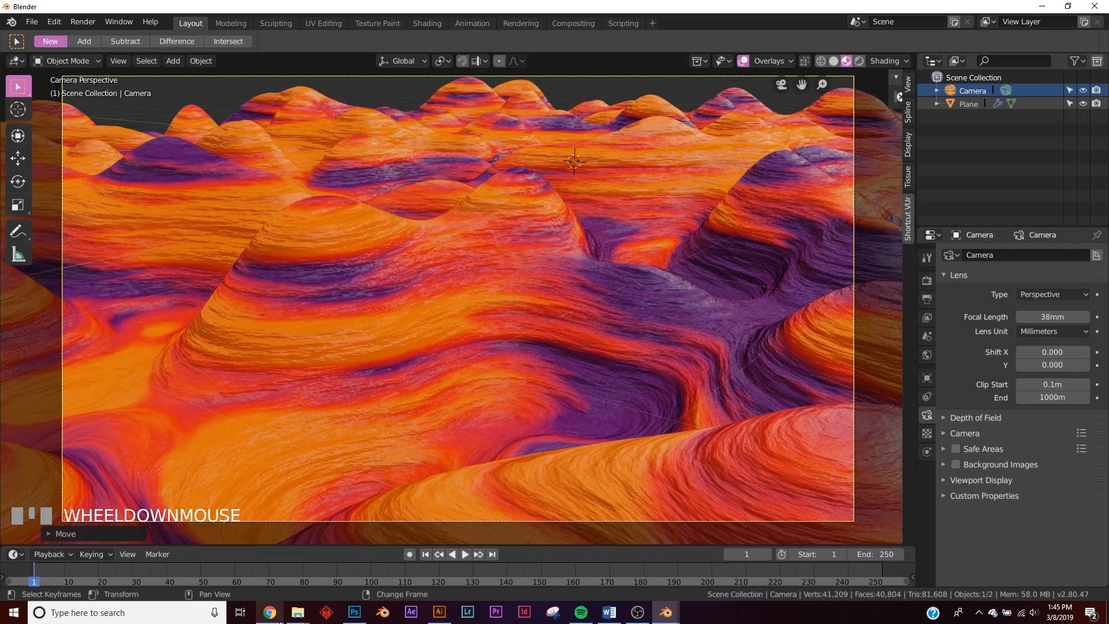
Step: In Chrome, browse HDRI Haven's Skies category and open the Cape Hill HDRI page
{"action": "left_click", "coordinate": [268, 612]}
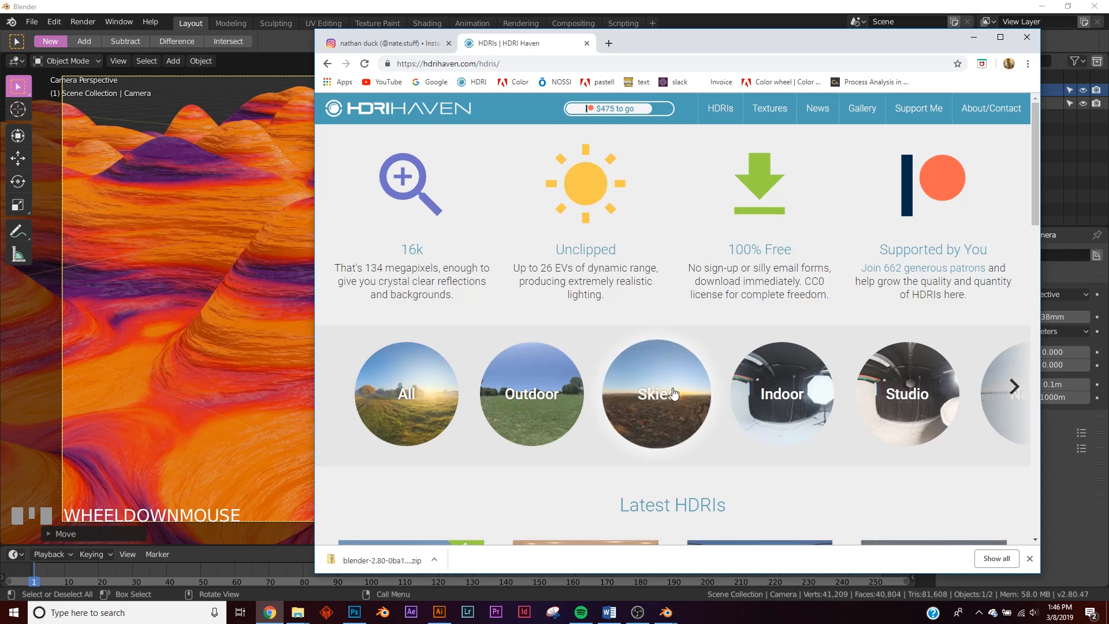
{"action": "left_click", "coordinate": [655, 394]}
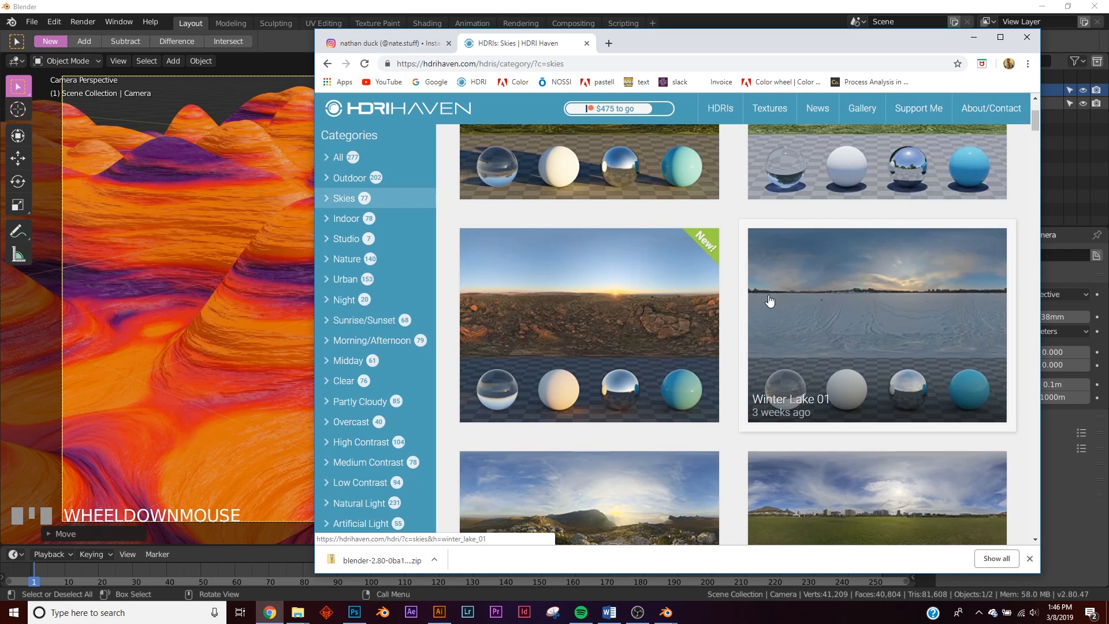
{"action": "scroll", "scroll_direction": "down", "scroll_amount": 3}
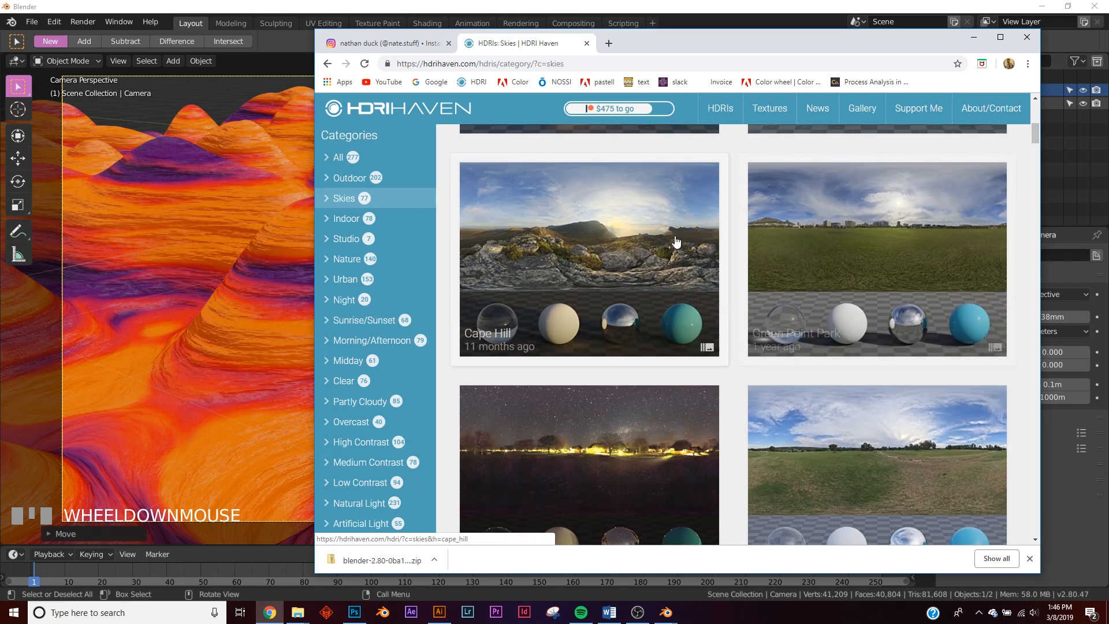
{"action": "left_click", "coordinate": [588, 258]}
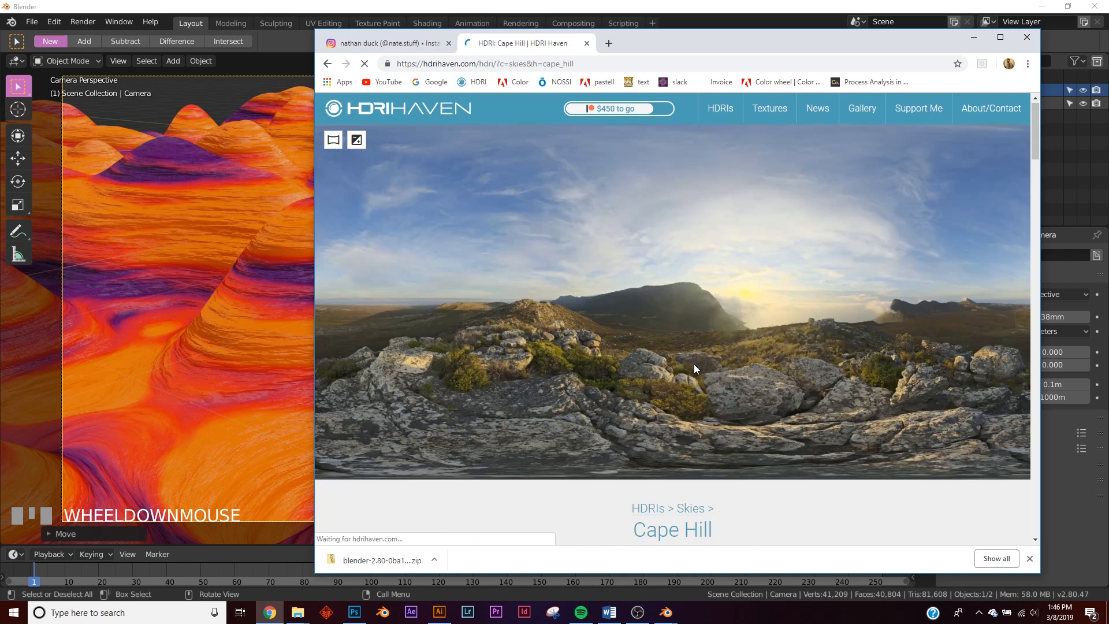
{"action": "scroll", "scroll_direction": "down", "scroll_amount": 3}
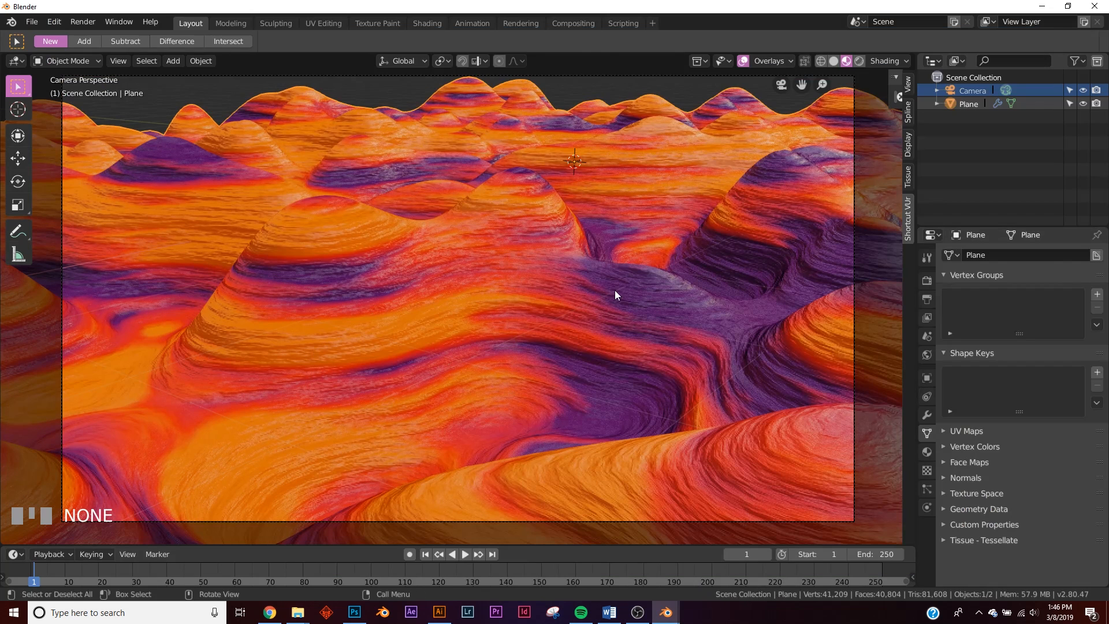
Step: Set the world Color to an Environment Texture of the cape_hill 4K HDRI at strength 2
{"action": "left_click", "coordinate": [926, 355]}
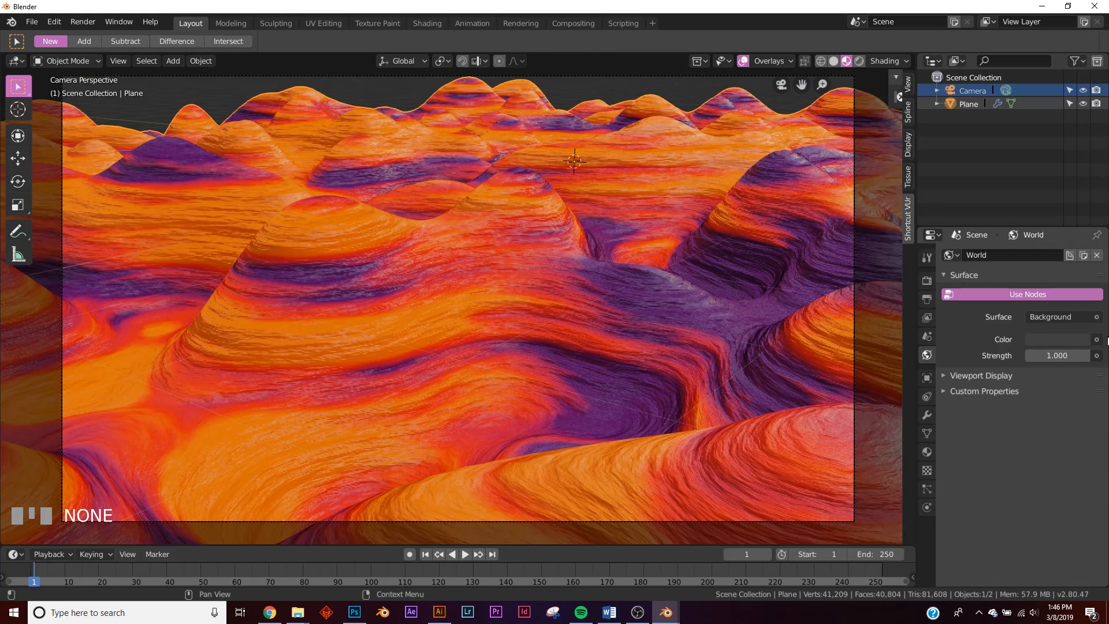
{"action": "left_click", "coordinate": [1097, 339]}
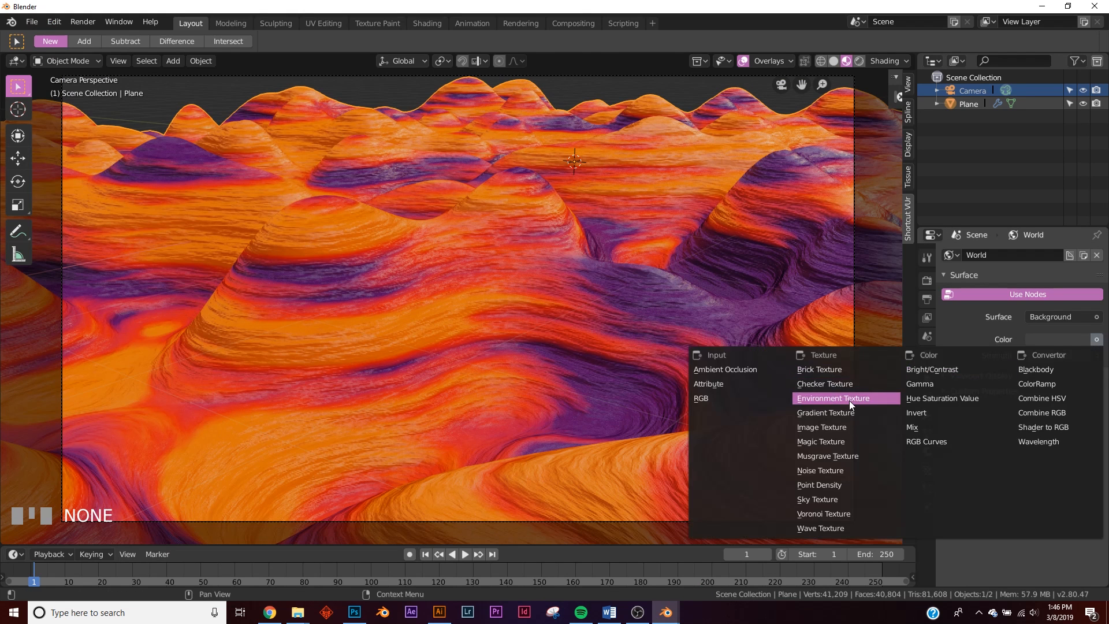
{"action": "left_click", "coordinate": [832, 398]}
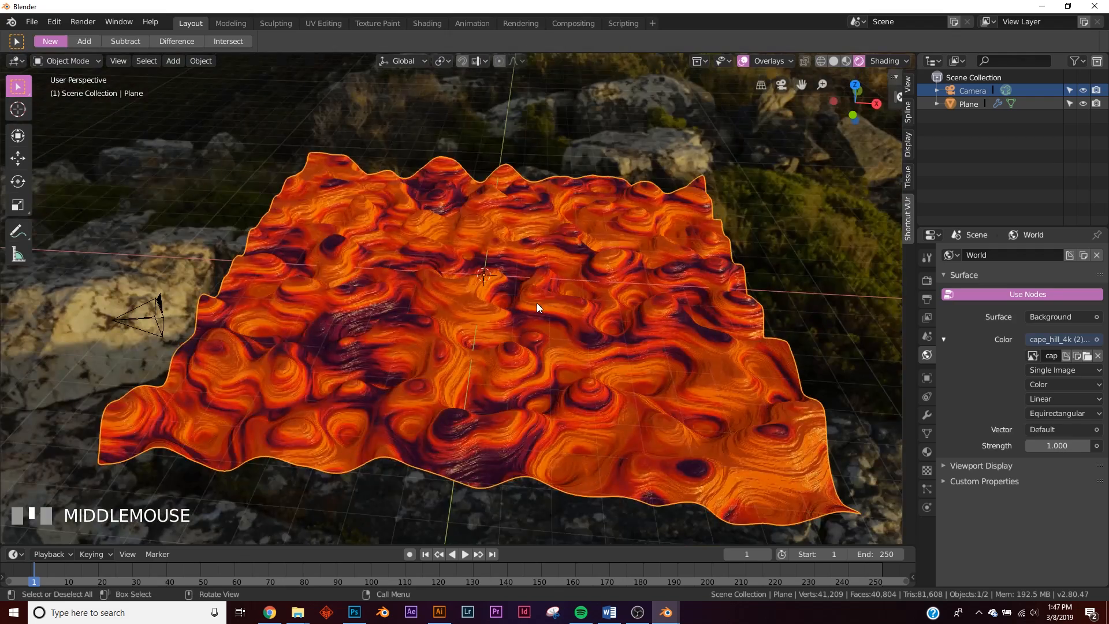
{"action": "key", "text": "numpad_0"}
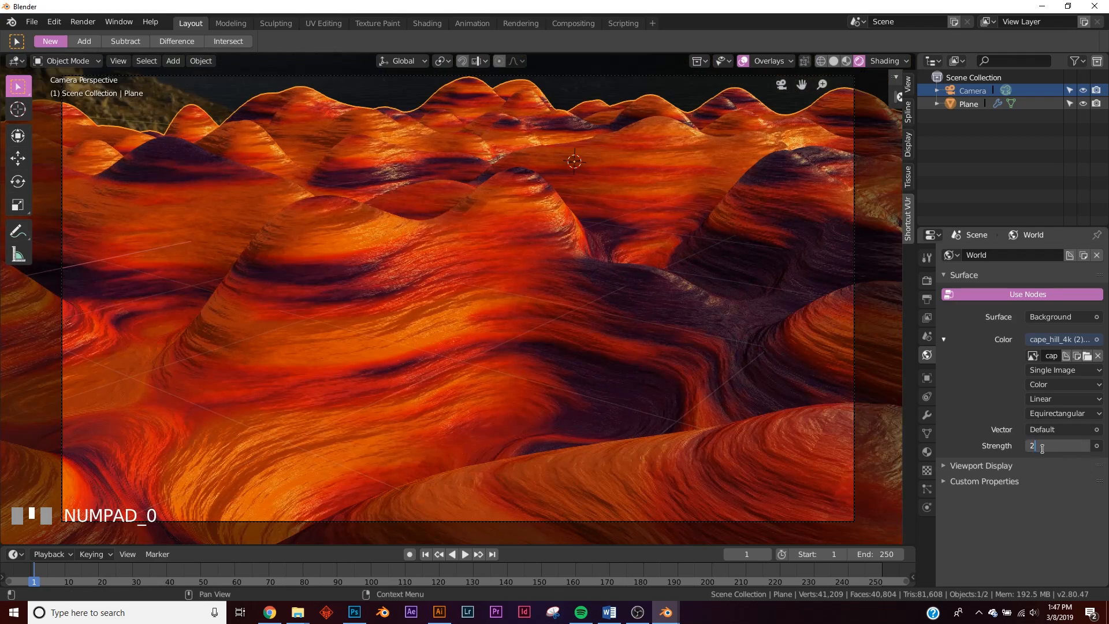
{"action": "scroll", "scroll_direction": "down", "scroll_amount": 3}
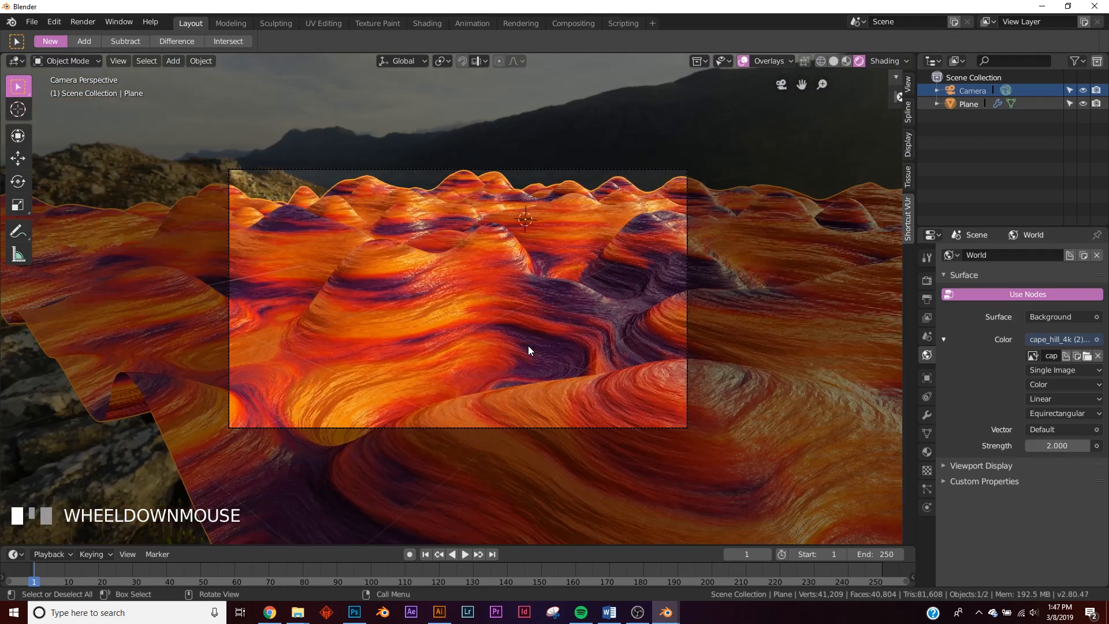
{"action": "scroll", "scroll_direction": "up", "scroll_amount": 3}
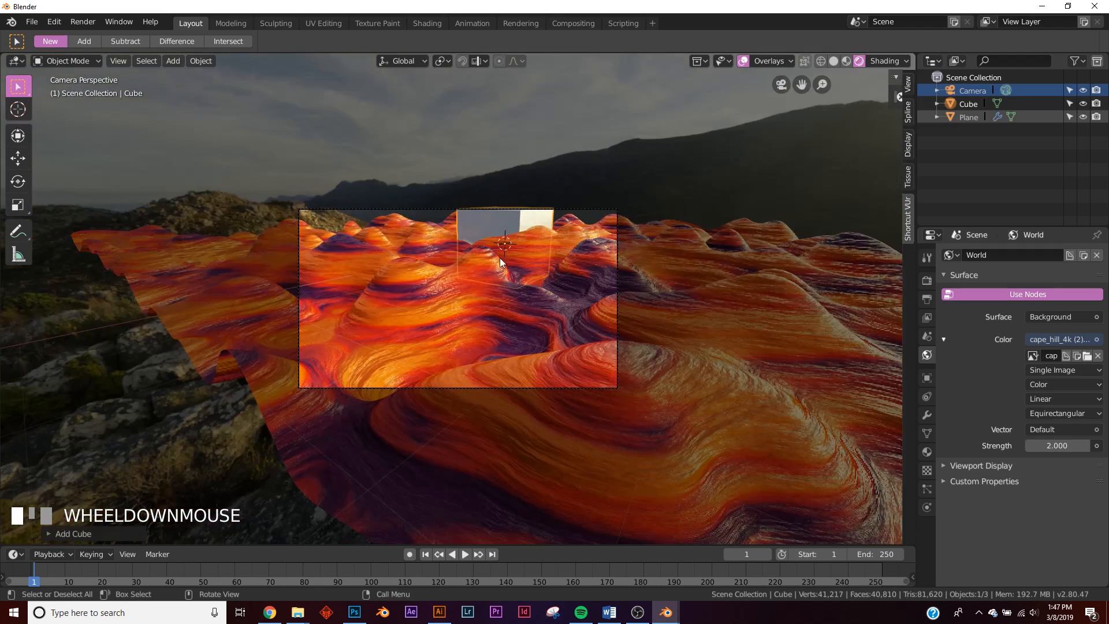
Step: Scale the new cube up massively until it surrounds the hills in camera view
{"action": "key", "text": "s"}
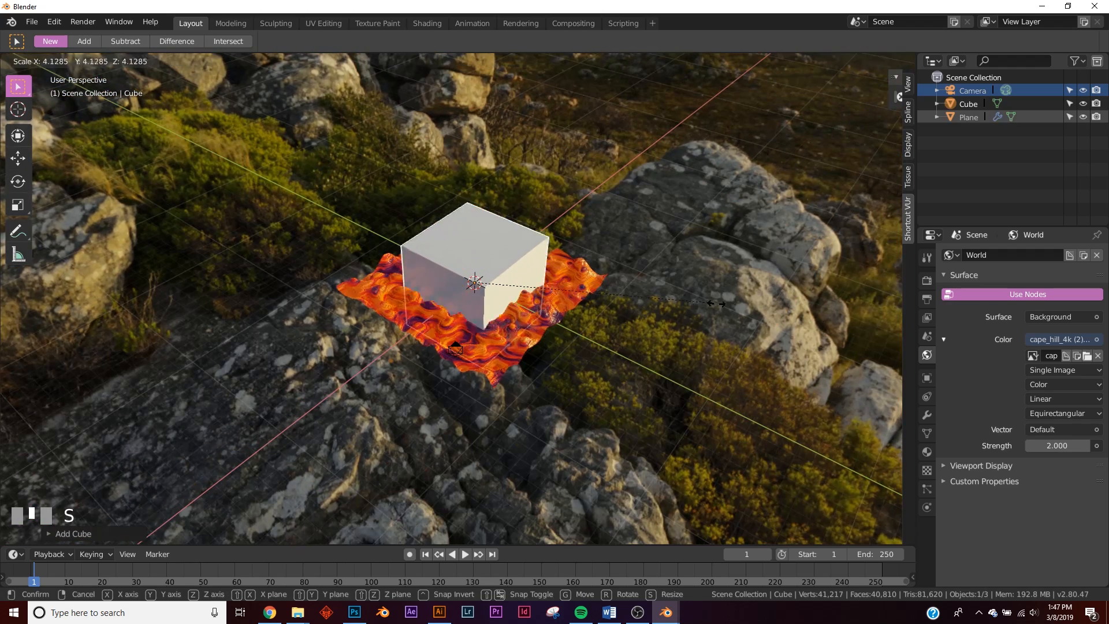
{"action": "mouse_move", "coordinate": [452, 352]}
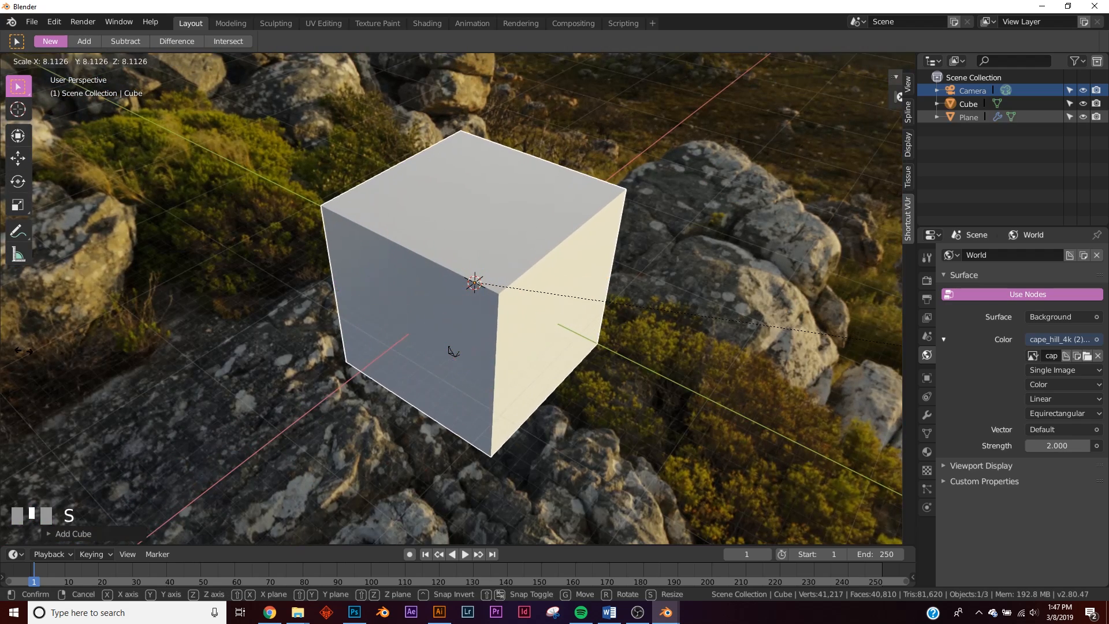
{"action": "key", "text": "numpad_0"}
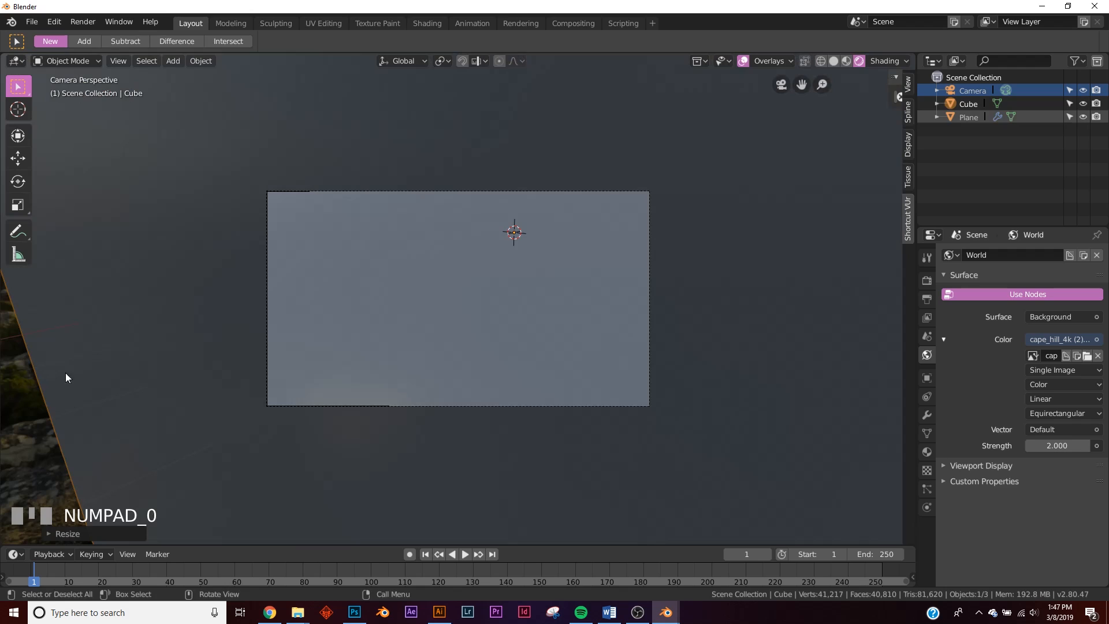
{"action": "key", "text": "s"}
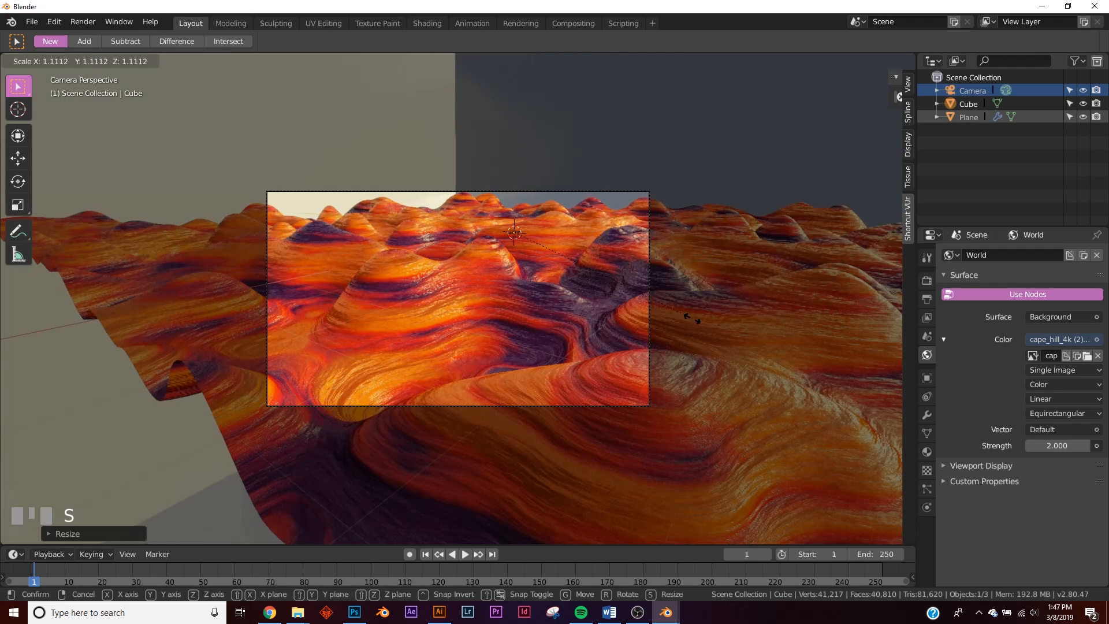
{"action": "left_click", "coordinate": [681, 323]}
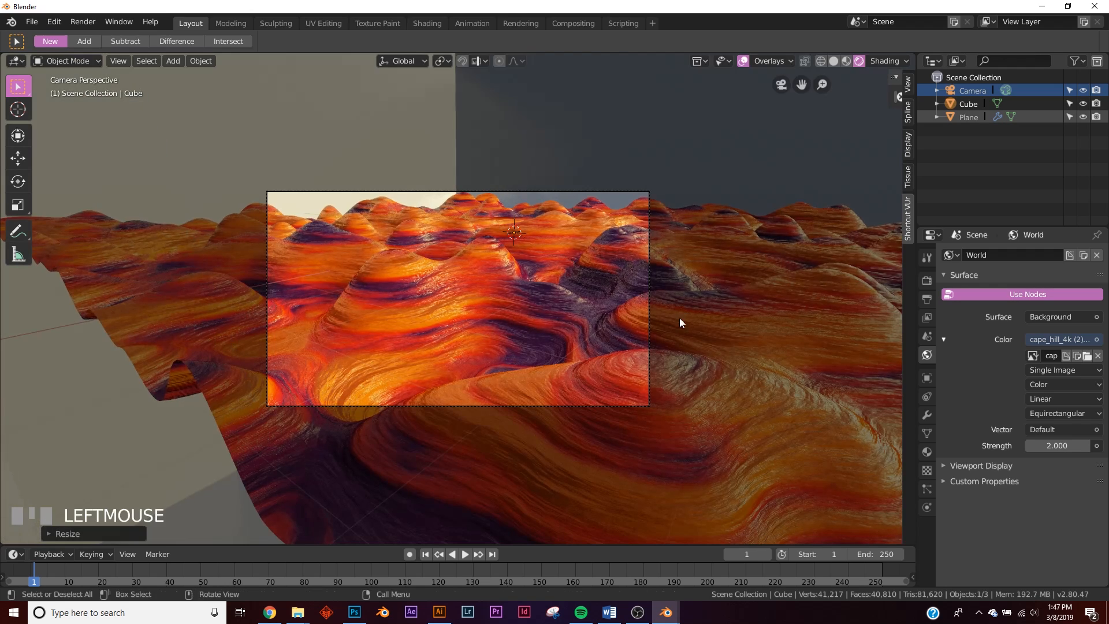
{"action": "scroll", "scroll_direction": "up", "scroll_amount": 3}
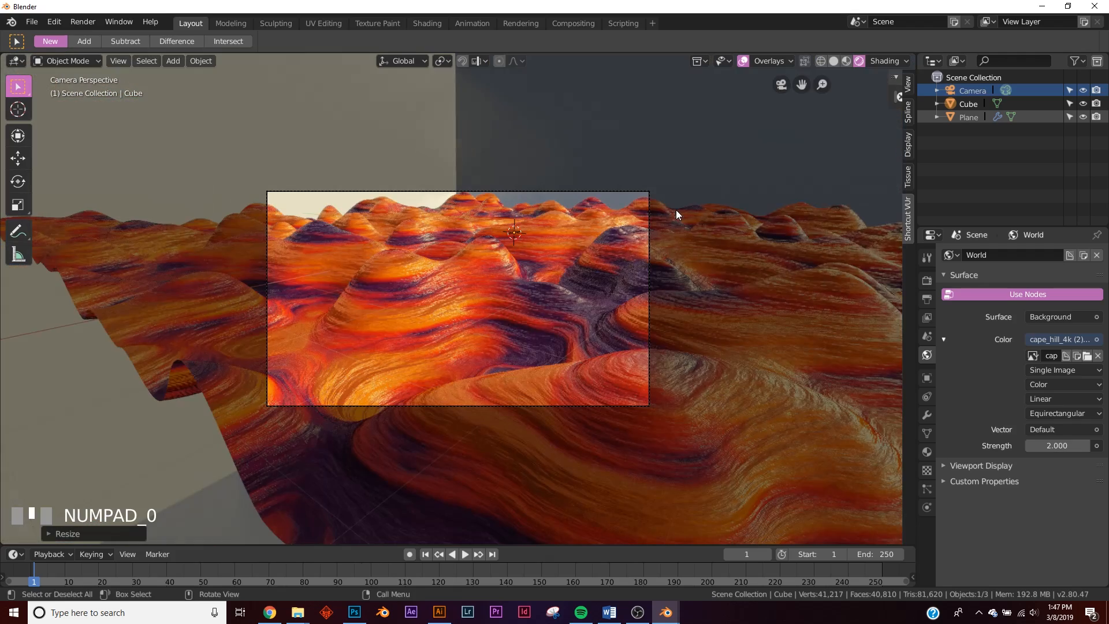
Step: Replace the cube material's surface shader with a Principled Volume
{"action": "scroll", "scroll_direction": "up", "scroll_amount": 3}
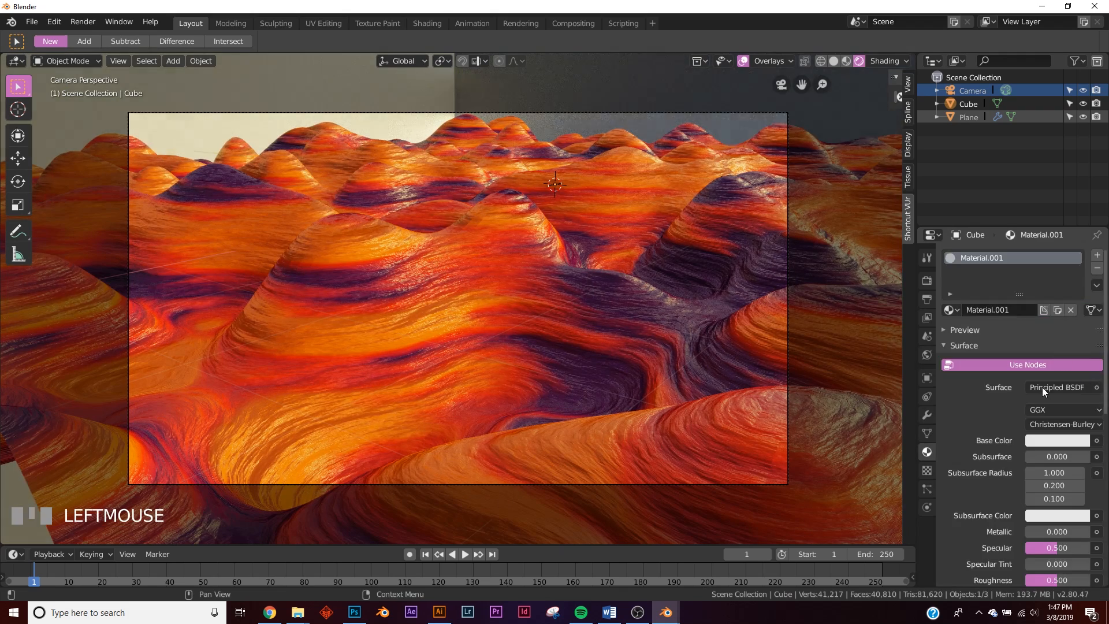
{"action": "left_click", "coordinate": [1059, 387]}
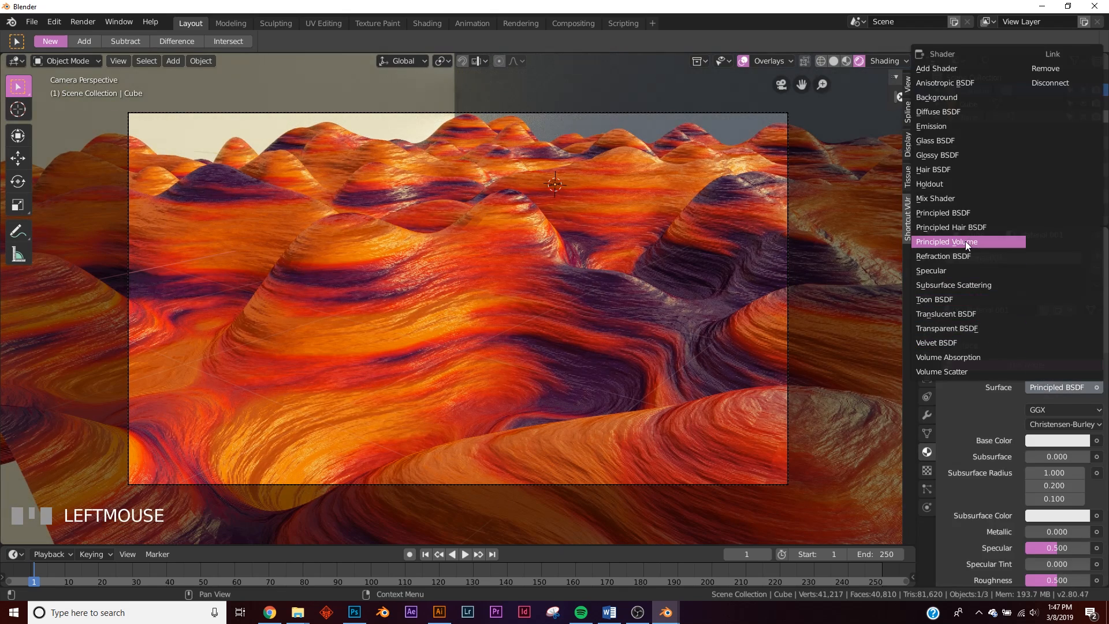
{"action": "left_click", "coordinate": [948, 241]}
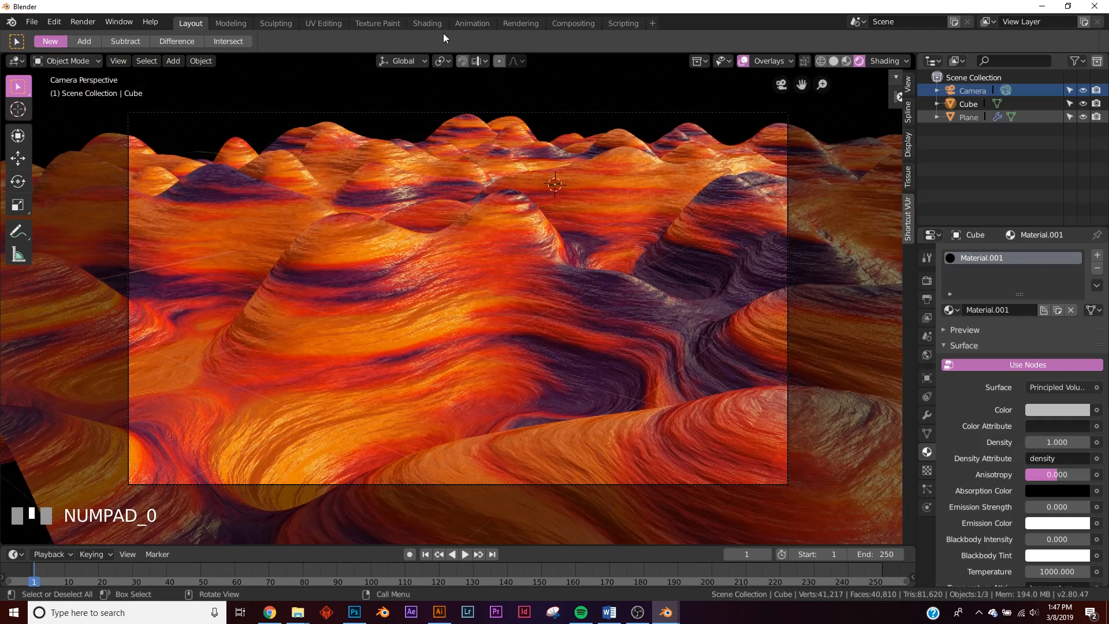
Step: In the Shading workspace, give the Principled Volume density 0.1 and emission strength 0.04
{"action": "left_click", "coordinate": [426, 23]}
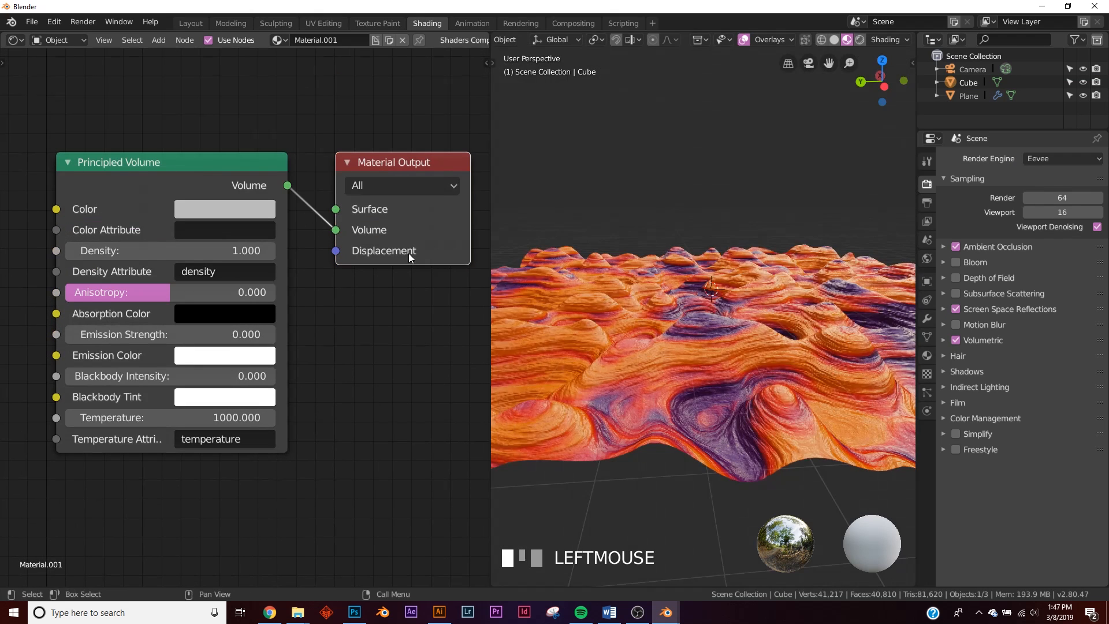
{"action": "key", "text": "NUMPAD_0"}
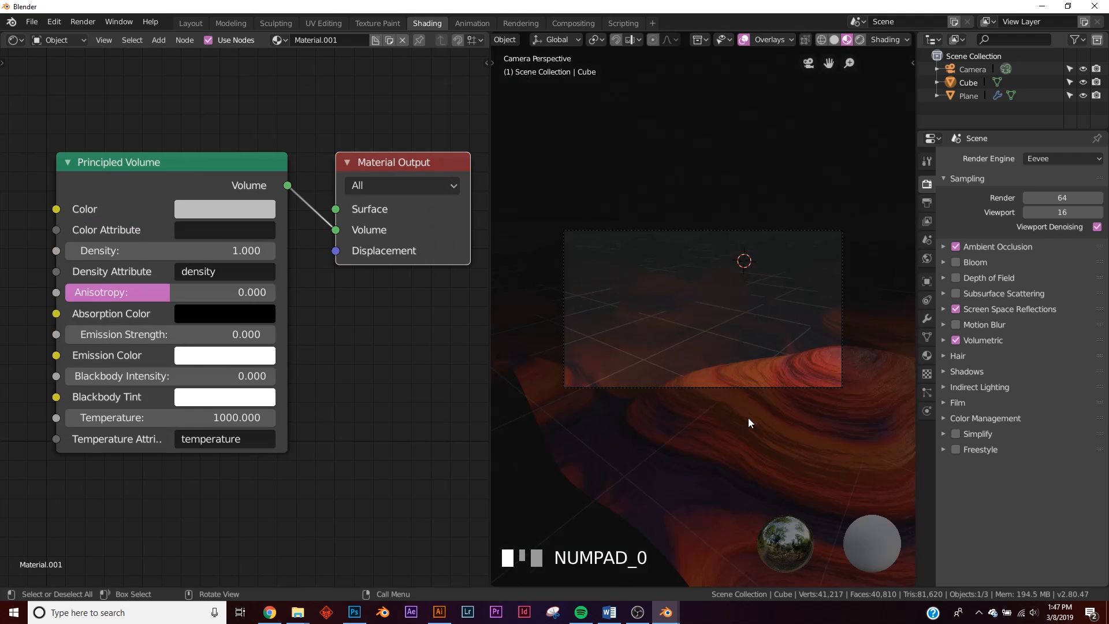
{"action": "scroll", "scroll_direction": "up", "scroll_amount": 3}
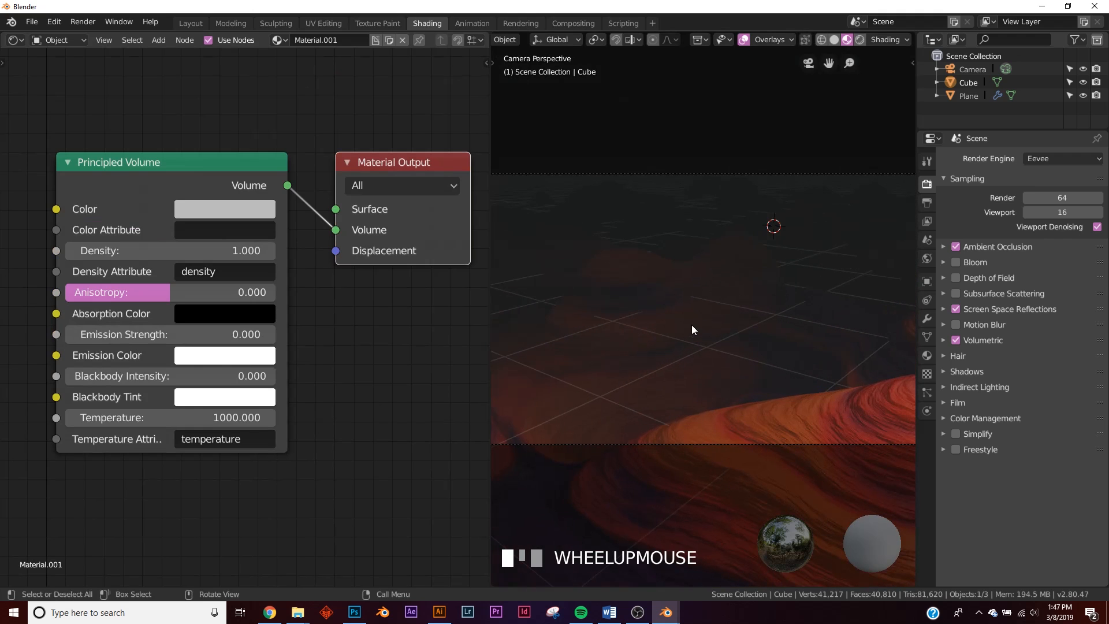
{"action": "double_click", "coordinate": [224, 250]}
{"action": "type", "text": "0.200"}
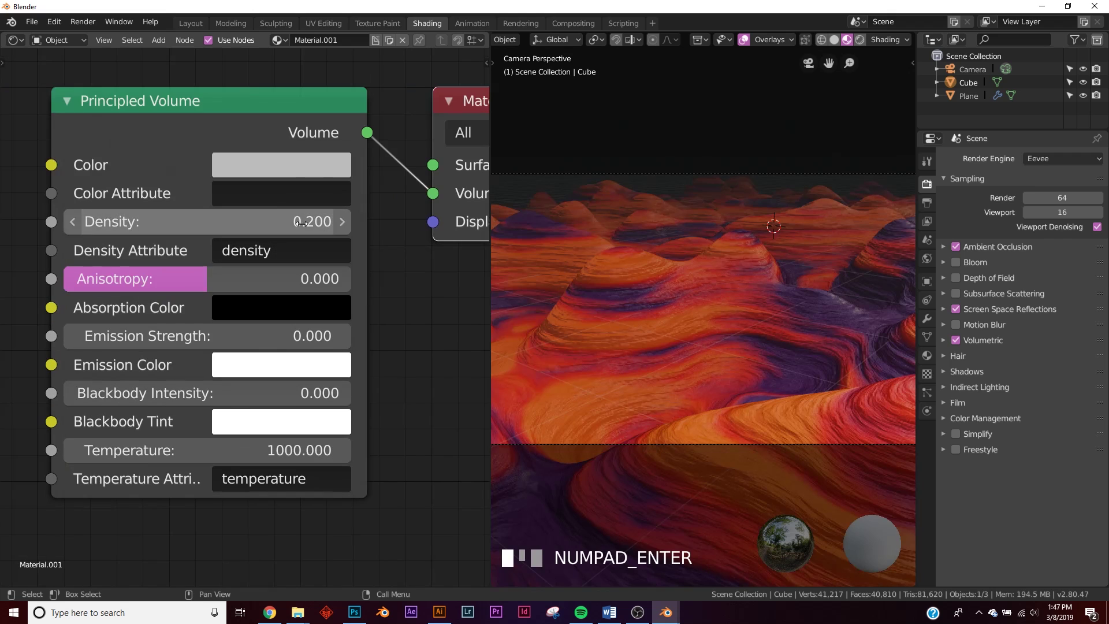
{"action": "mouse_move", "coordinate": [343, 335]}
{"action": "type", "text": "0.1"}
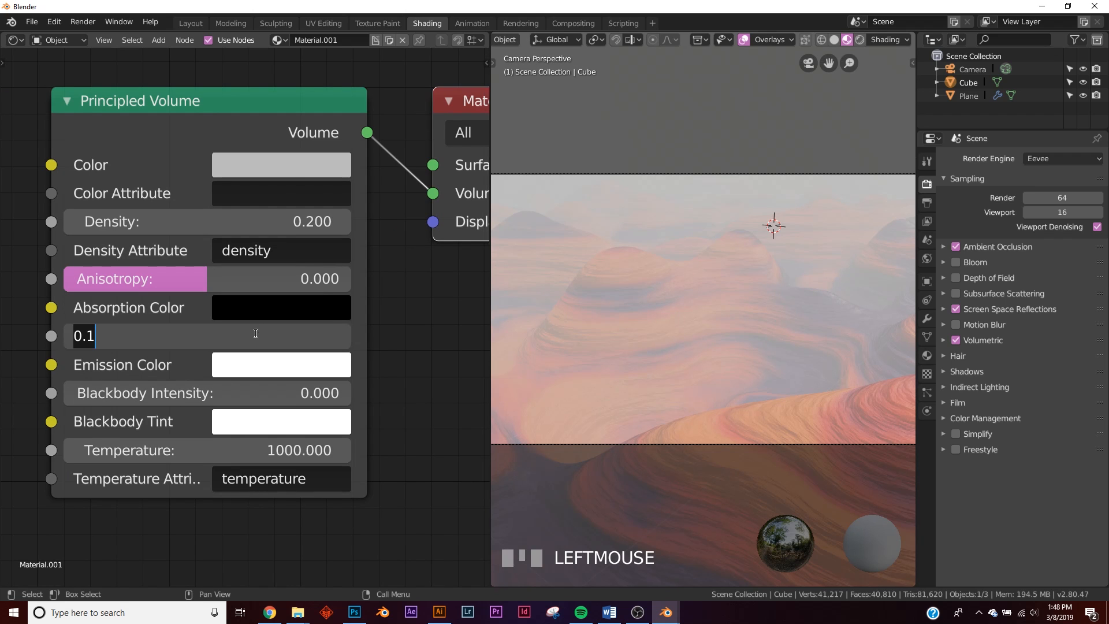
{"action": "key", "text": "Backspace"}
{"action": "type", "text": "040"}
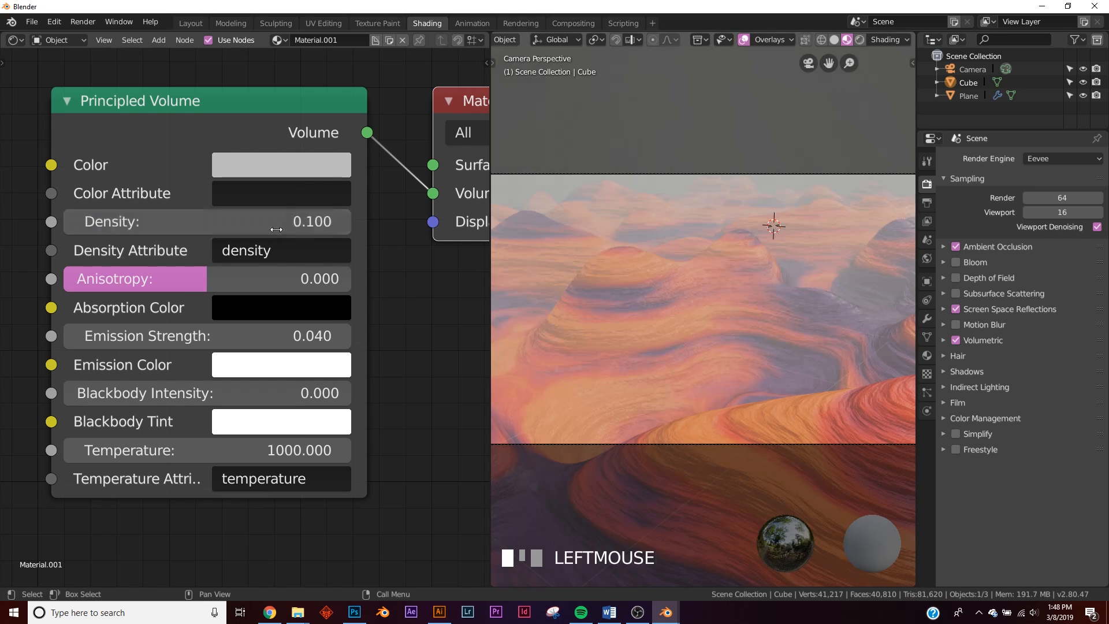
{"action": "left_click", "coordinate": [189, 23]}
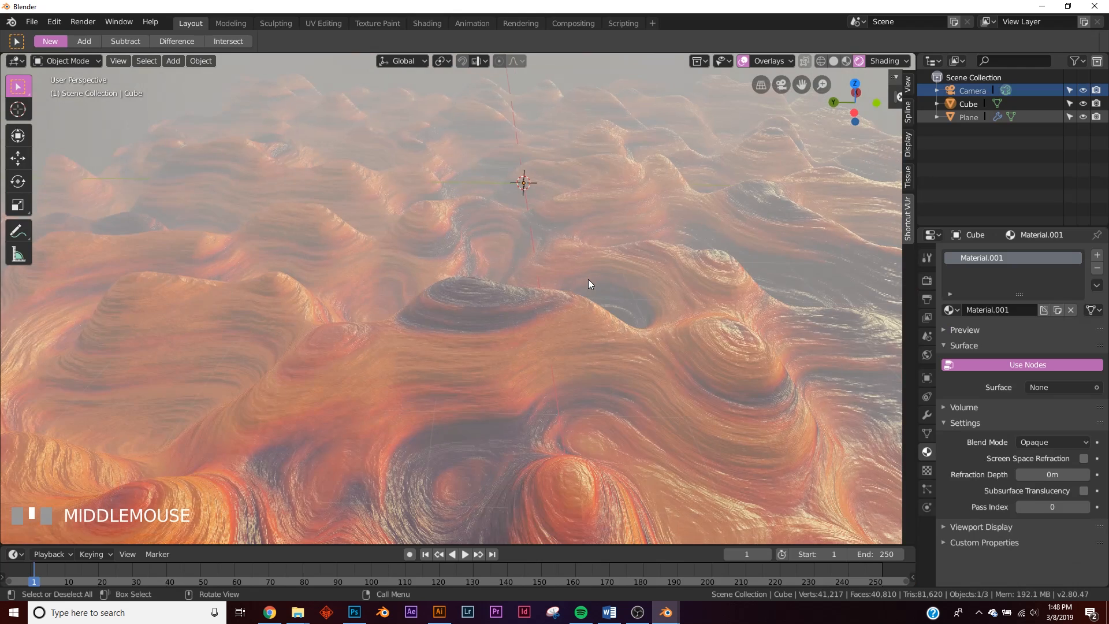
Step: Compare against the Instagram foggy-hills reference in Chrome, then minimize the browser
{"action": "key", "text": "numpad_0"}
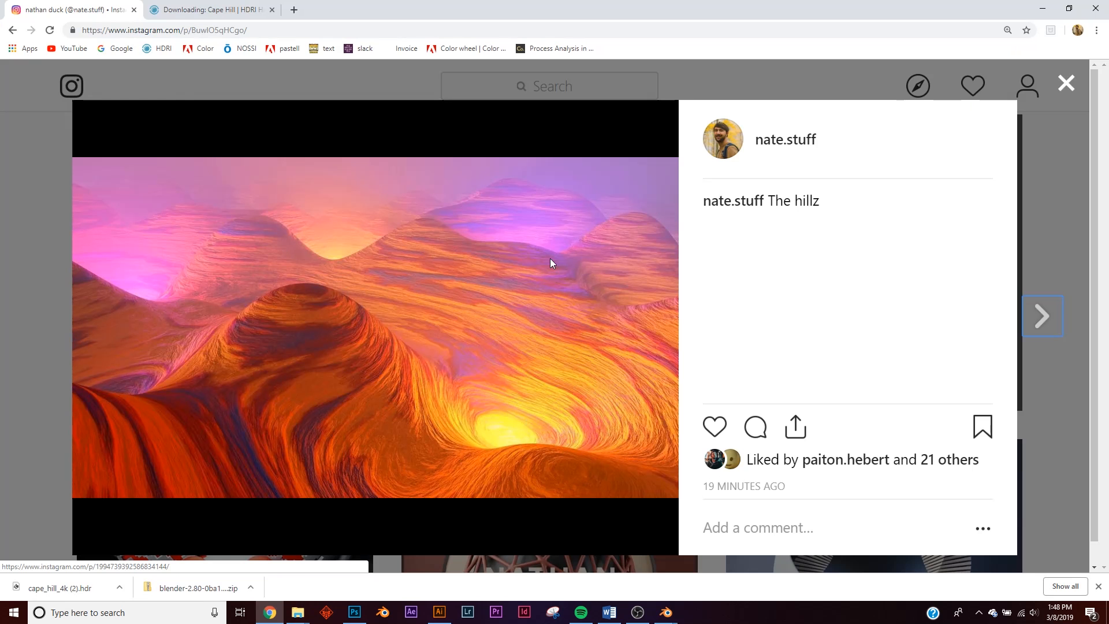
{"action": "mouse_move", "coordinate": [789, 308]}
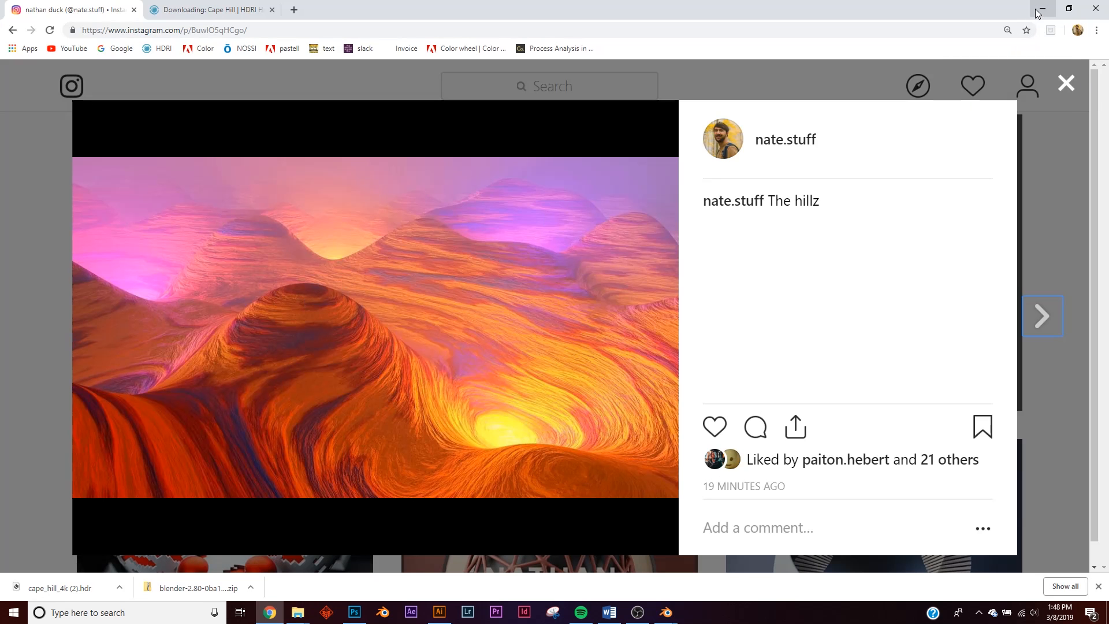
{"action": "left_click", "coordinate": [664, 612]}
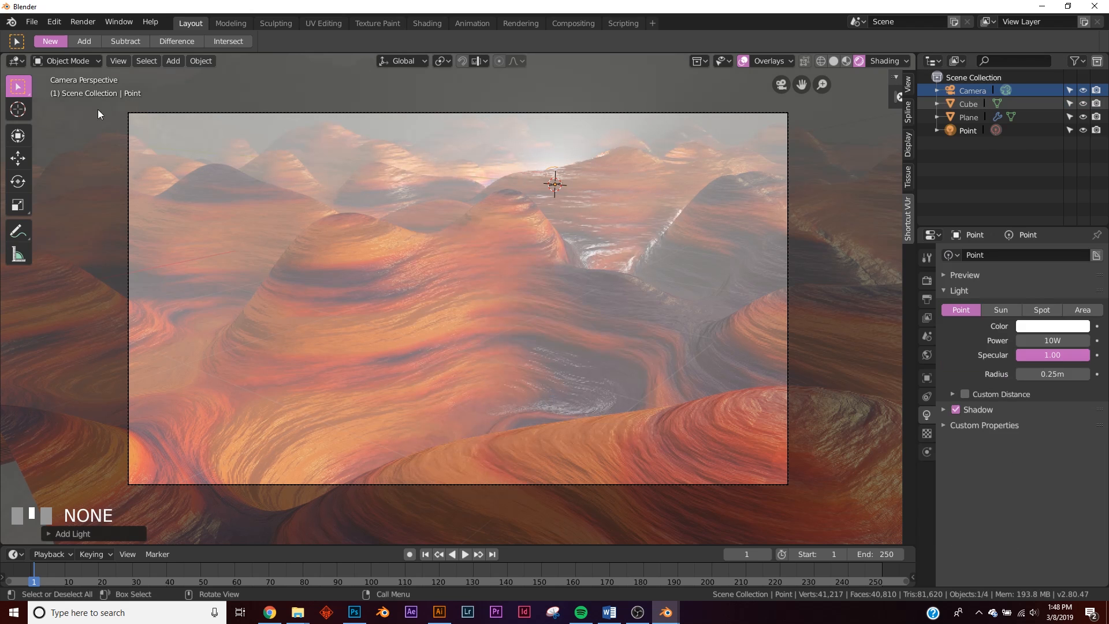
Step: Duplicate the purple point light, move the copy over the right hill, and recolour it orange
{"action": "left_click", "coordinate": [18, 135]}
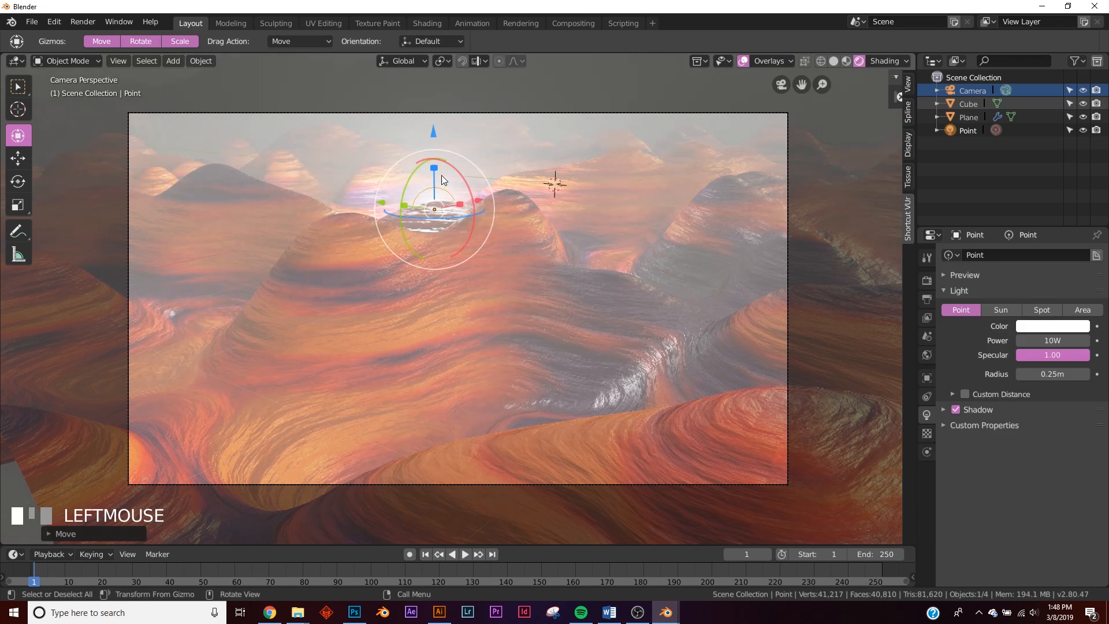
{"action": "left_click", "coordinate": [1052, 326]}
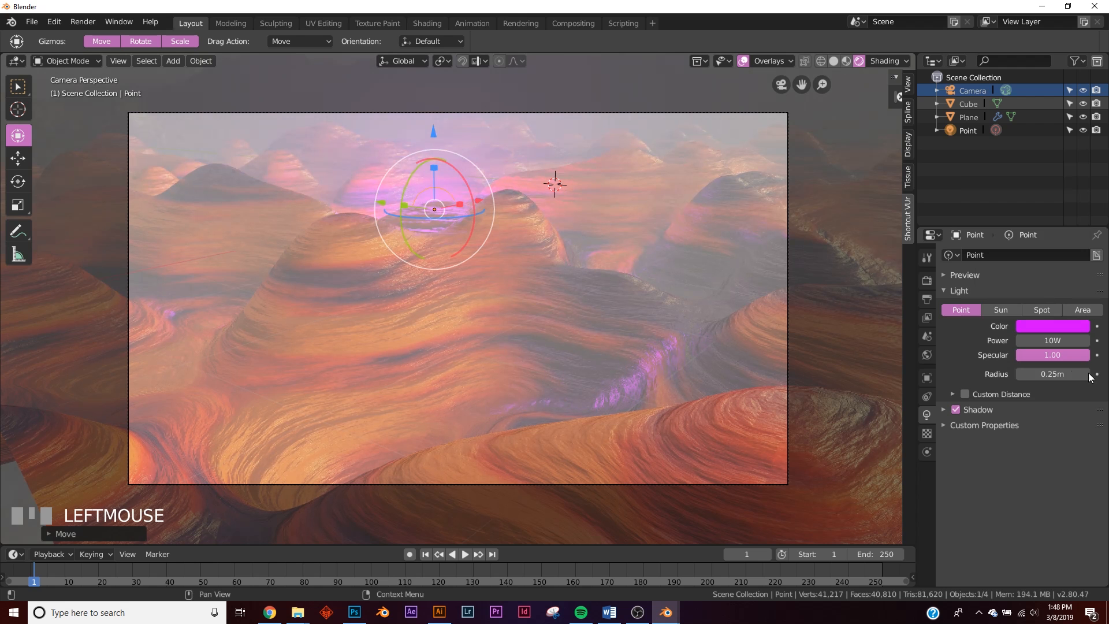
{"action": "mouse_move", "coordinate": [766, 291]}
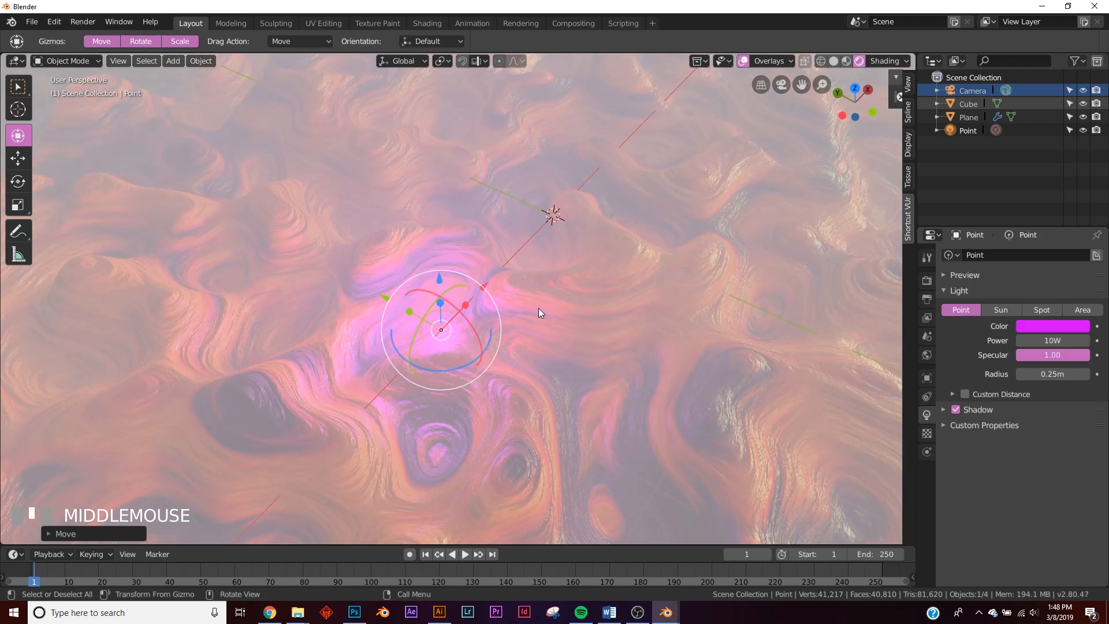
{"action": "key", "text": "shift+d"}
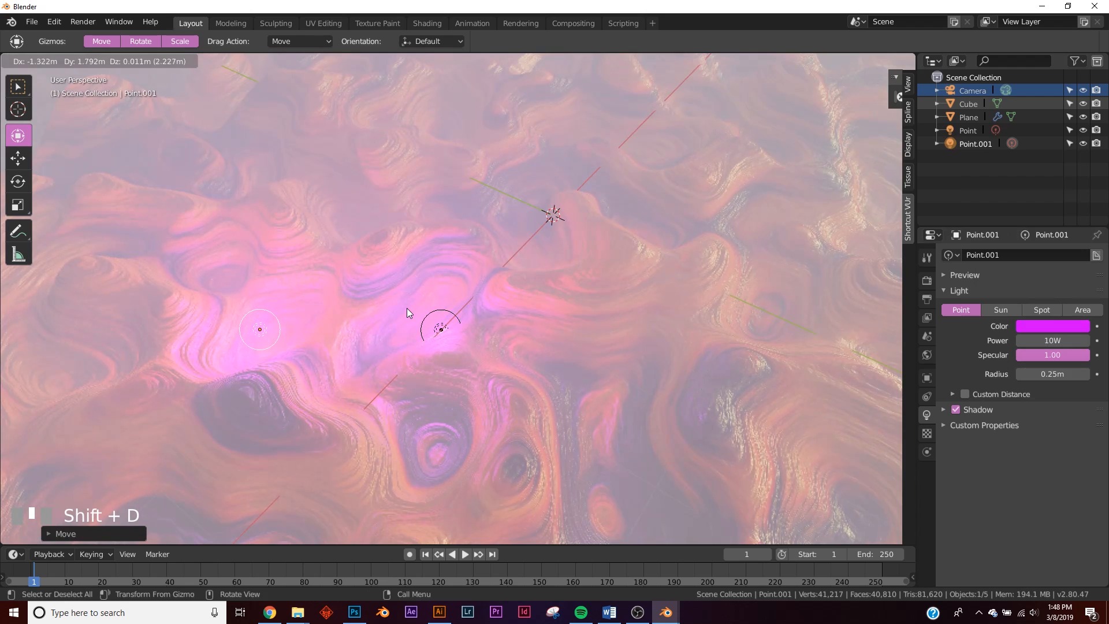
{"action": "key", "text": "z"}
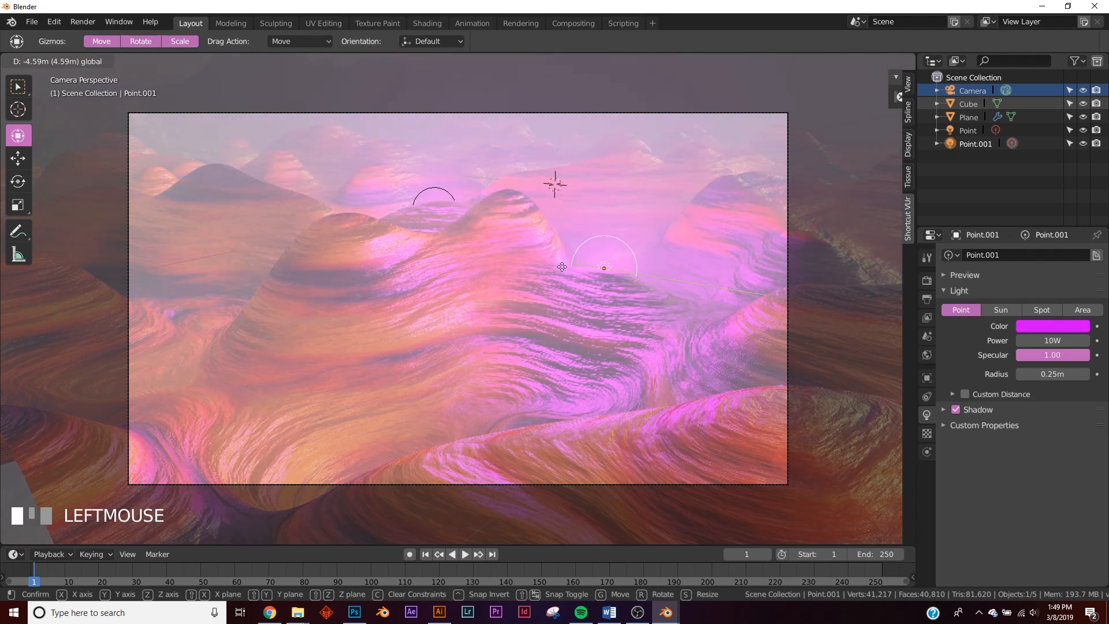
{"action": "left_click", "coordinate": [1052, 326]}
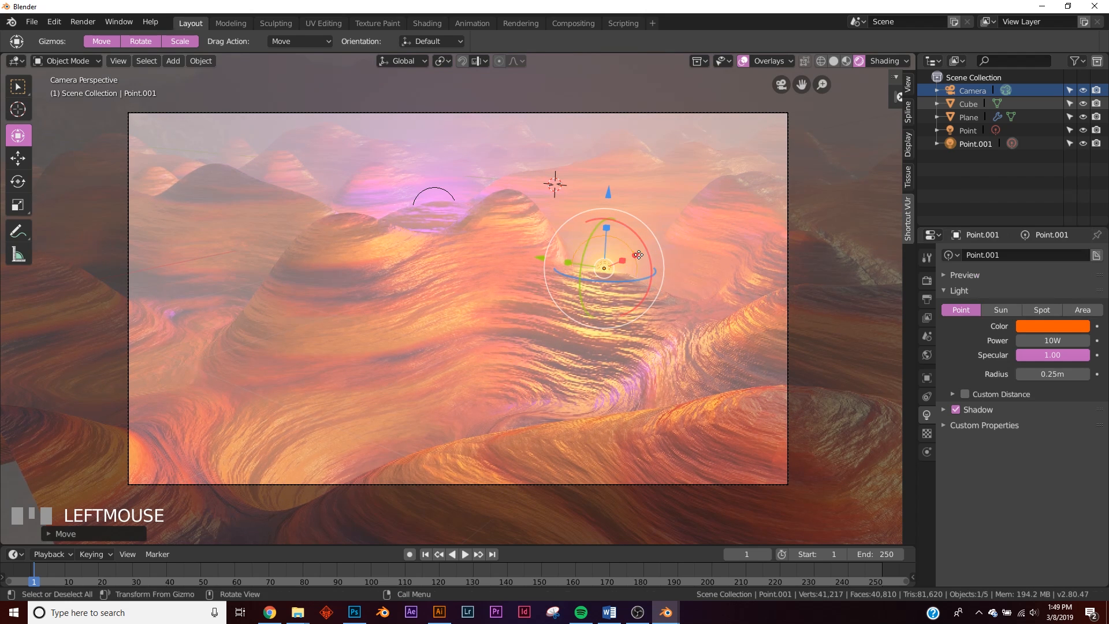
{"action": "scroll", "scroll_direction": "up", "scroll_amount": 3}
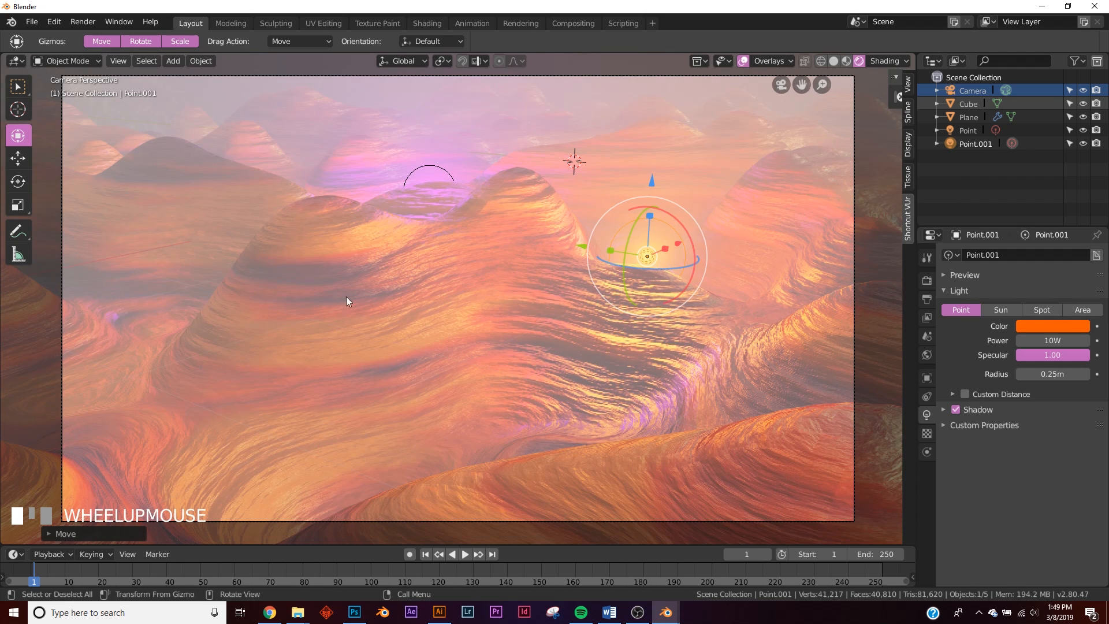
Step: Set Color Management to the Very High Contrast look with gamma 0.575
{"action": "left_click", "coordinate": [926, 280]}
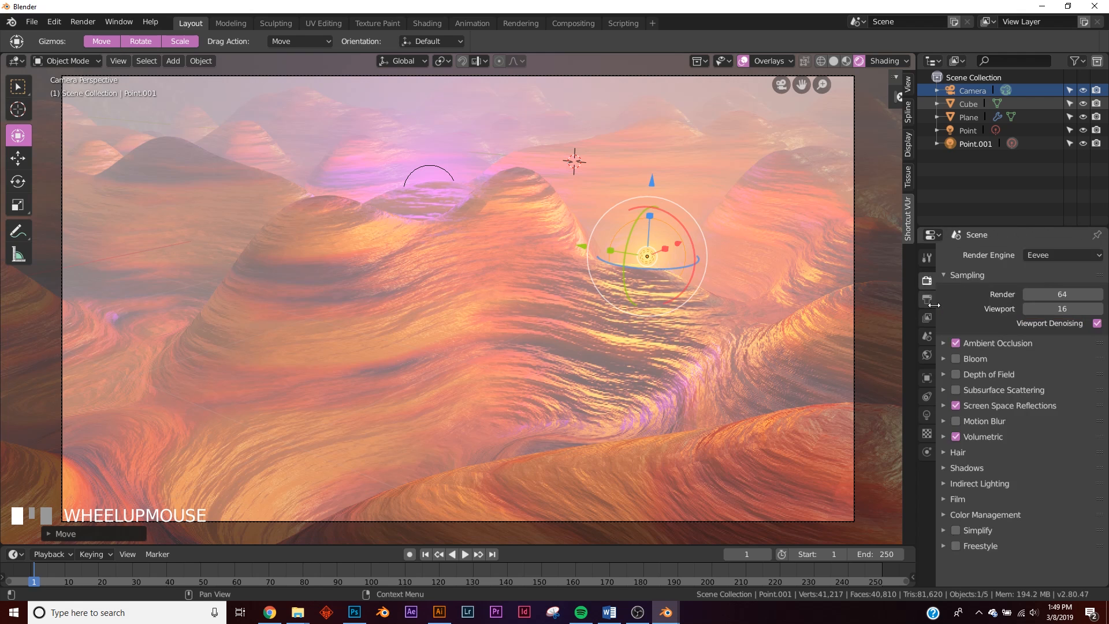
{"action": "mouse_move", "coordinate": [966, 504]}
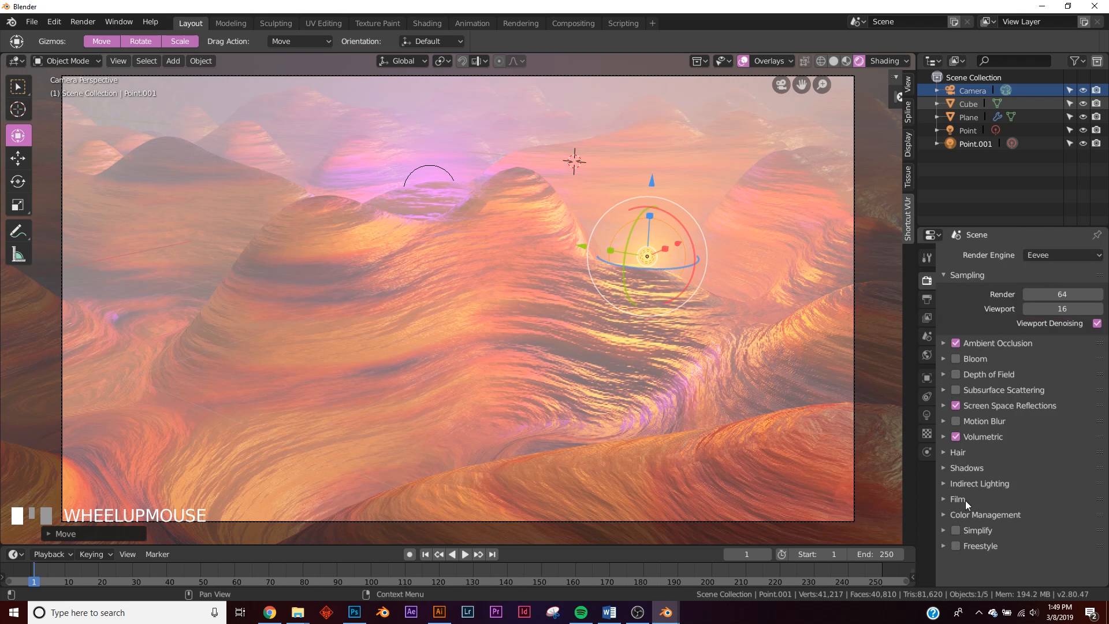
{"action": "left_click", "coordinate": [1061, 480]}
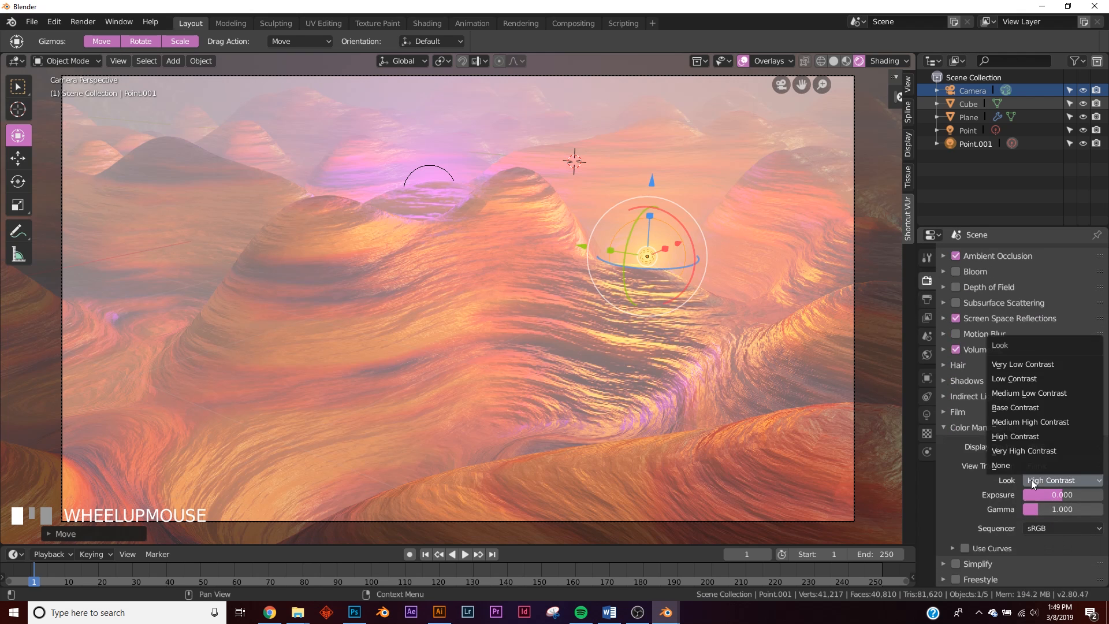
{"action": "left_click", "coordinate": [1023, 450]}
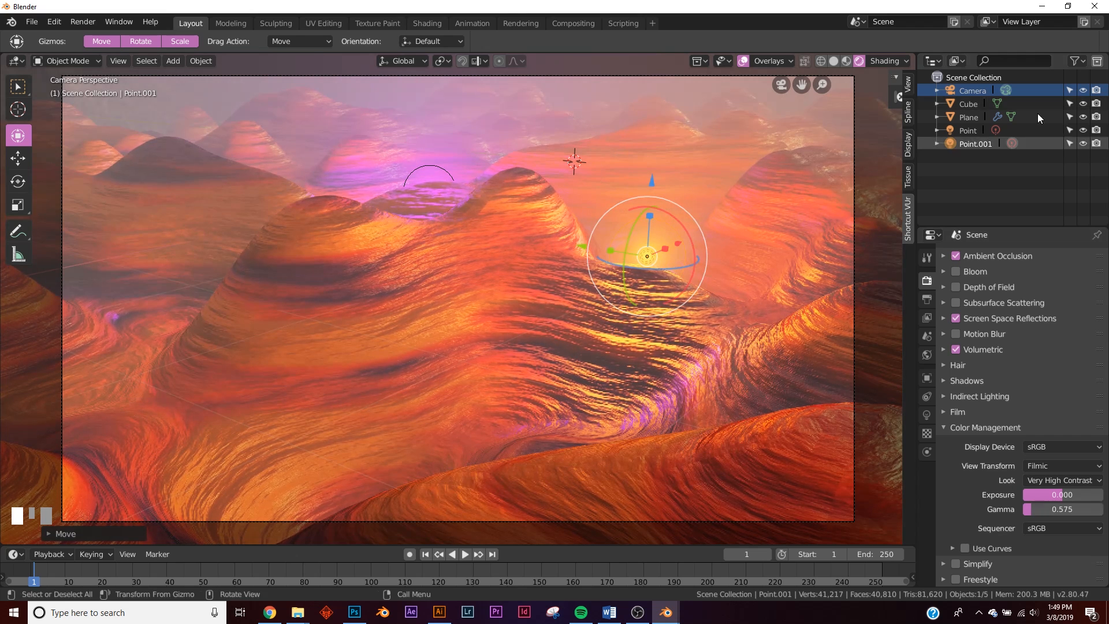
{"action": "key", "text": "r"}
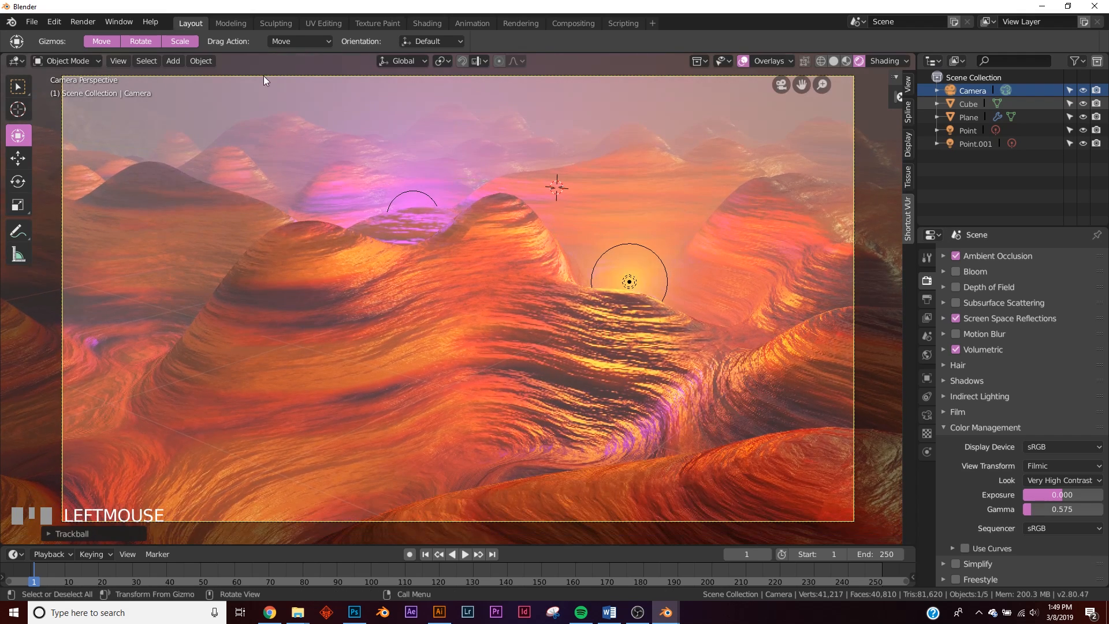
{"action": "mouse_move", "coordinate": [314, 143]}
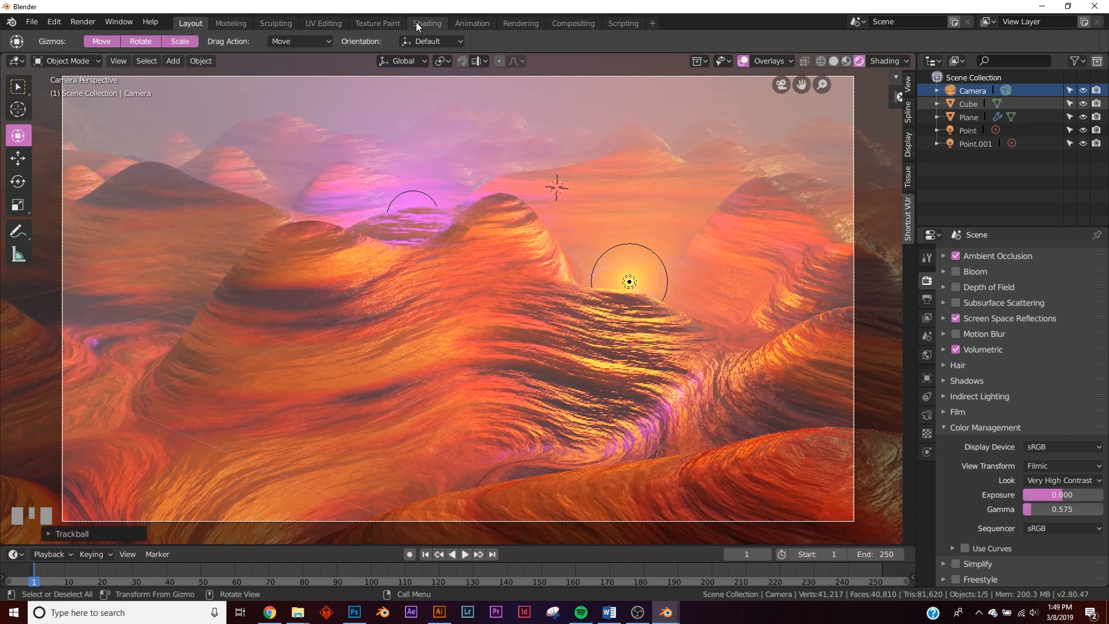
{"action": "left_click", "coordinate": [426, 22]}
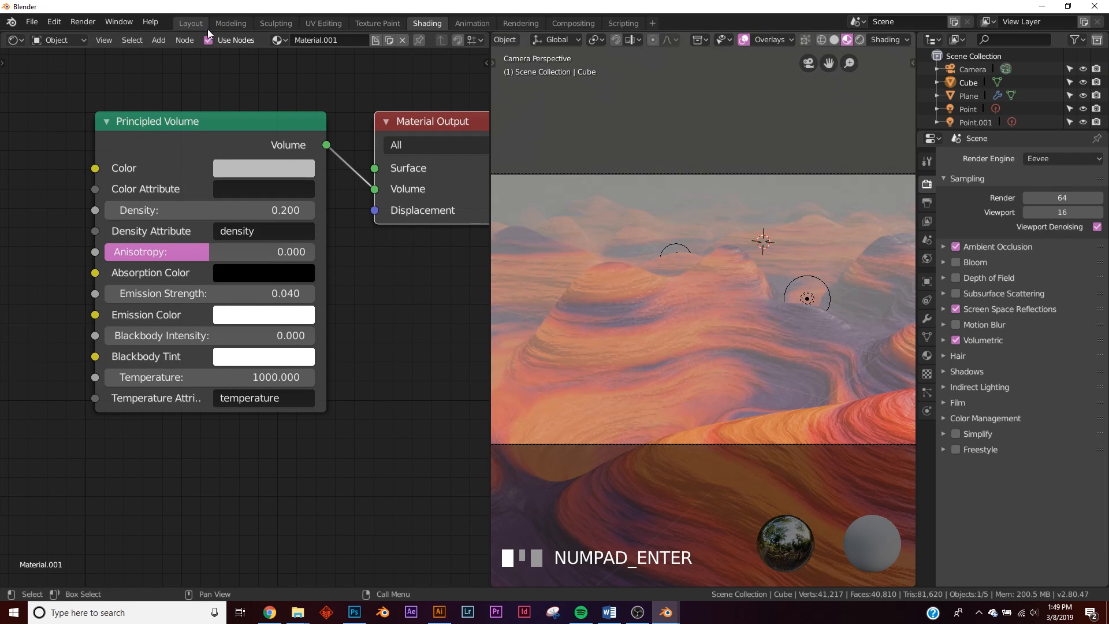
{"action": "left_click", "coordinate": [189, 23]}
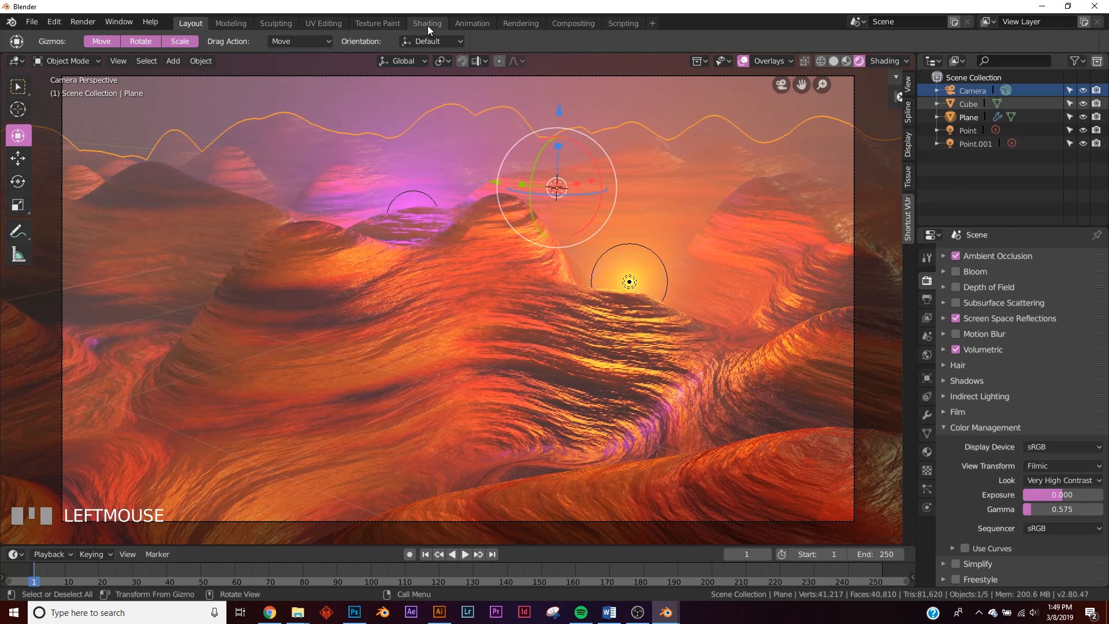
Step: Set the terrain's Bump strength to 0.439 and Principled BSDF roughness to 0.624
{"action": "left_click", "coordinate": [426, 22]}
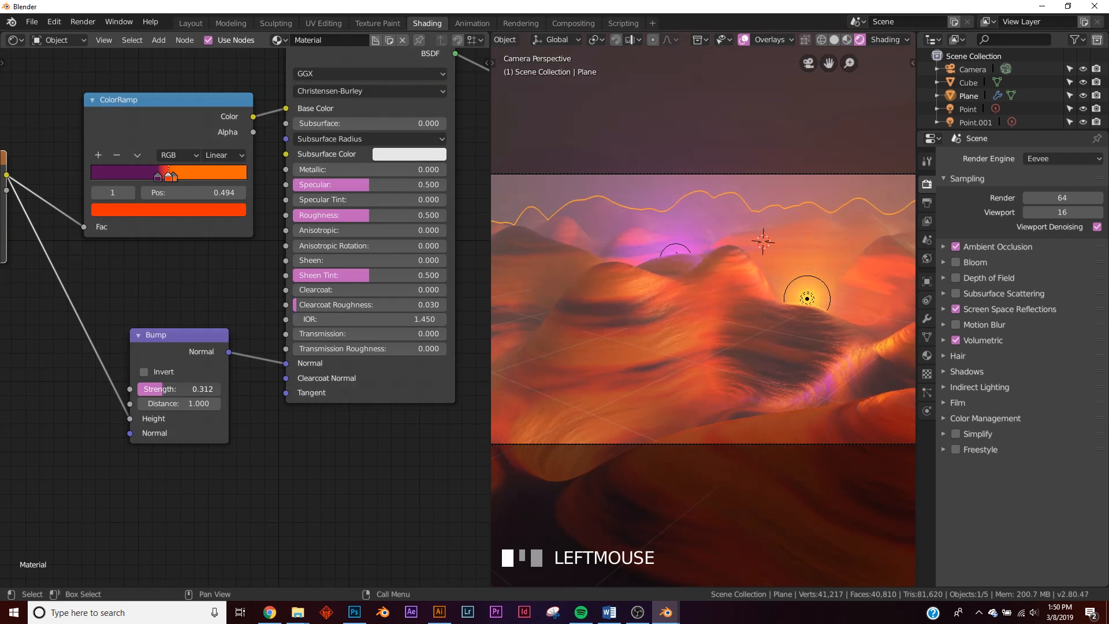
{"action": "scroll", "scroll_direction": "up", "scroll_amount": 3}
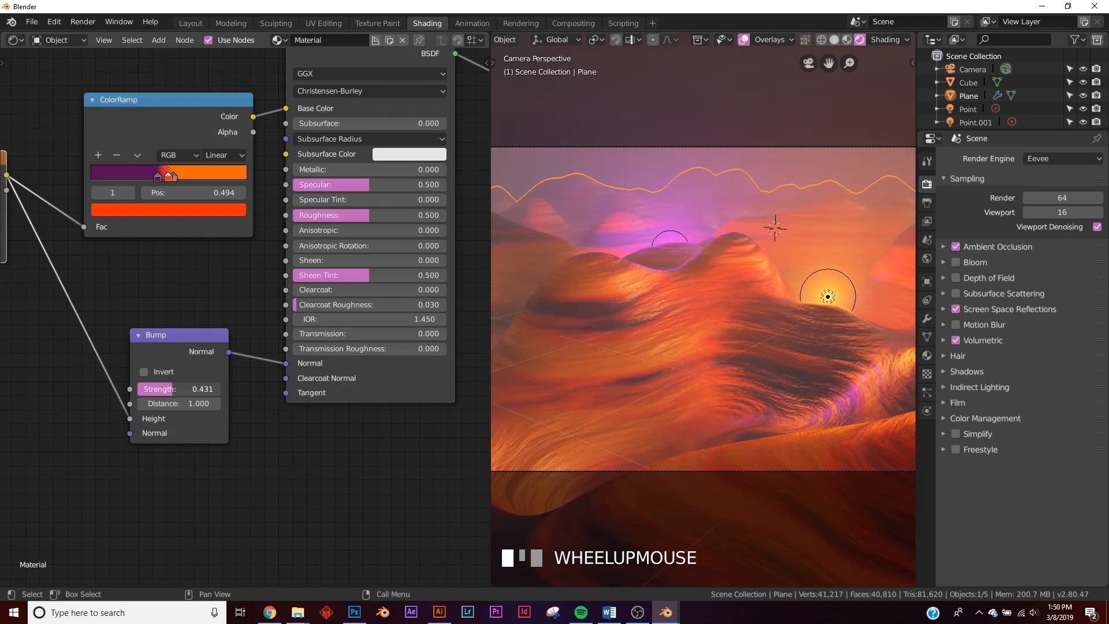
{"action": "left_click", "coordinate": [179, 388]}
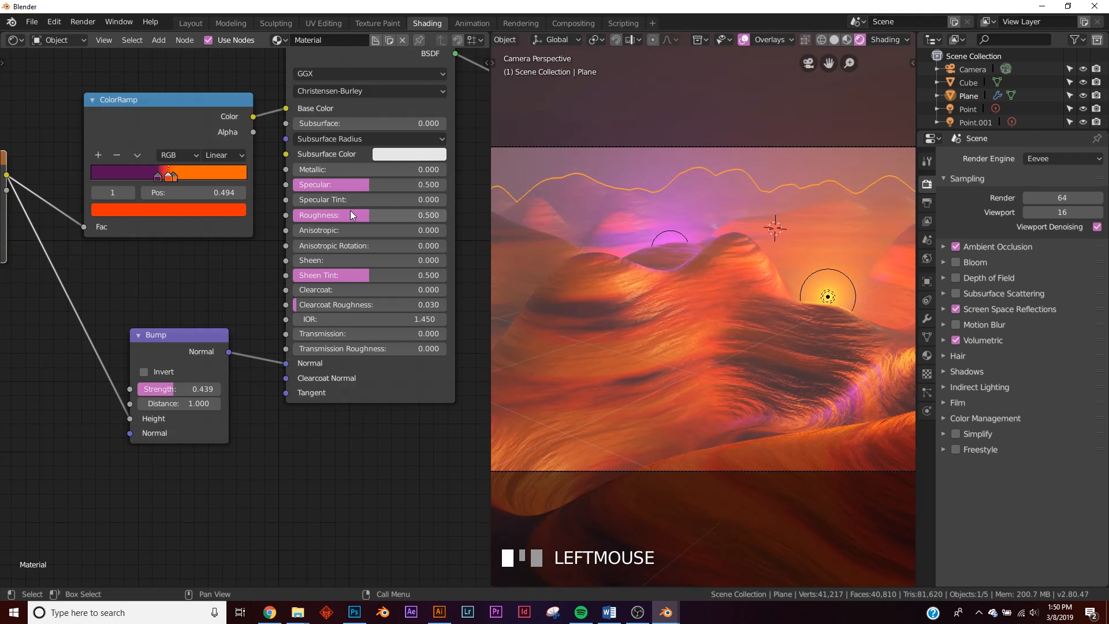
{"action": "left_click_drag", "start_coordinate": [339, 215], "coordinate": [390, 215]}
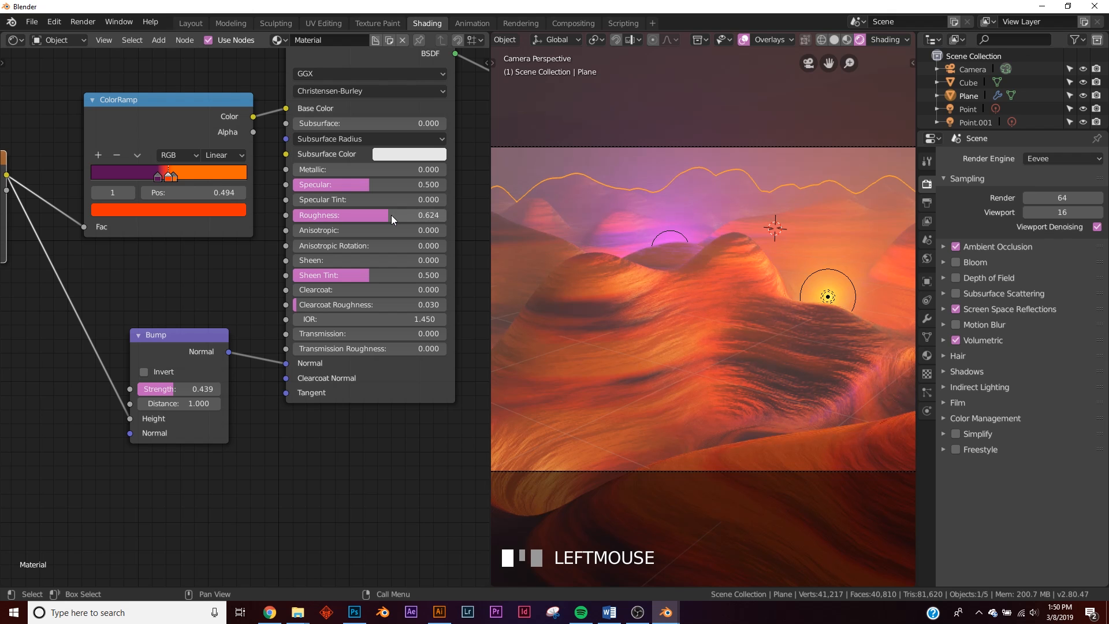
{"action": "left_click", "coordinate": [189, 22]}
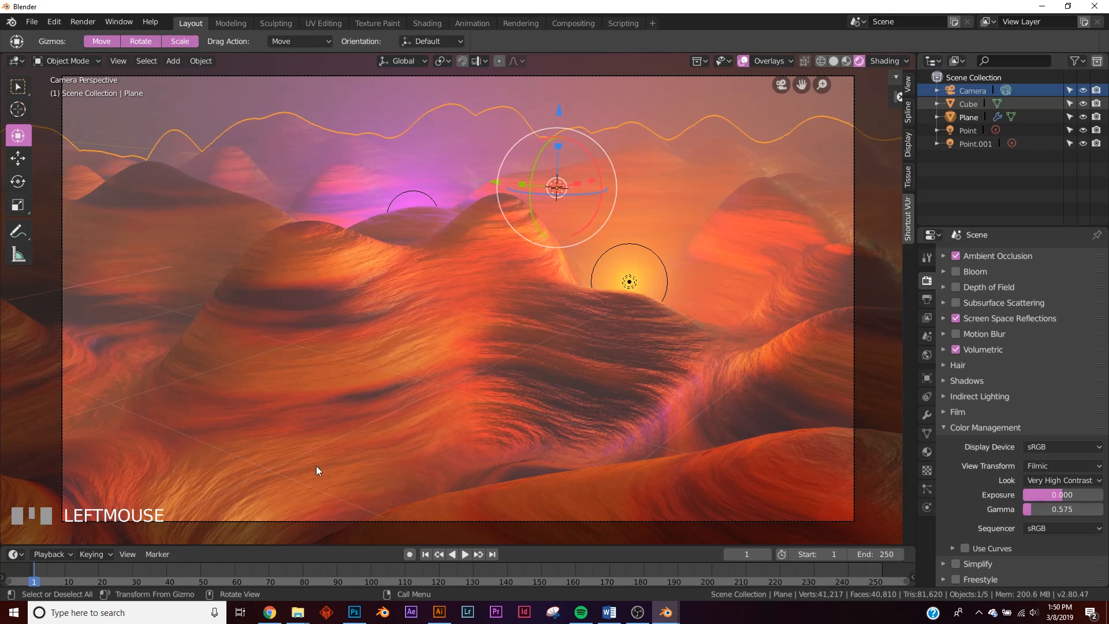
{"action": "mouse_move", "coordinate": [173, 284]}
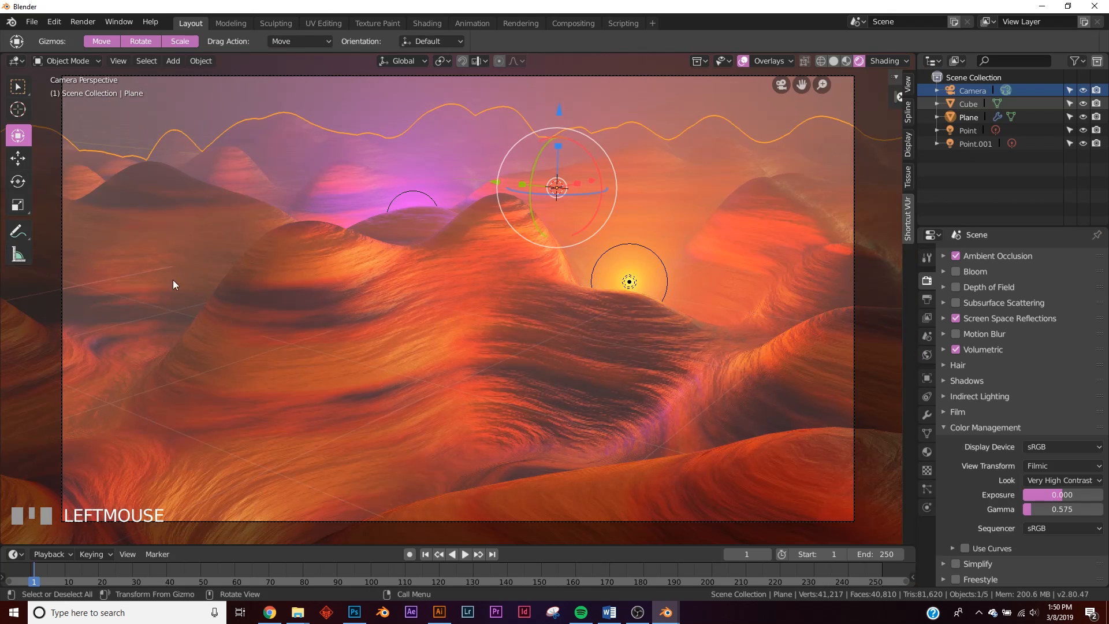
Step: Duplicate the orange point light onto the left hill and tint the copy orange
{"action": "left_click", "coordinate": [629, 281]}
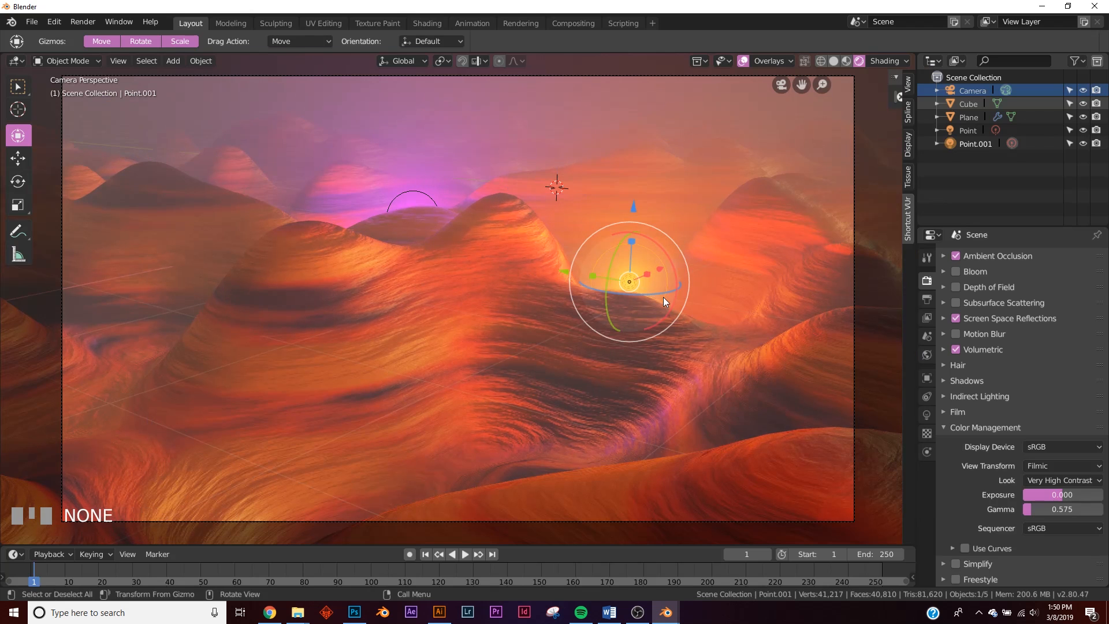
{"action": "key", "text": "shift+d"}
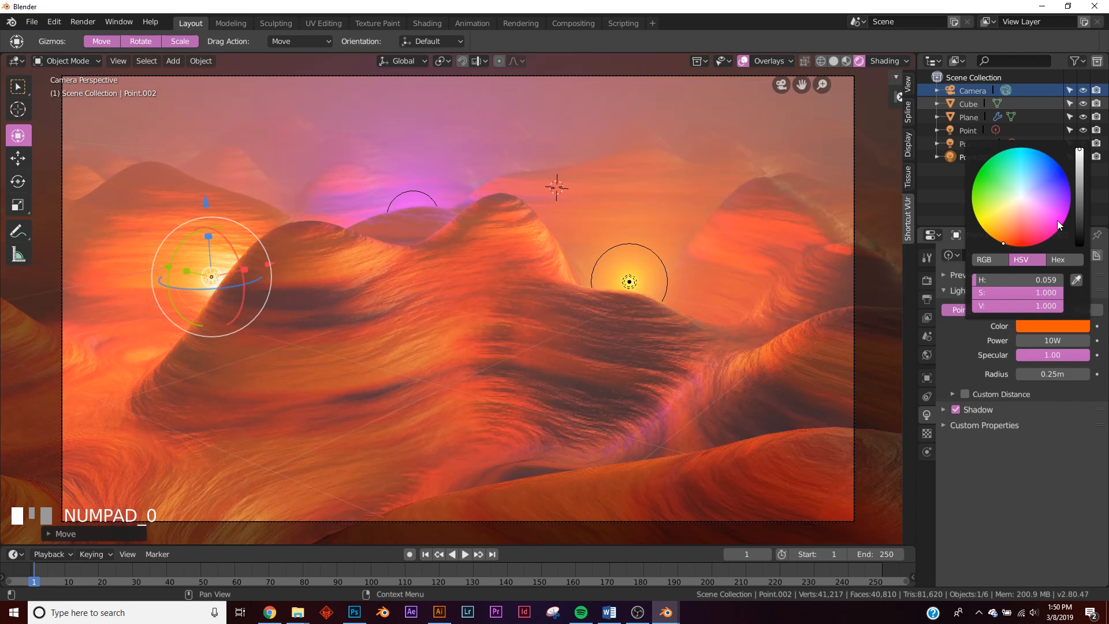
{"action": "left_click", "coordinate": [557, 186]}
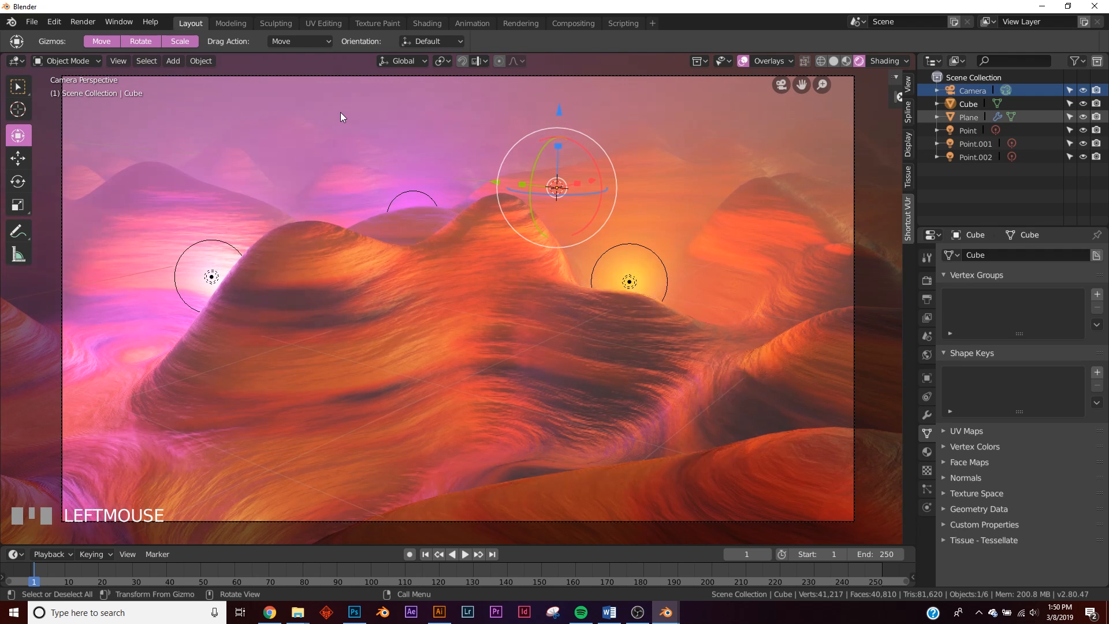
Step: Confirm the 1920×1080 output size, then return to Eevee render settings and the Render menu
{"action": "left_click", "coordinate": [927, 281]}
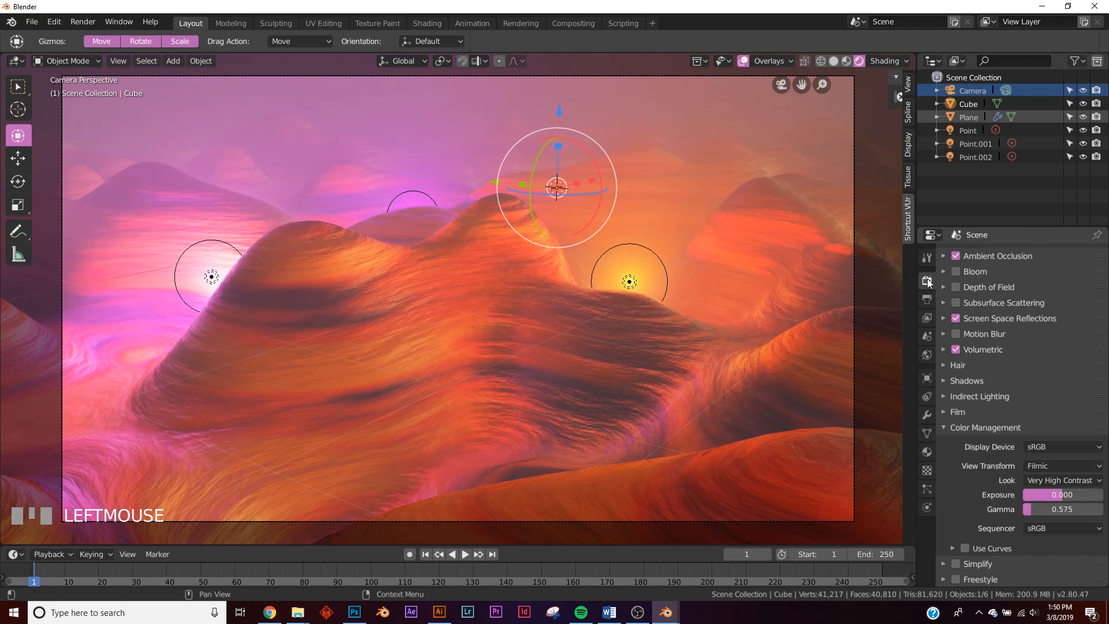
{"action": "left_click", "coordinate": [926, 299]}
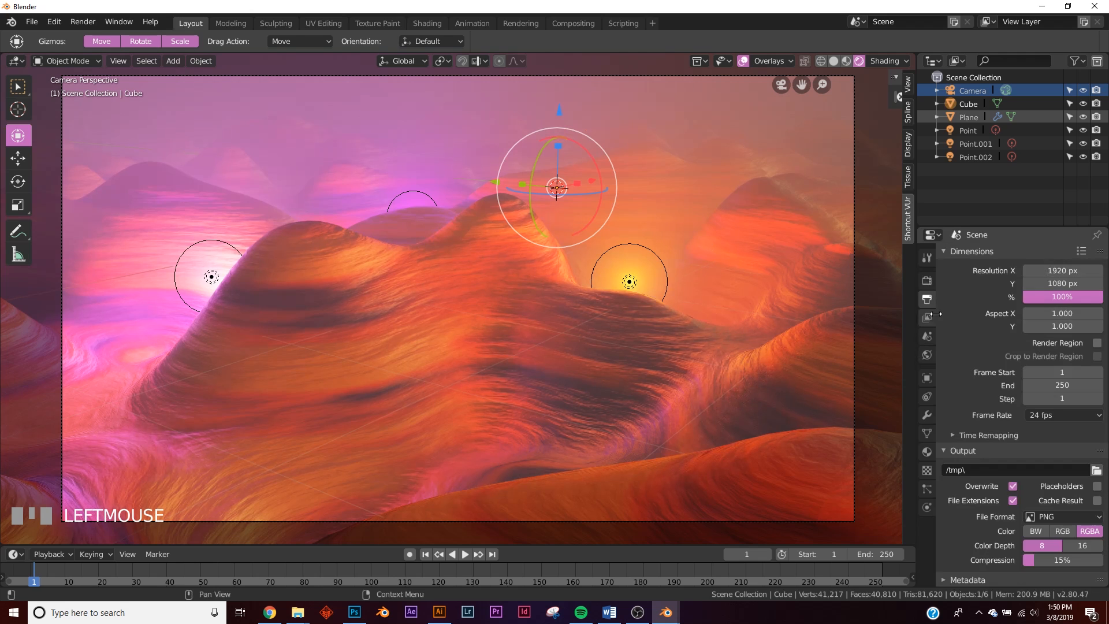
{"action": "left_click", "coordinate": [926, 281]}
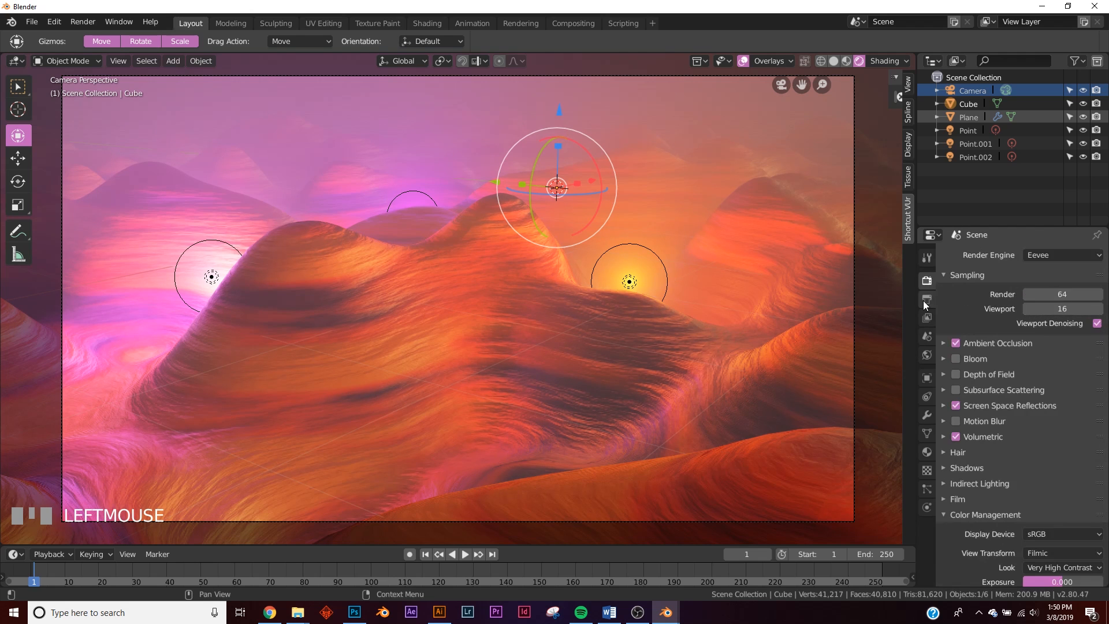
{"action": "left_click", "coordinate": [82, 22]}
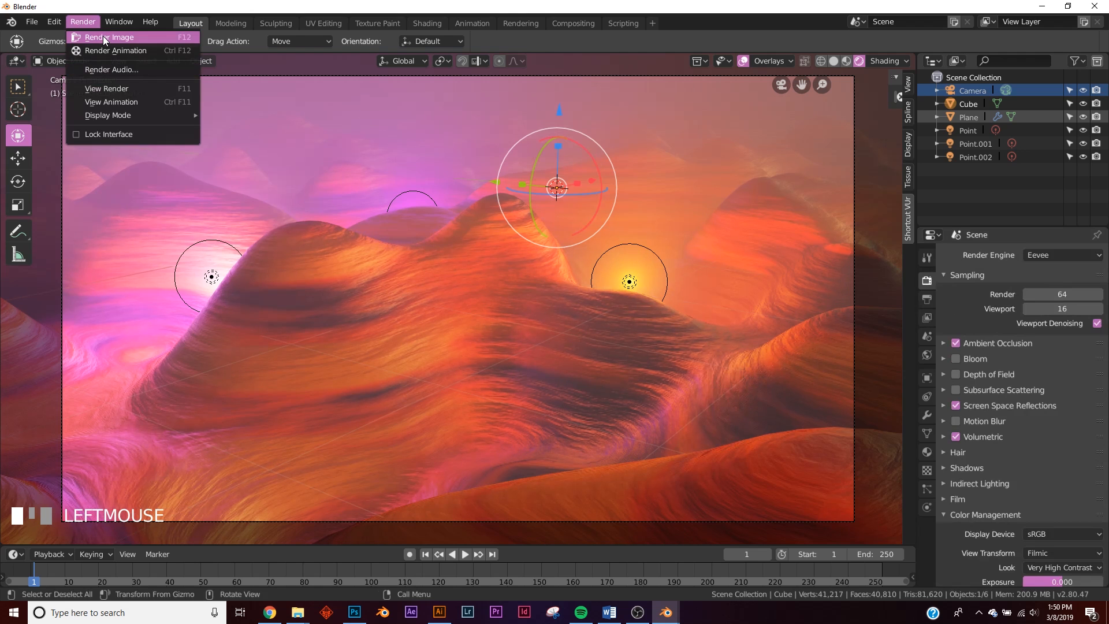
Step: Render the still image of the fog-wrapped orange hills with purple glow (F12)
{"action": "left_click", "coordinate": [109, 37]}
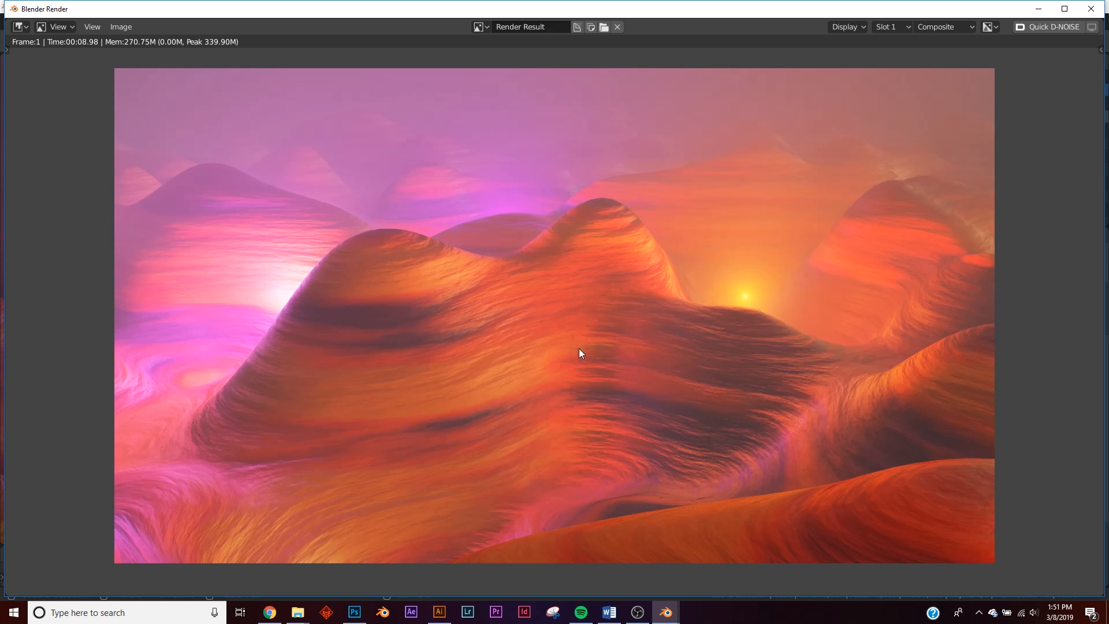
{"action": "mouse_move", "coordinate": [378, 369]}
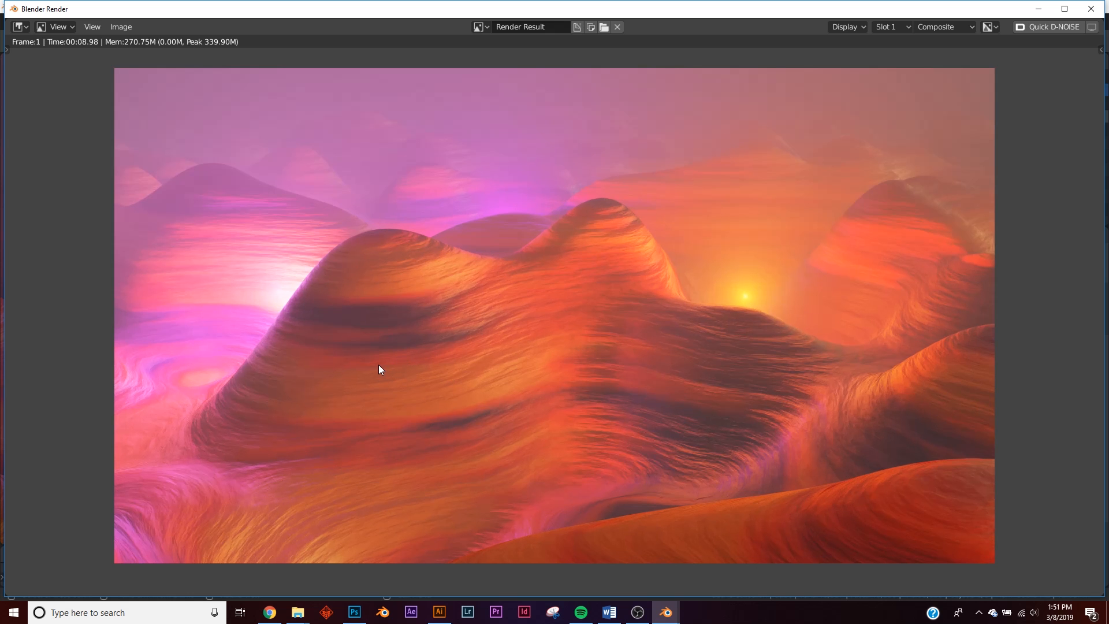